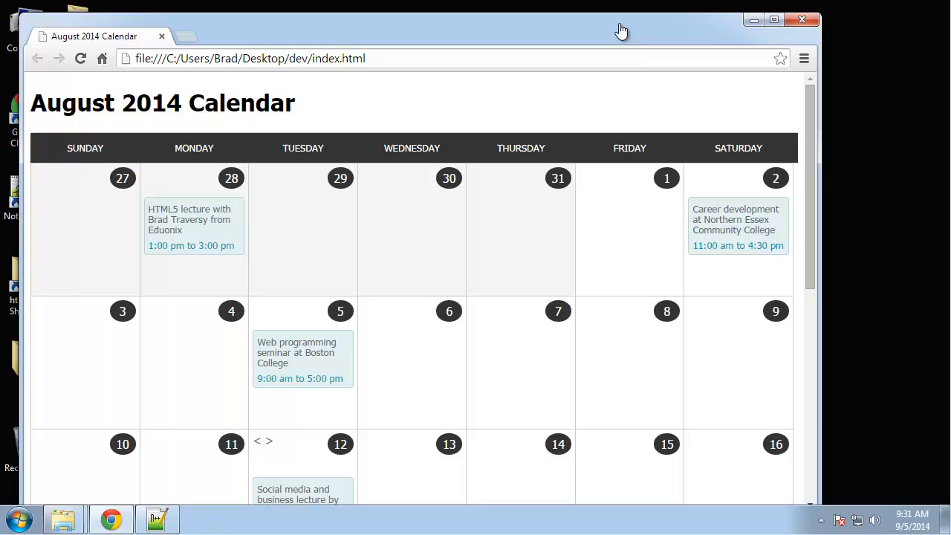
{"action": "mouse_move", "coordinate": [549, 163]}
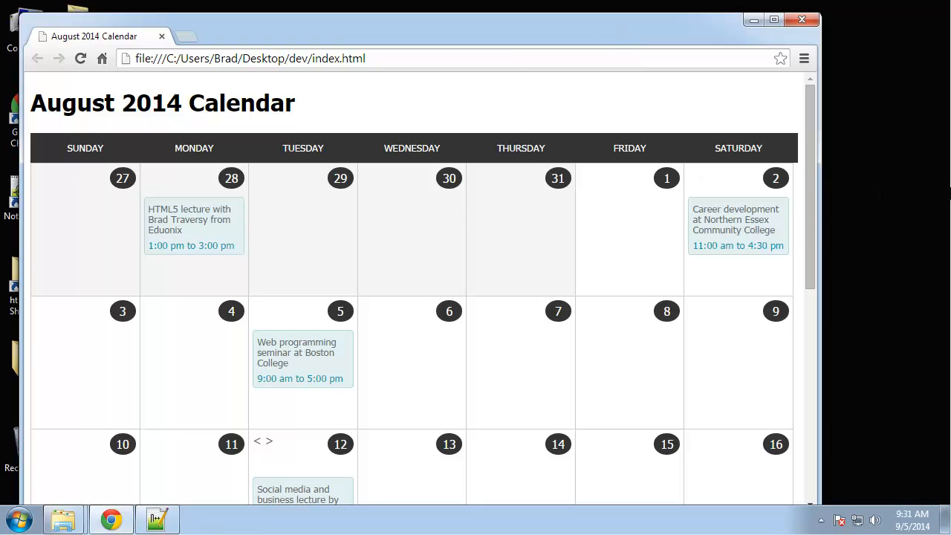
{"action": "mouse_move", "coordinate": [890, 194]}
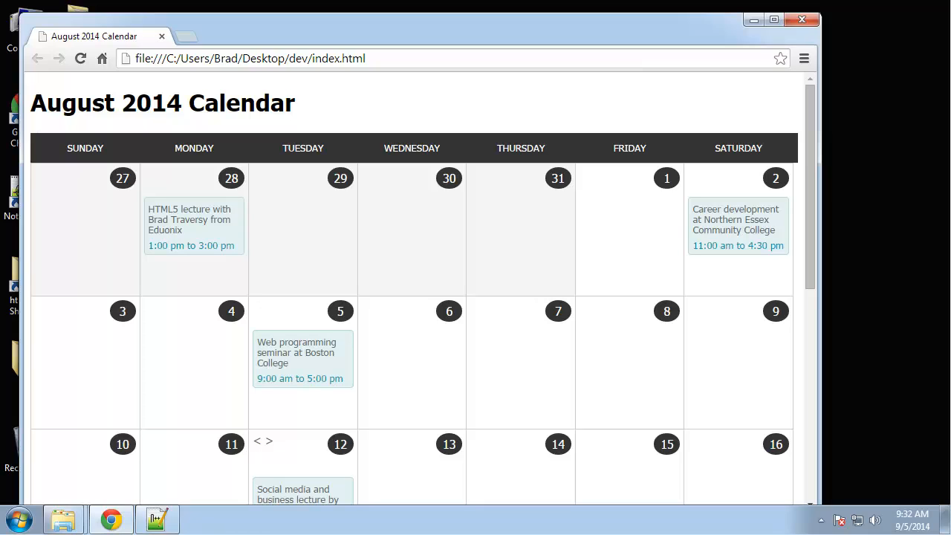
{"action": "mouse_move", "coordinate": [859, 169]}
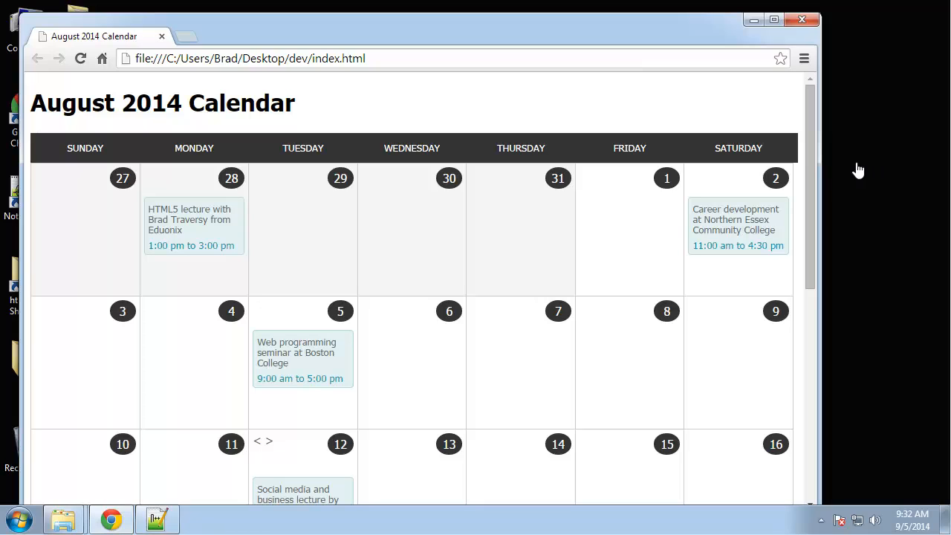
{"action": "mouse_move", "coordinate": [677, 115]}
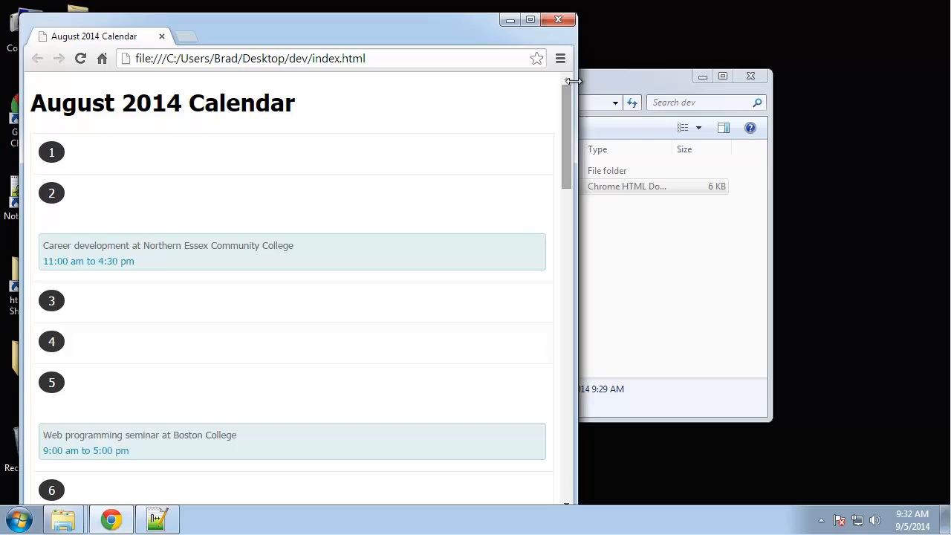
Step: Narrow the Chrome window and scroll through the stacked single-column day list with events
{"action": "left_click_drag", "start_coordinate": [574, 82], "coordinate": [380, 84]}
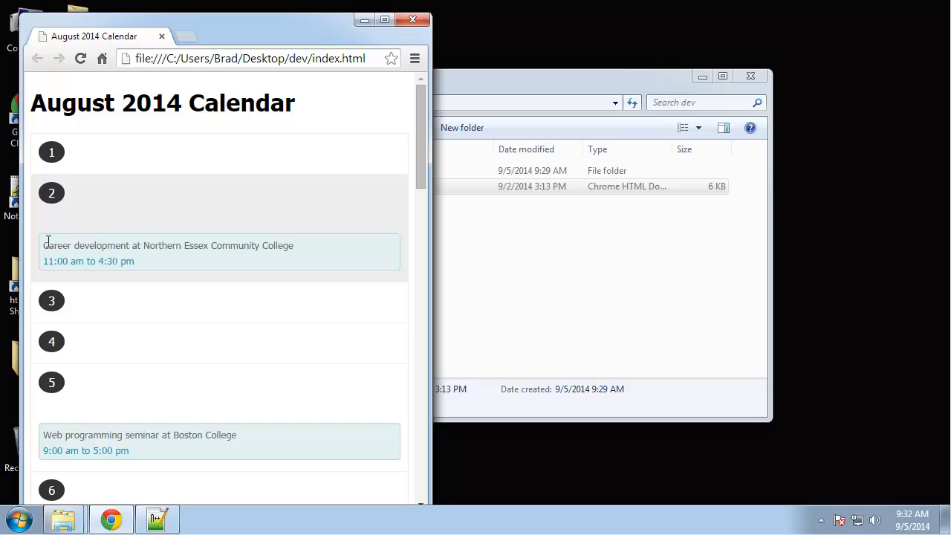
{"action": "scroll", "scroll_direction": "down", "scroll_amount": 3}
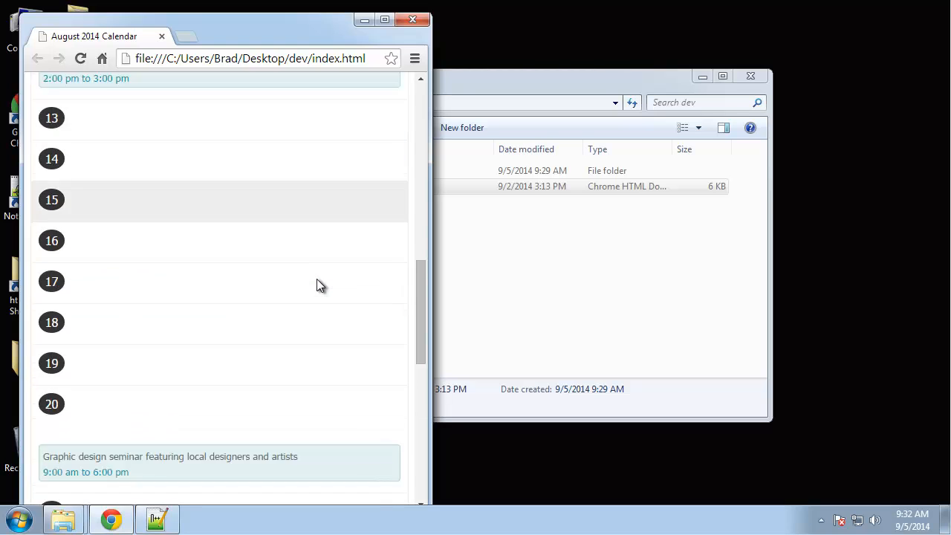
{"action": "scroll", "scroll_direction": "up", "scroll_amount": 3}
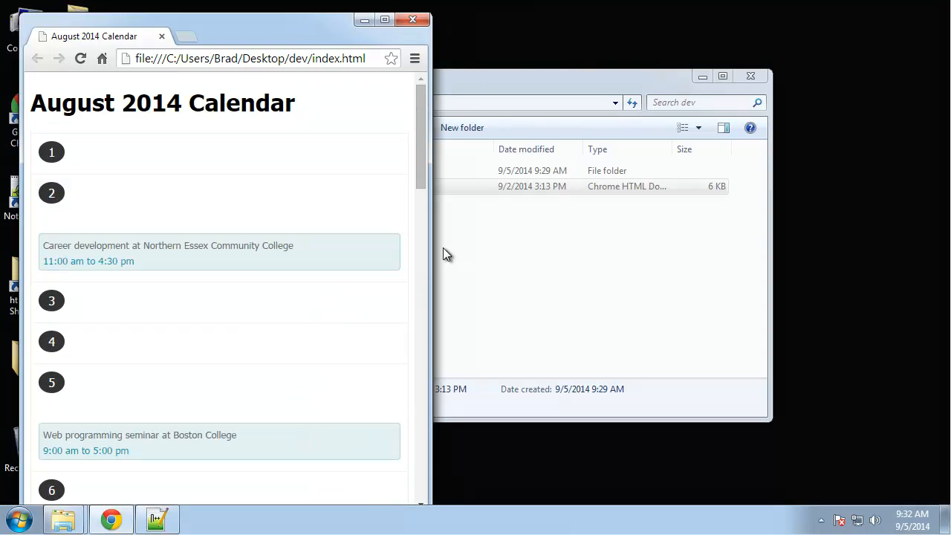
{"action": "scroll", "scroll_direction": "down", "scroll_amount": 3}
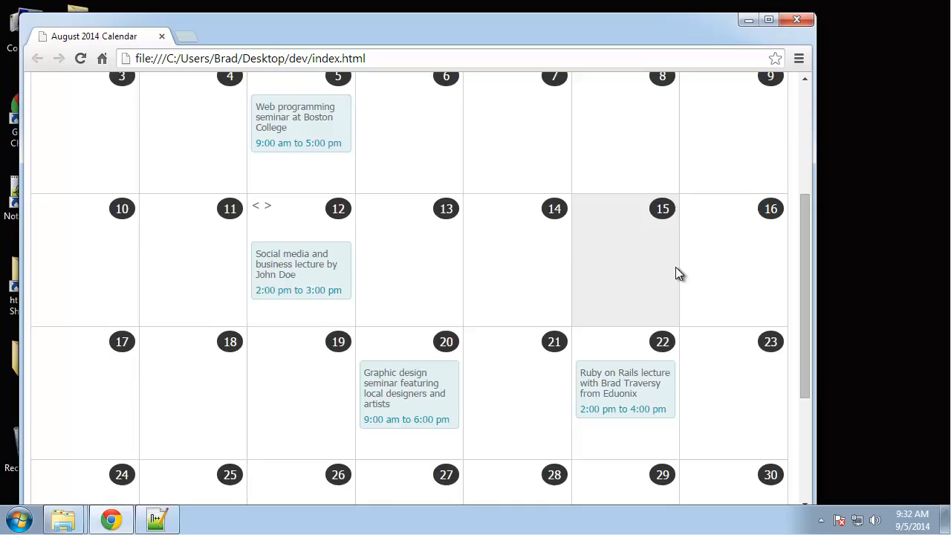
{"action": "scroll", "scroll_direction": "up", "scroll_amount": 3}
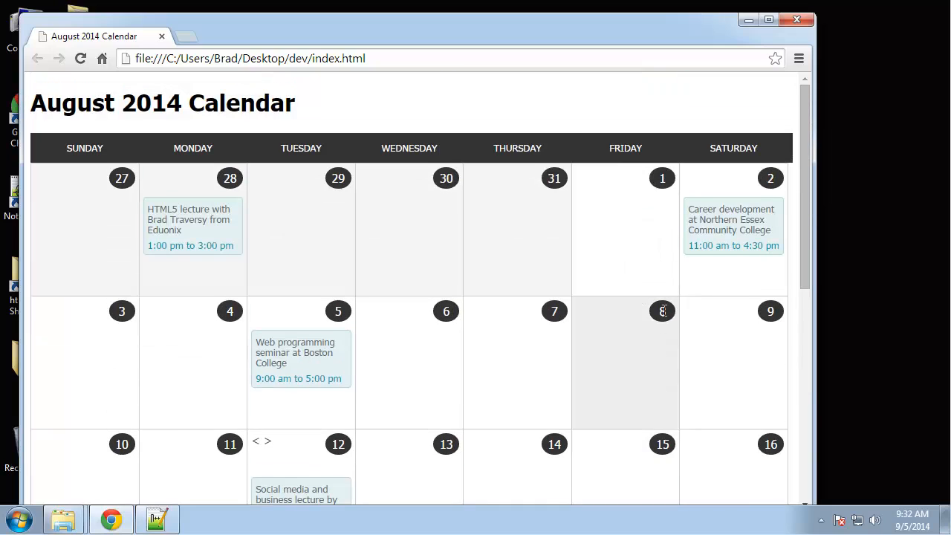
{"action": "mouse_move", "coordinate": [674, 294]}
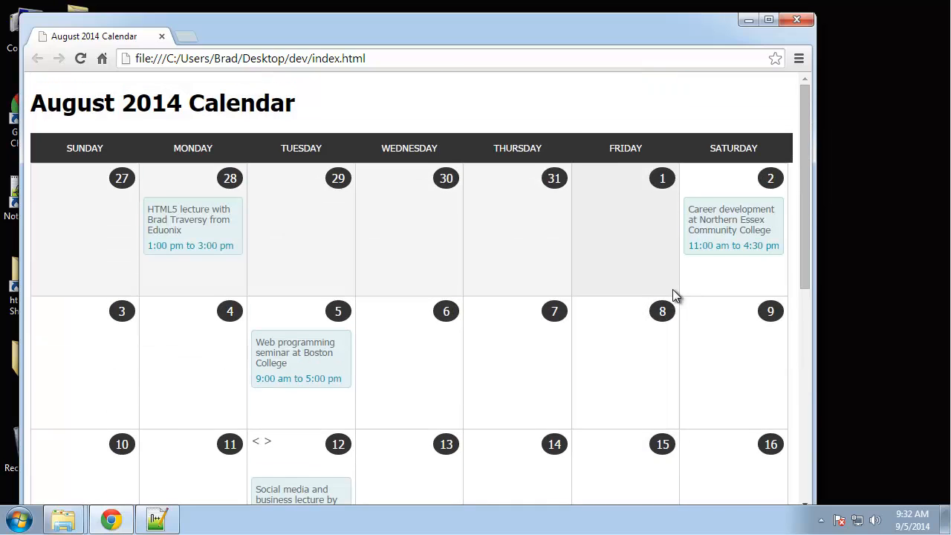
{"action": "mouse_move", "coordinate": [565, 255]}
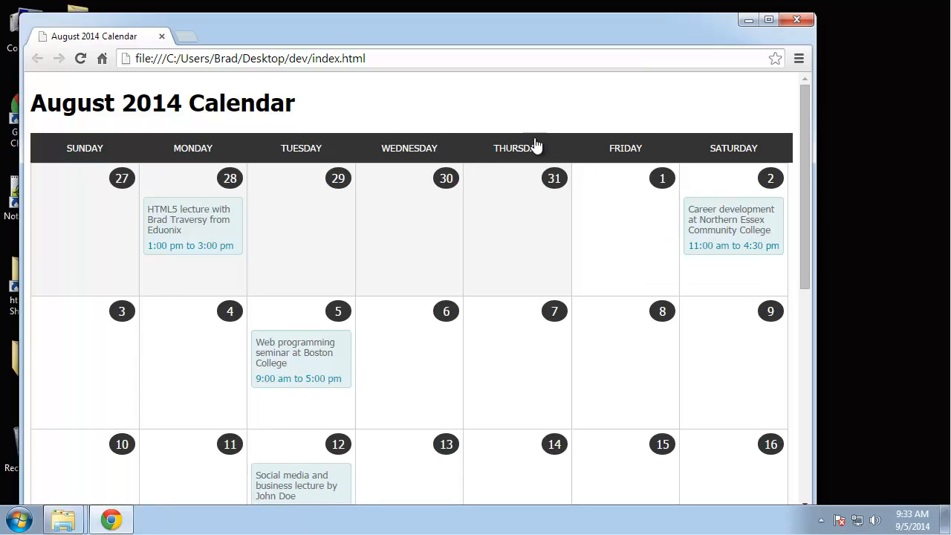
{"action": "mouse_move", "coordinate": [453, 147]}
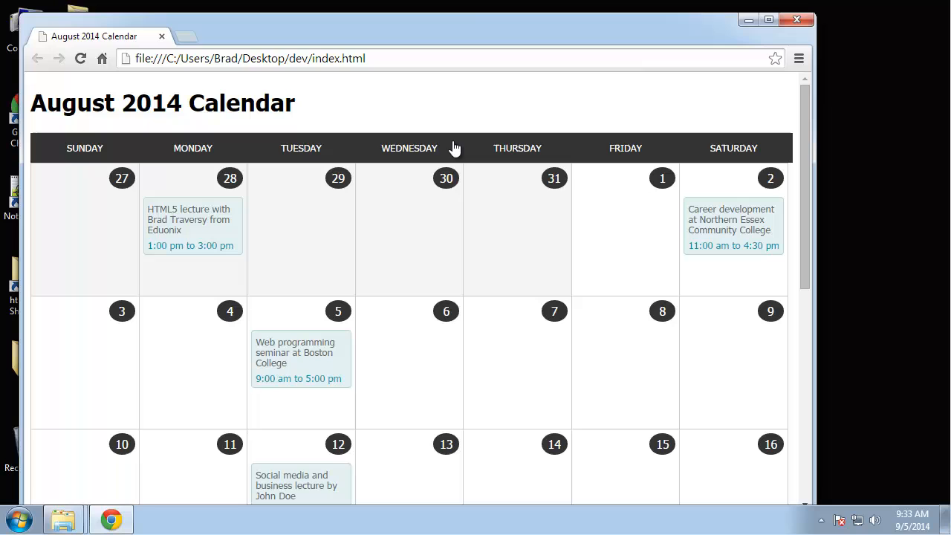
{"action": "mouse_move", "coordinate": [407, 386]}
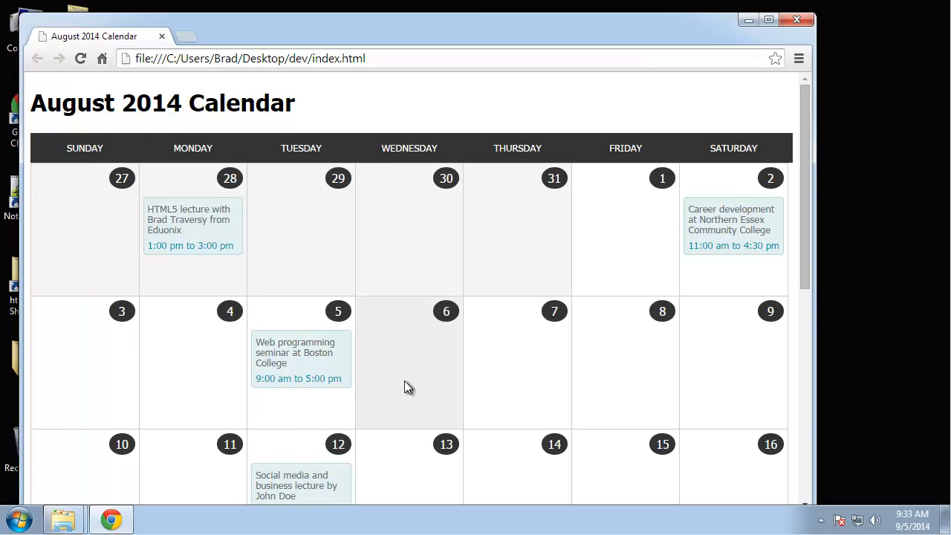
{"action": "mouse_move", "coordinate": [166, 245]}
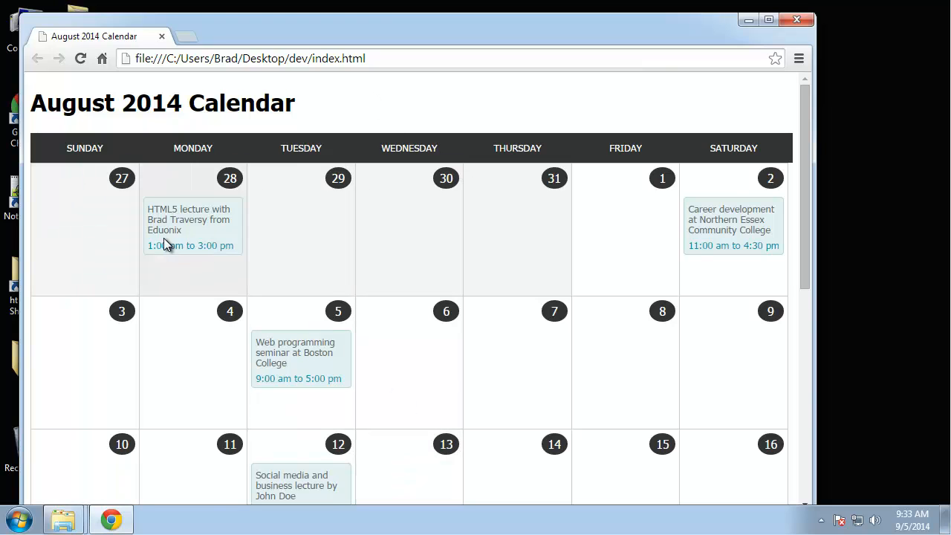
{"action": "mouse_move", "coordinate": [143, 235]}
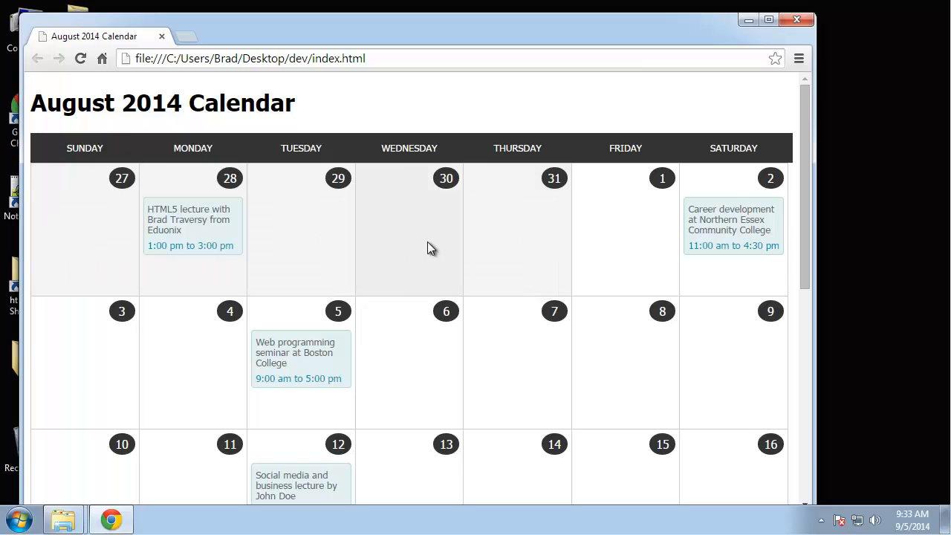
{"action": "mouse_move", "coordinate": [651, 273]}
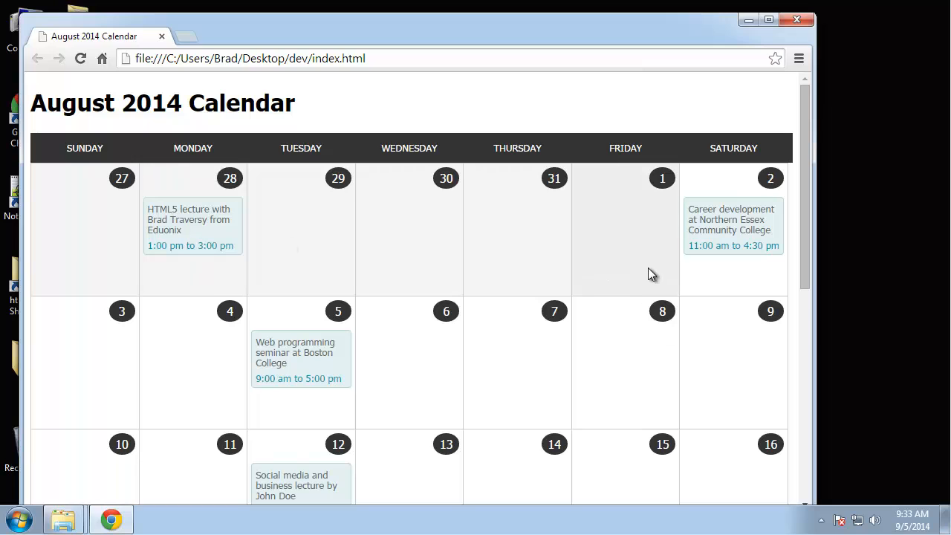
{"action": "mouse_move", "coordinate": [44, 208]}
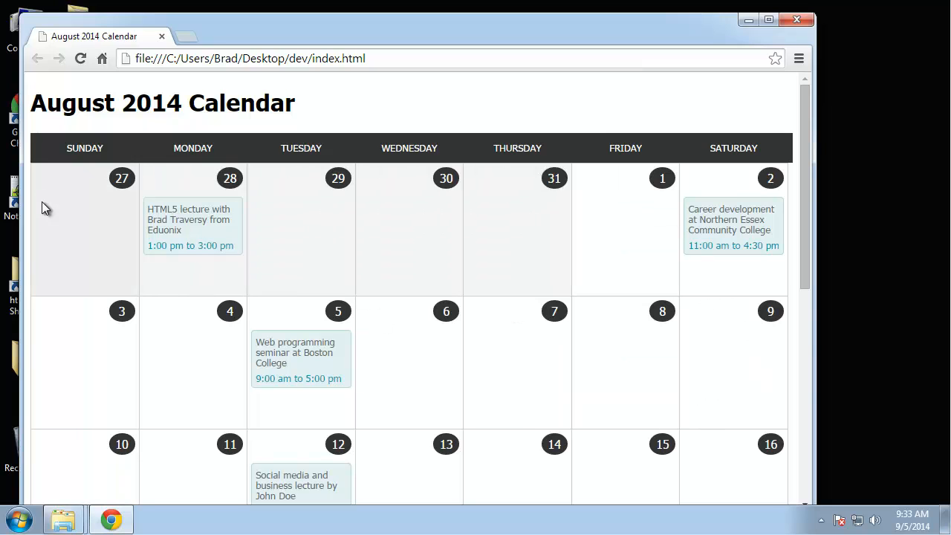
{"action": "scroll", "scroll_direction": "down", "scroll_amount": 3}
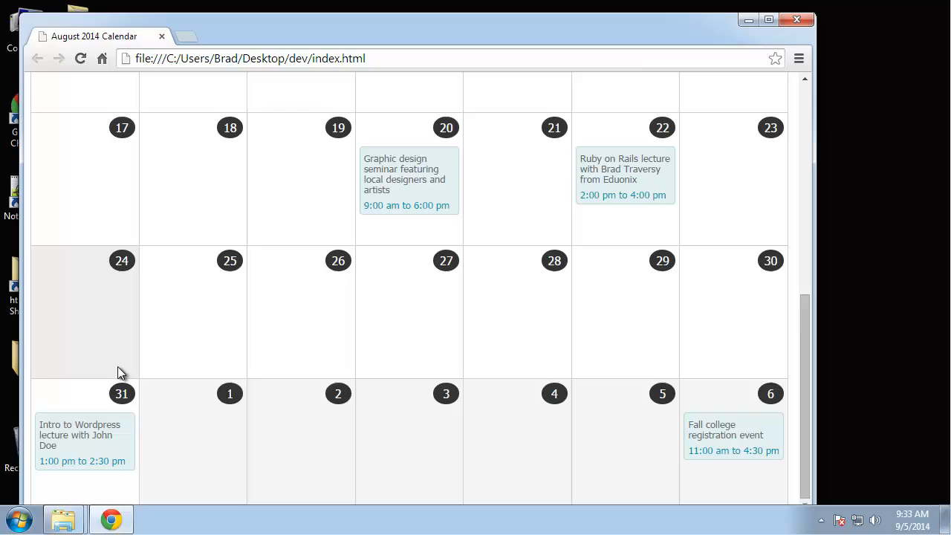
{"action": "mouse_move", "coordinate": [661, 459]}
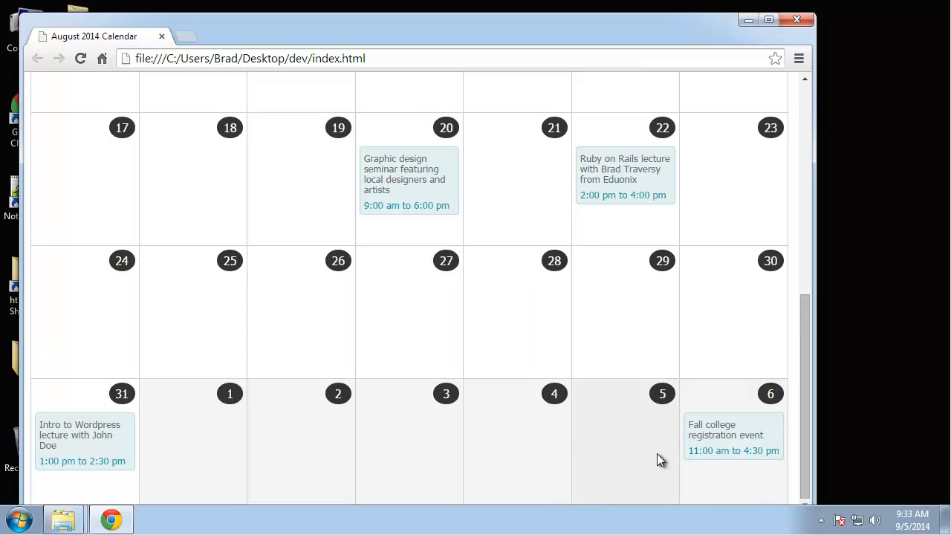
{"action": "mouse_move", "coordinate": [759, 418]}
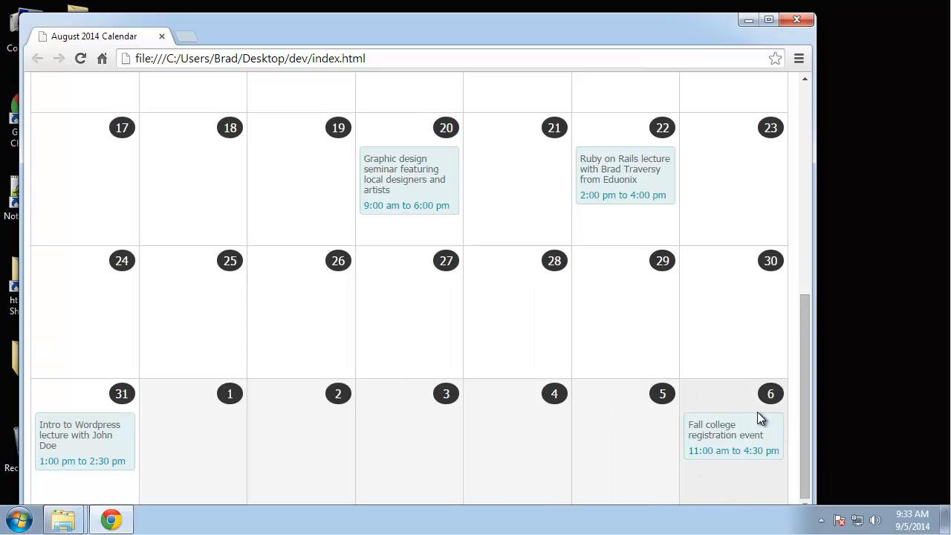
{"action": "scroll", "scroll_direction": "up", "scroll_amount": 3}
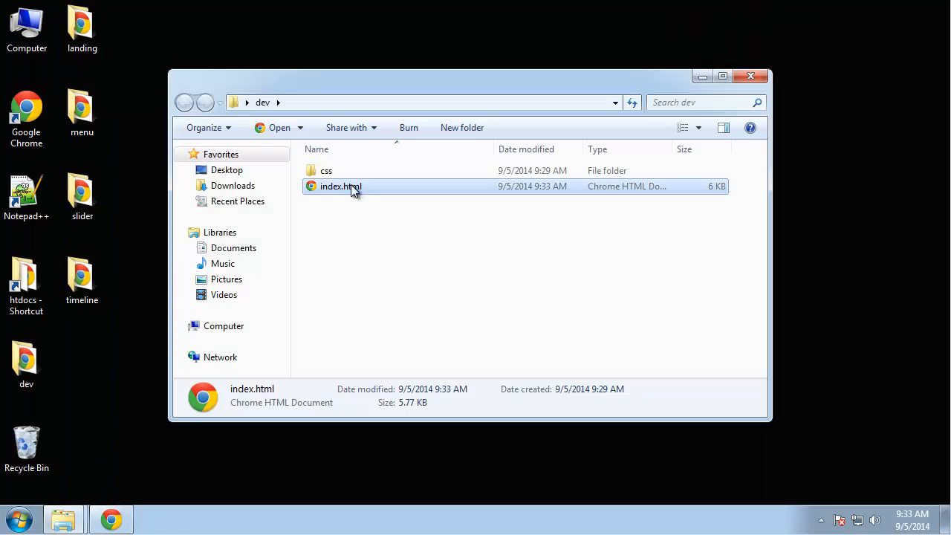
{"action": "mouse_move", "coordinate": [359, 199]}
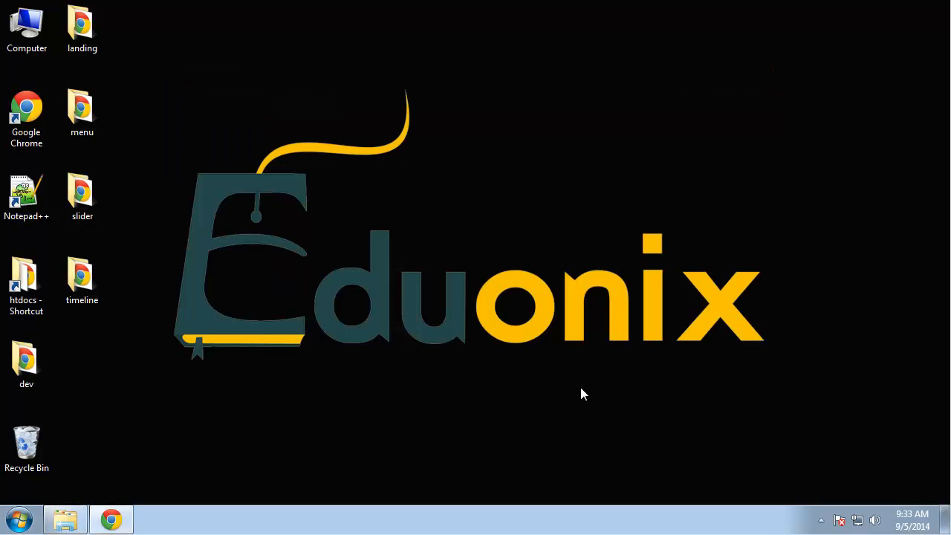
Step: Create a 'calendar' folder on the desktop holding a new file named index
{"action": "right_click", "coordinate": [583, 394]}
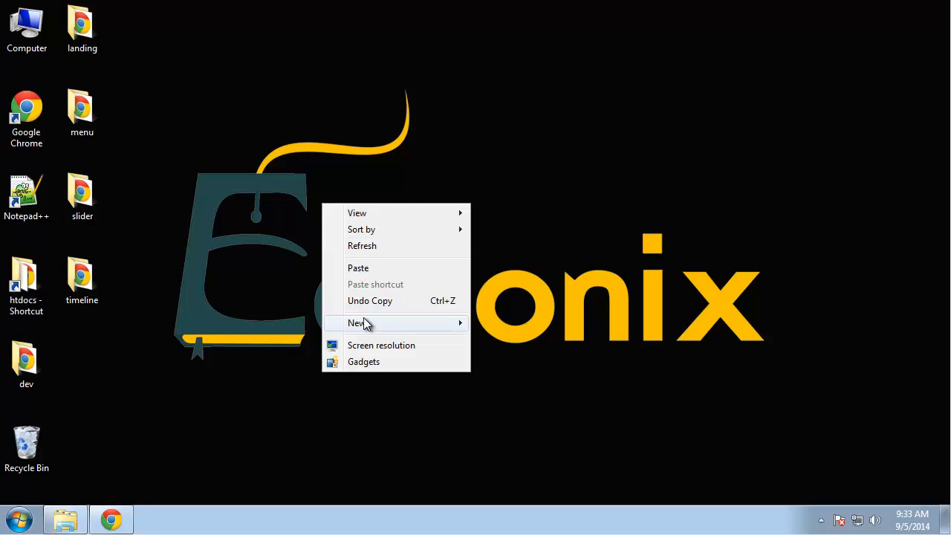
{"action": "left_click", "coordinate": [362, 323]}
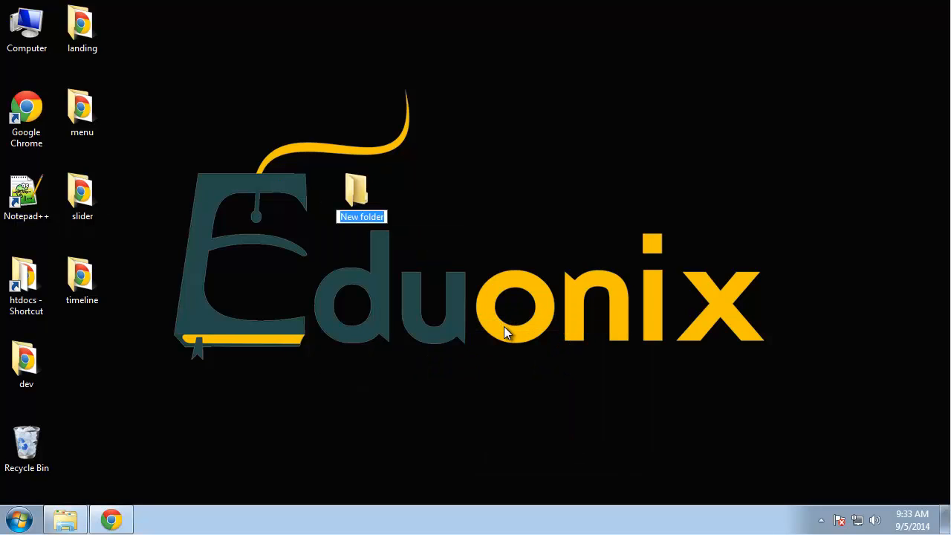
{"action": "type", "text": "calendar"}
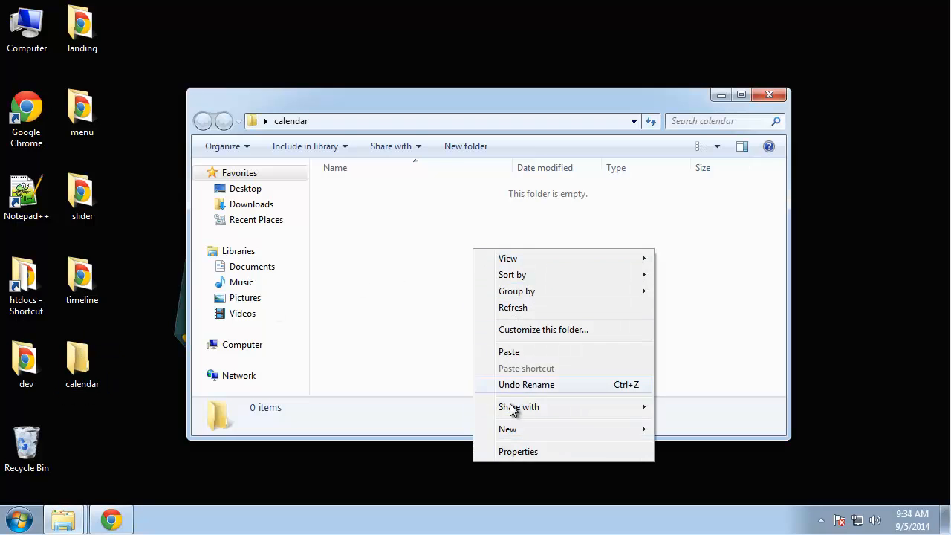
{"action": "left_click", "coordinate": [508, 427]}
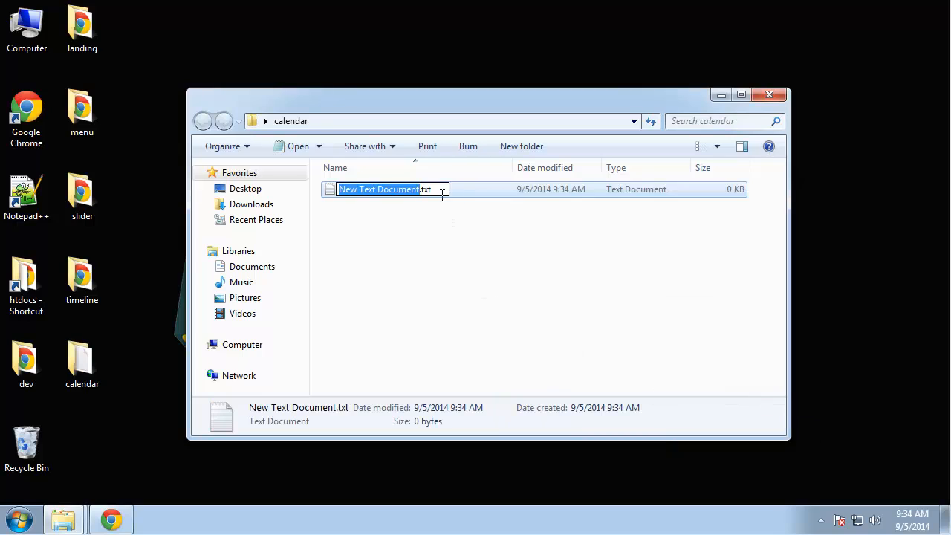
{"action": "type", "text": "index"}
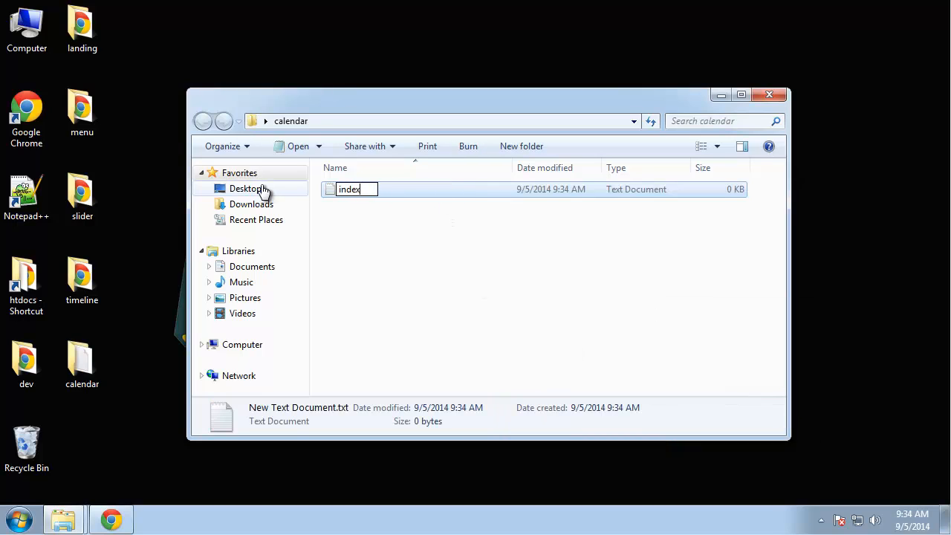
{"action": "key", "text": "Return"}
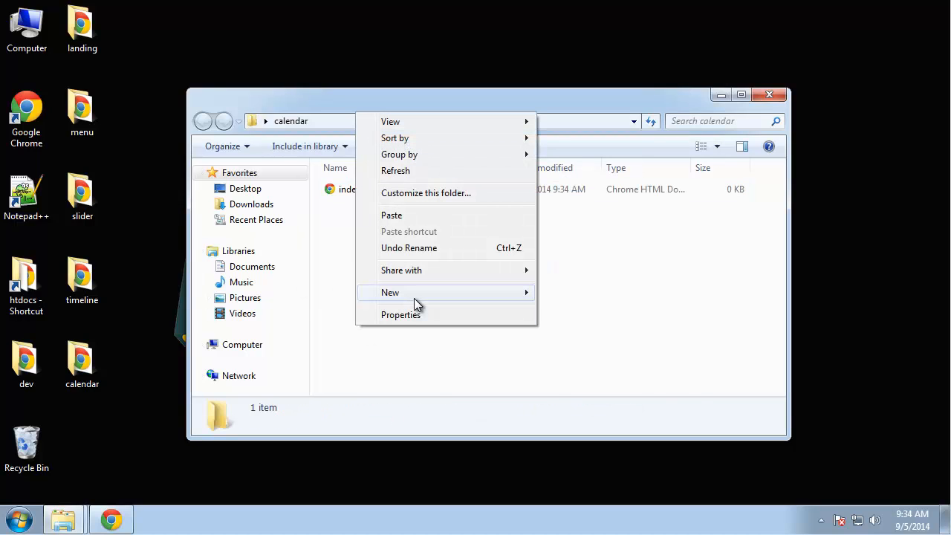
Step: Add a new text document, rename it to style.css accepting the extension change, and target index.html
{"action": "left_click", "coordinate": [390, 291]}
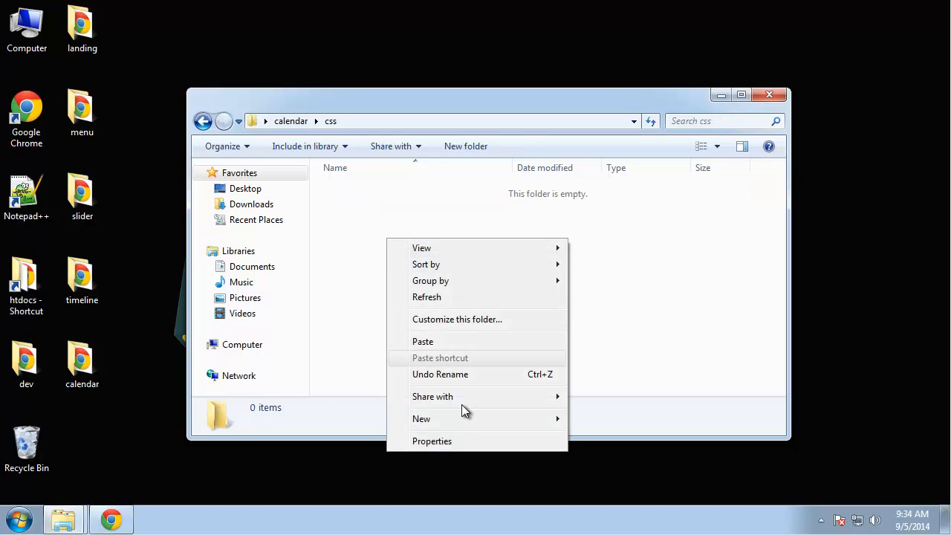
{"action": "left_click", "coordinate": [422, 419]}
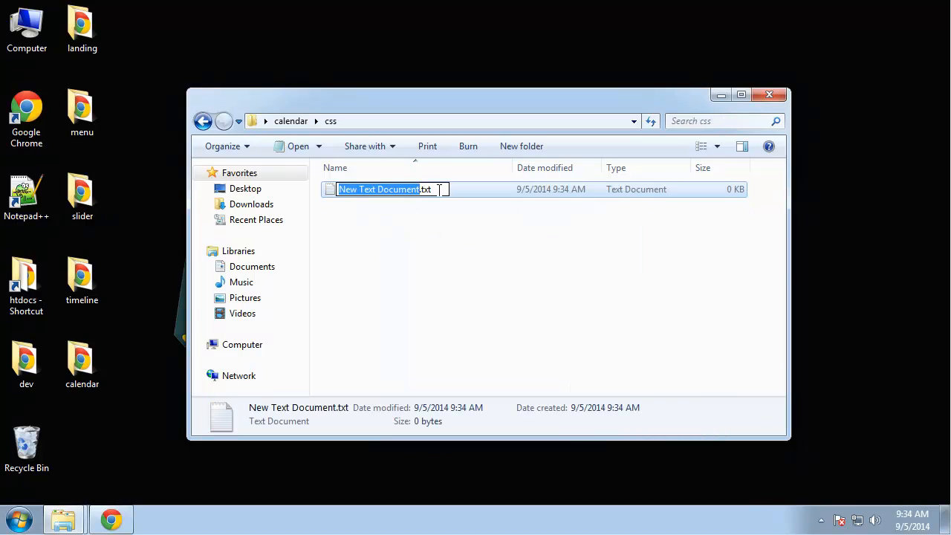
{"action": "type", "text": "styl"}
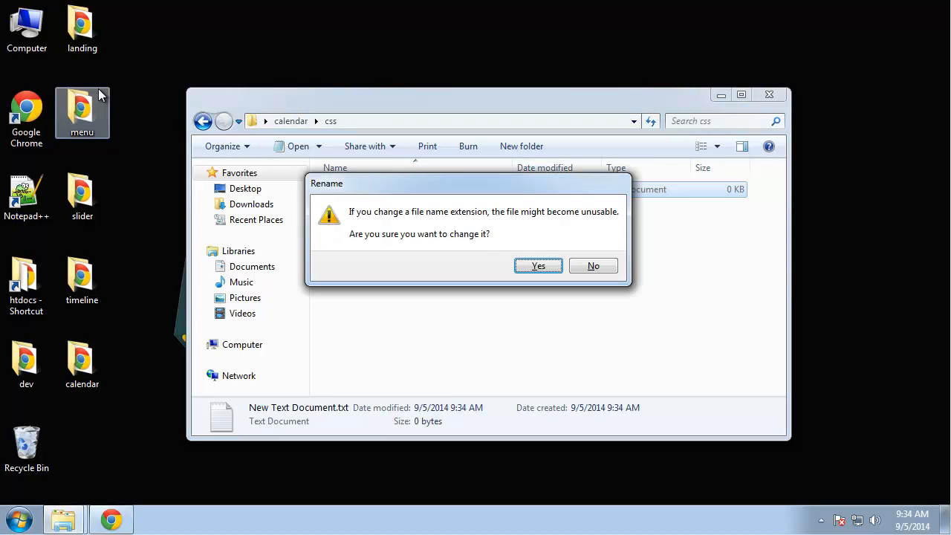
{"action": "left_click", "coordinate": [538, 264]}
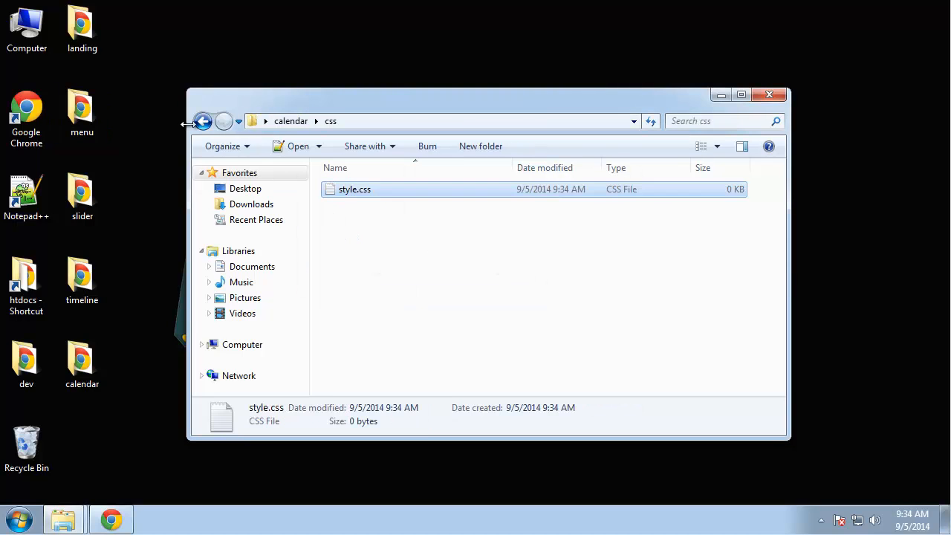
{"action": "right_click", "coordinate": [356, 205]}
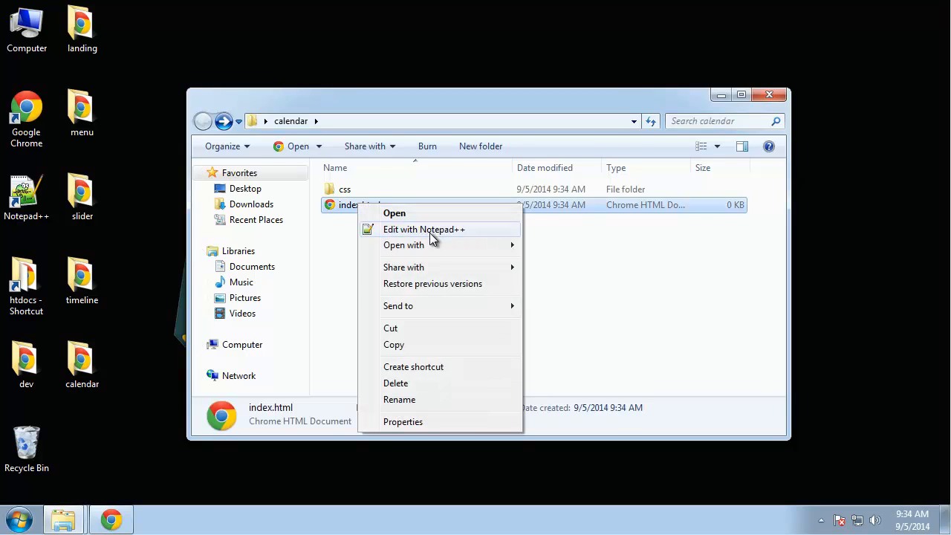
Step: Open index.html in Notepad++ and write the doctype, html, head and body skeleton
{"action": "left_click", "coordinate": [423, 229]}
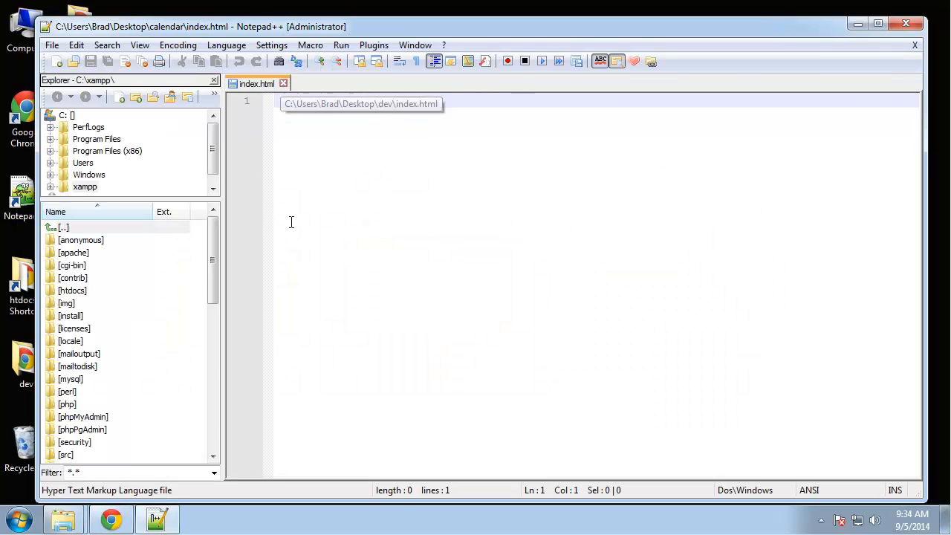
{"action": "mouse_move", "coordinate": [62, 517]}
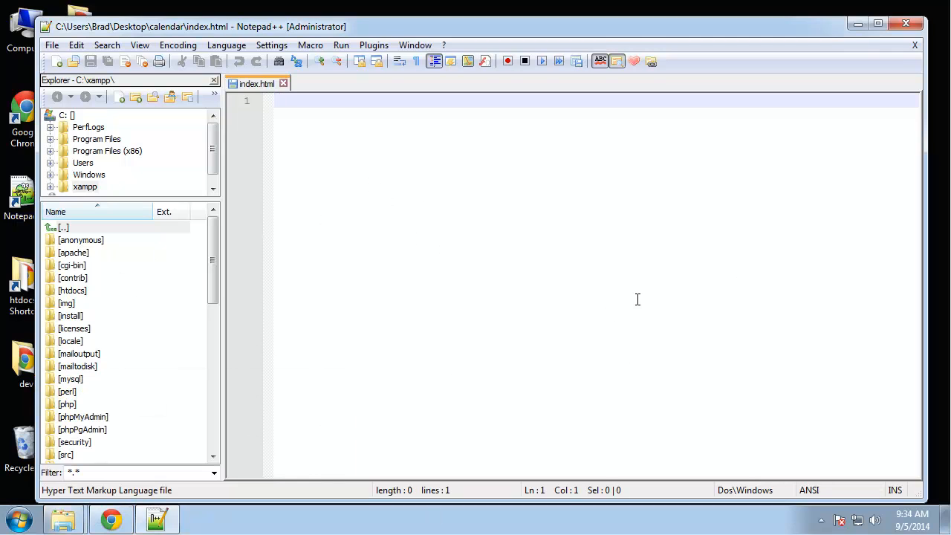
{"action": "type", "text": "<!--"}
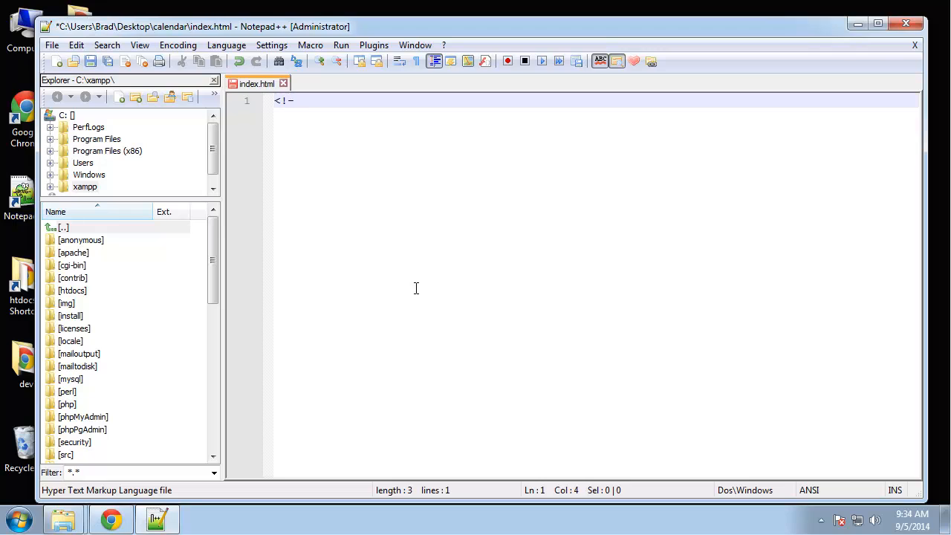
{"action": "type", "text": "DO"}
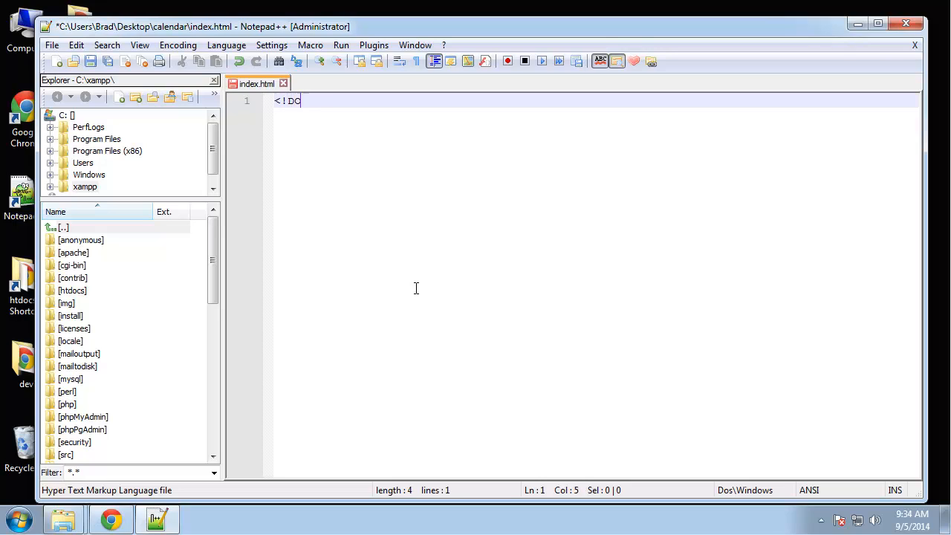
{"action": "type", "text": "CTYPE html>"}
{"action": "type", "text": "</"}
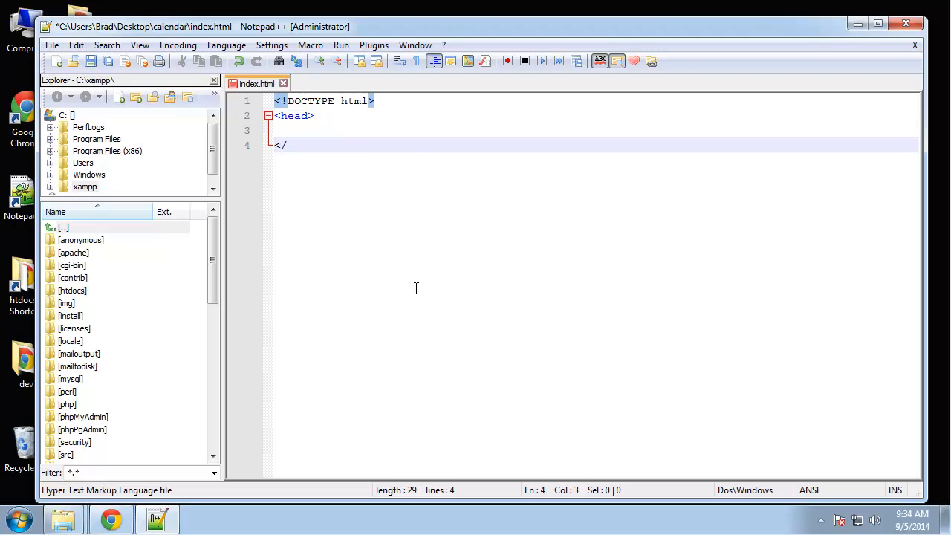
{"action": "type", "text": "head>"}
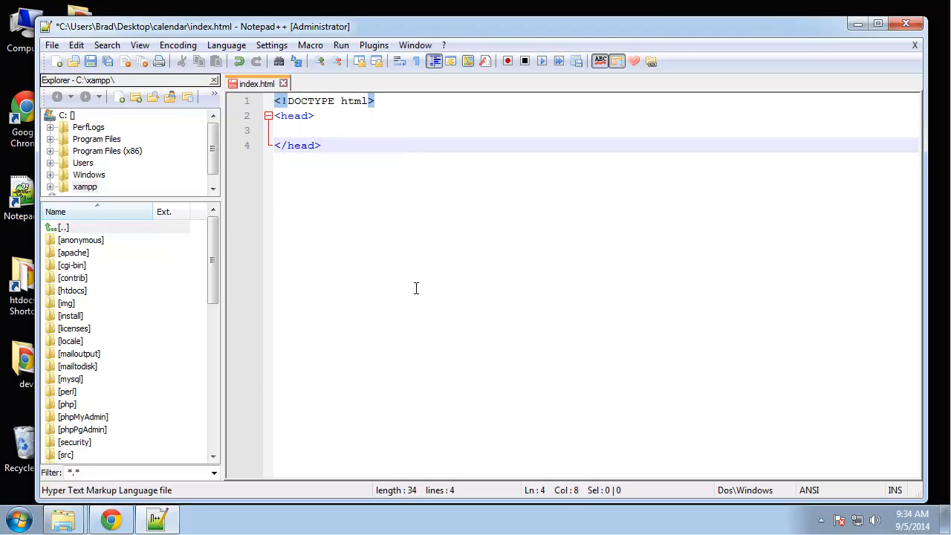
{"action": "type", "text": "<body>"}
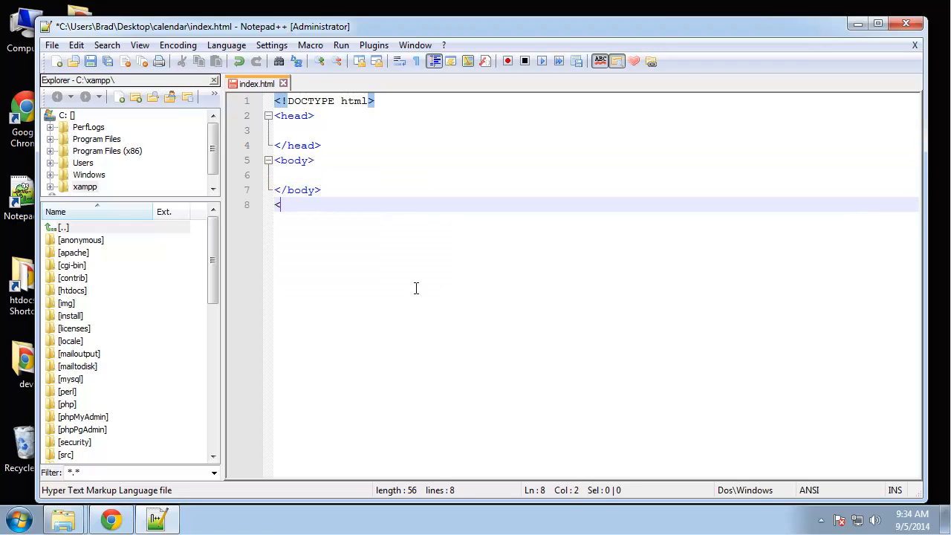
{"action": "type", "text": "/html>"}
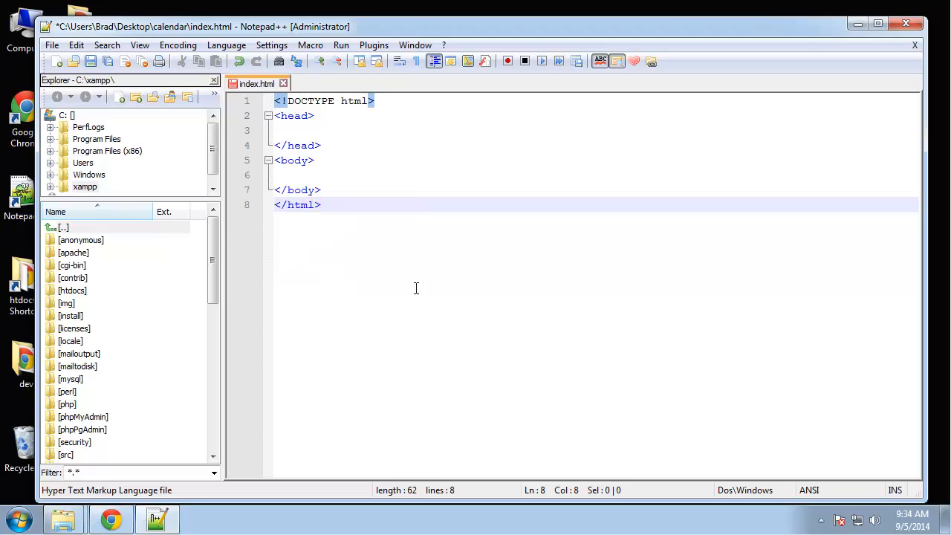
Step: Add a <title>August 2014</title> inside the head
{"action": "type", "text": "<"}
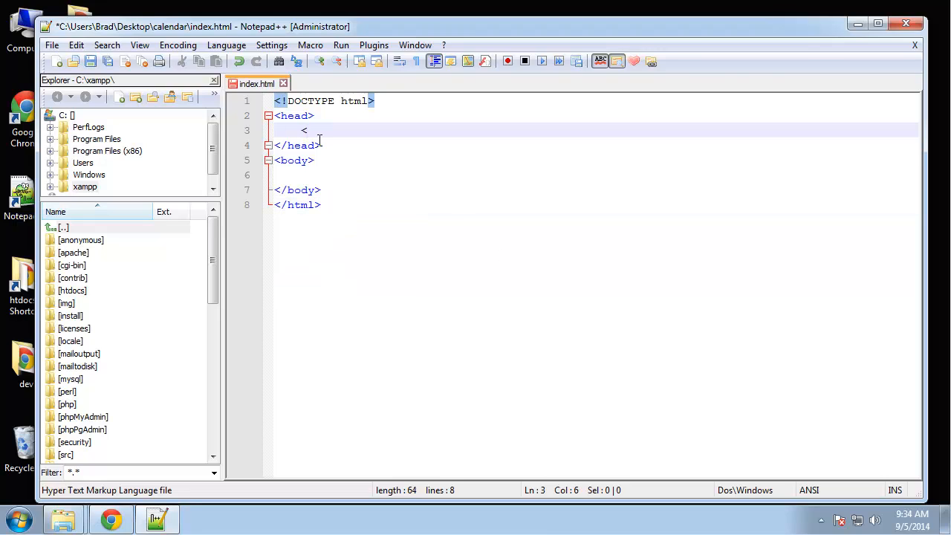
{"action": "type", "text": "title>"}
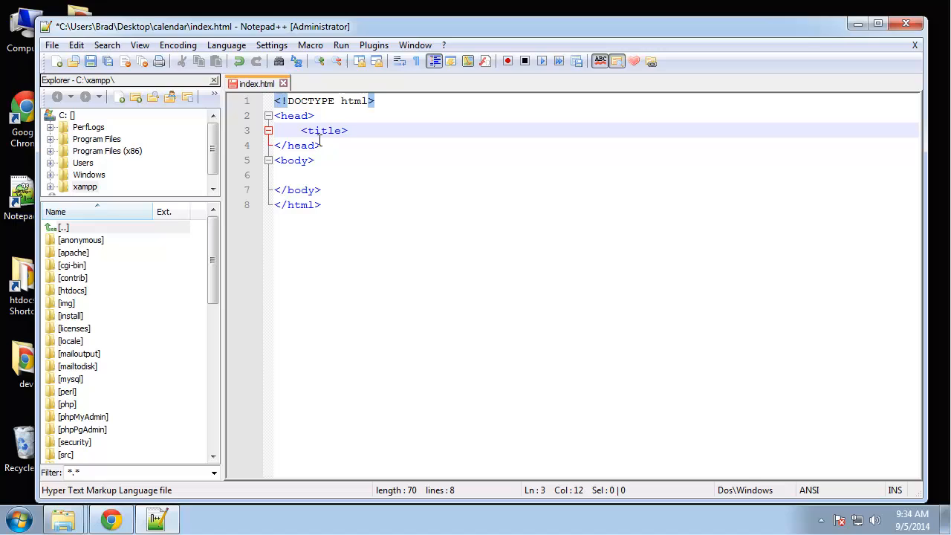
{"action": "type", "text": "August"}
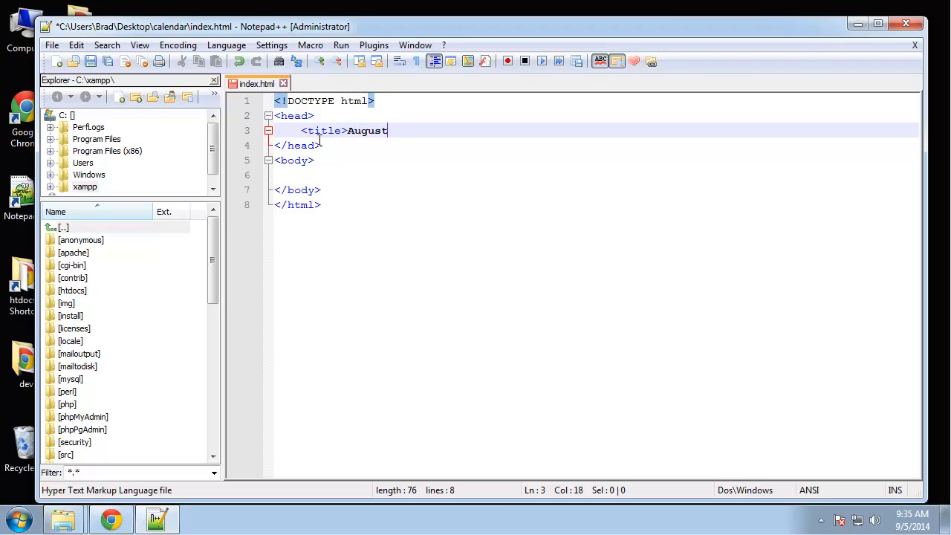
{"action": "type", "text": "2014"}
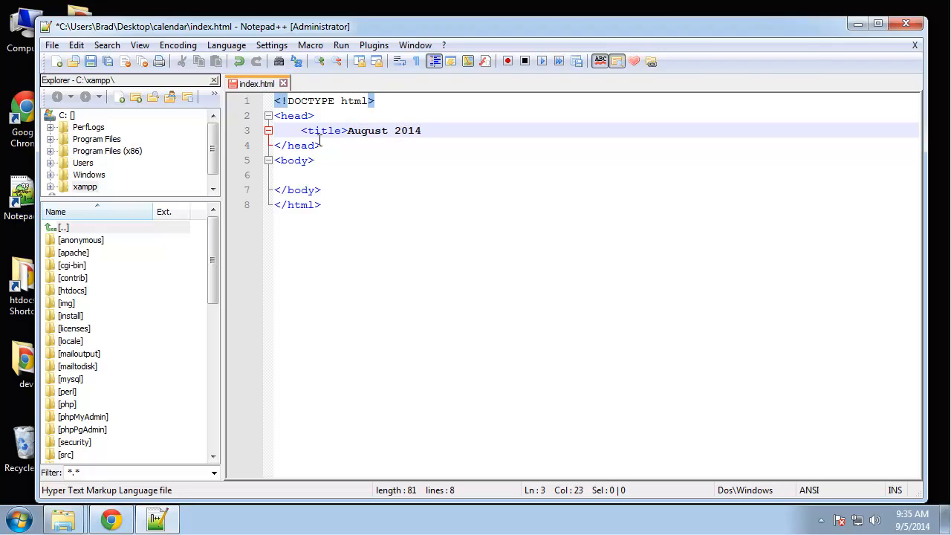
{"action": "type", "text": "</title>"}
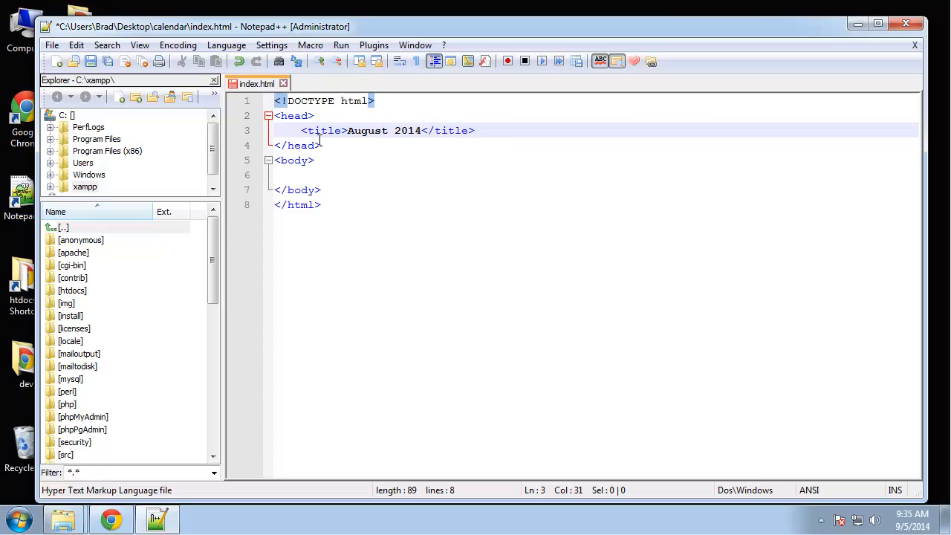
{"action": "key", "text": "enter"}
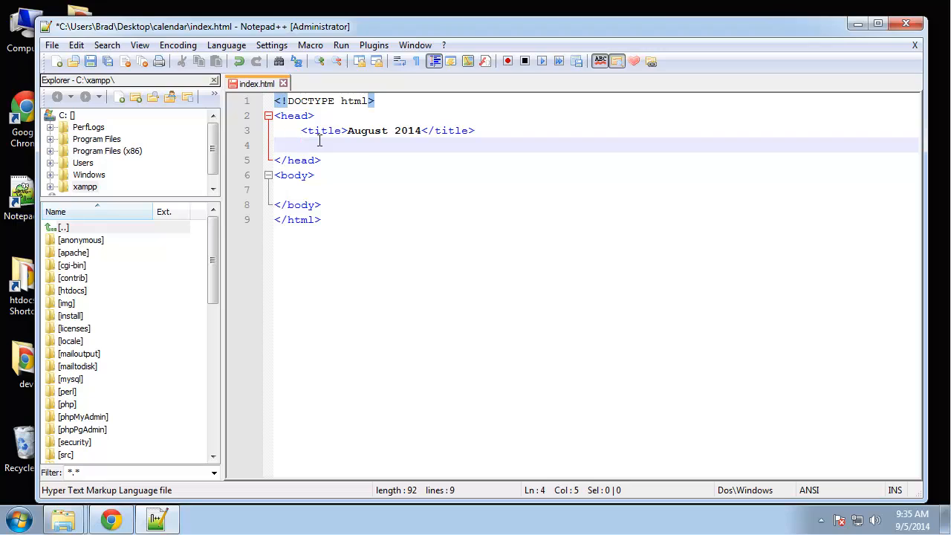
Step: Add <meta name="viewport" content="width=device-width, initial-scale=1.0"> below the title
{"action": "type", "text": "meta"}
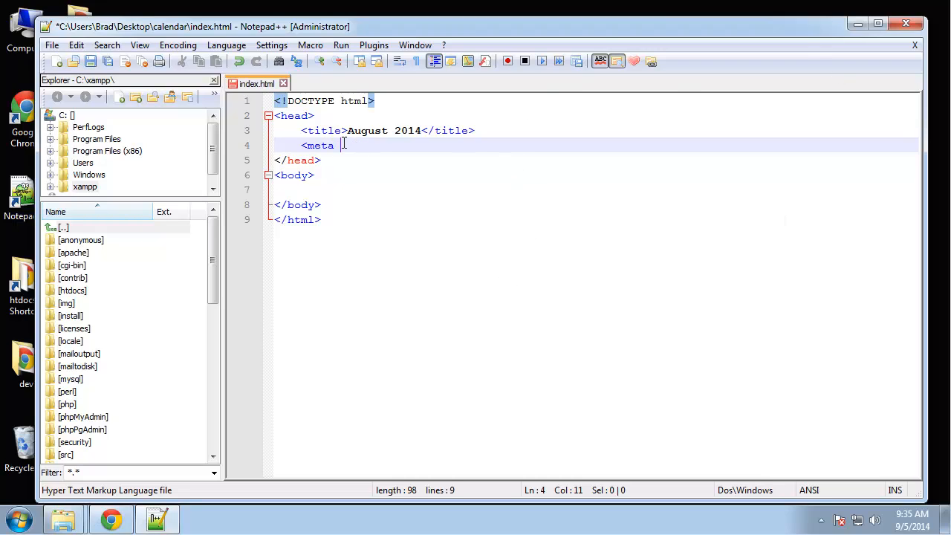
{"action": "key", "text": "Backspace"}
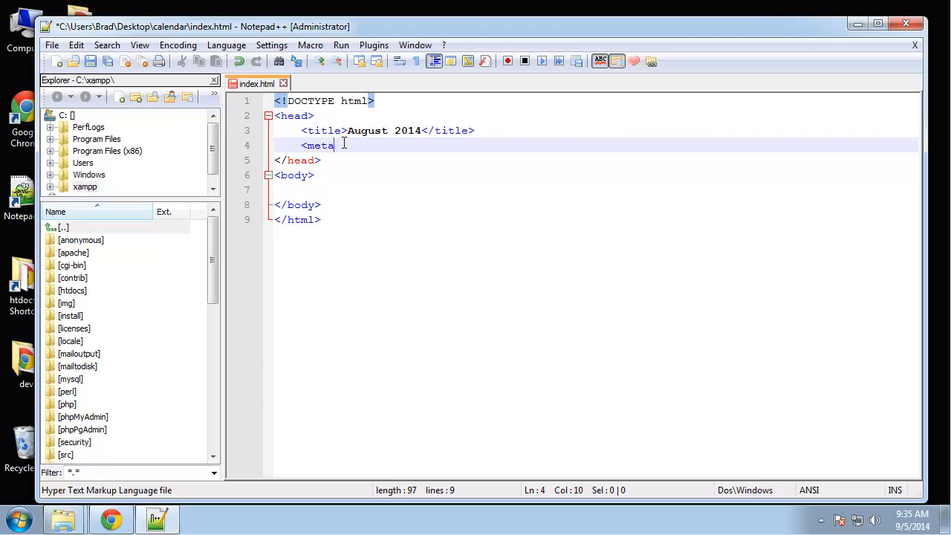
{"action": "type", "text": "name="}
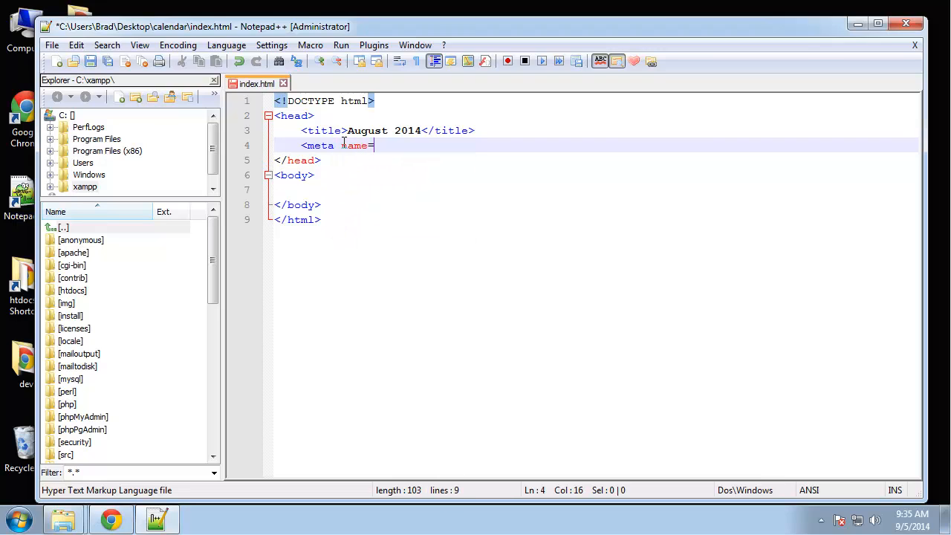
{"action": "type", "text": "\"vie"}
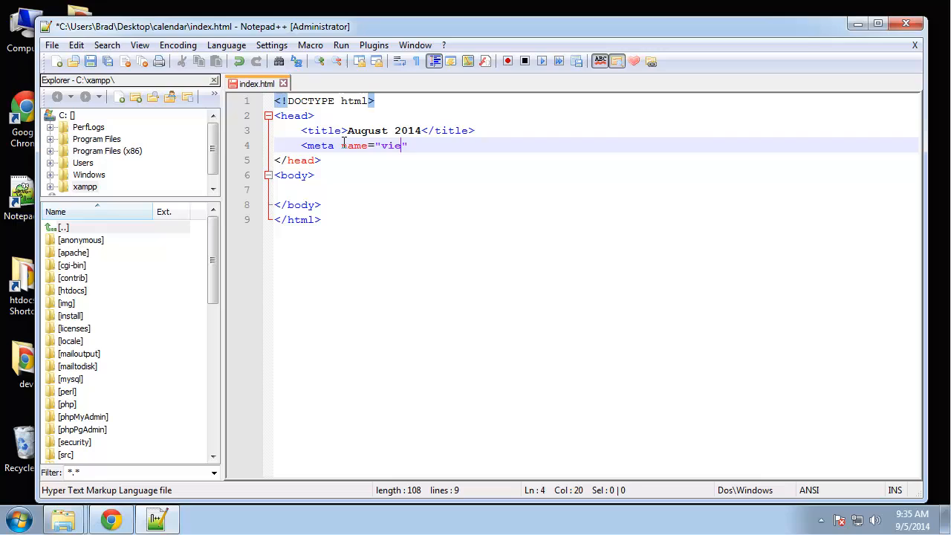
{"action": "type", "text": "wport"}
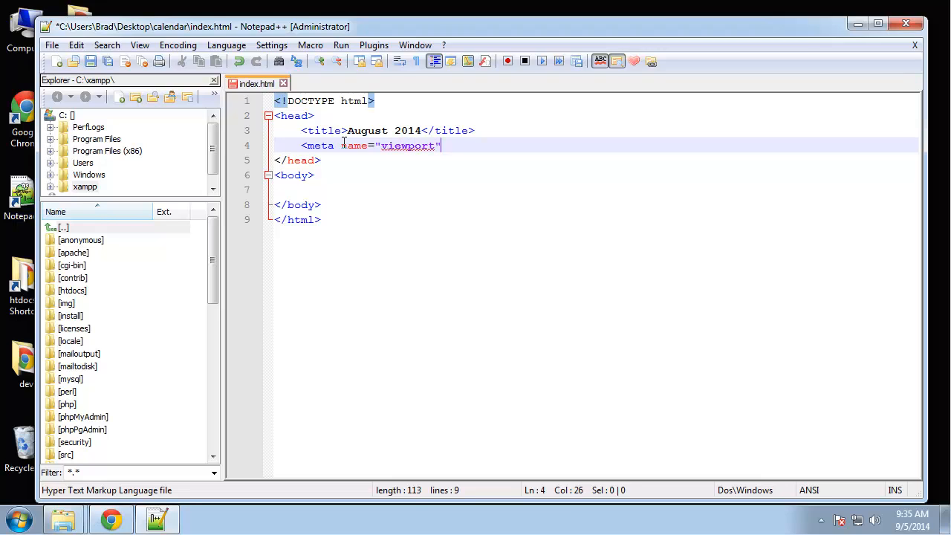
{"action": "type", "text": "content=\"\""}
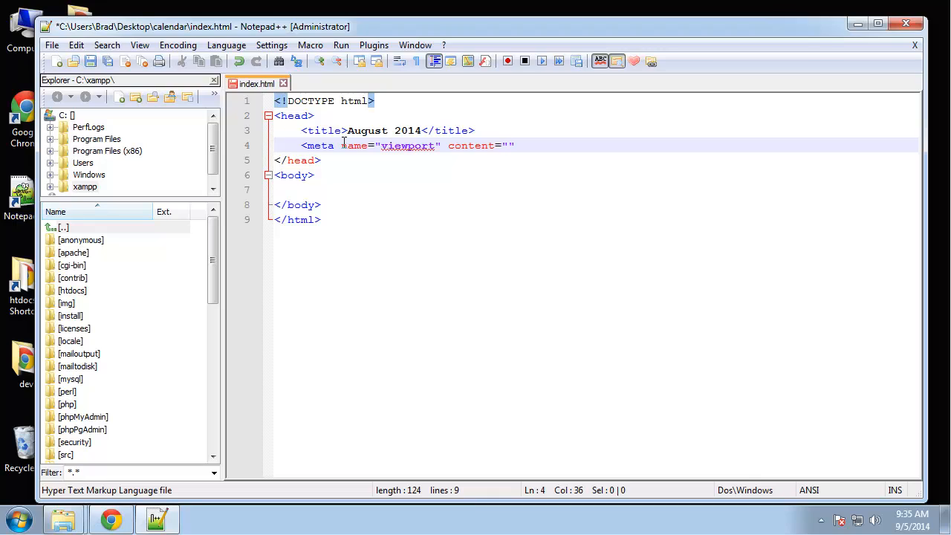
{"action": "type", "text": "width="}
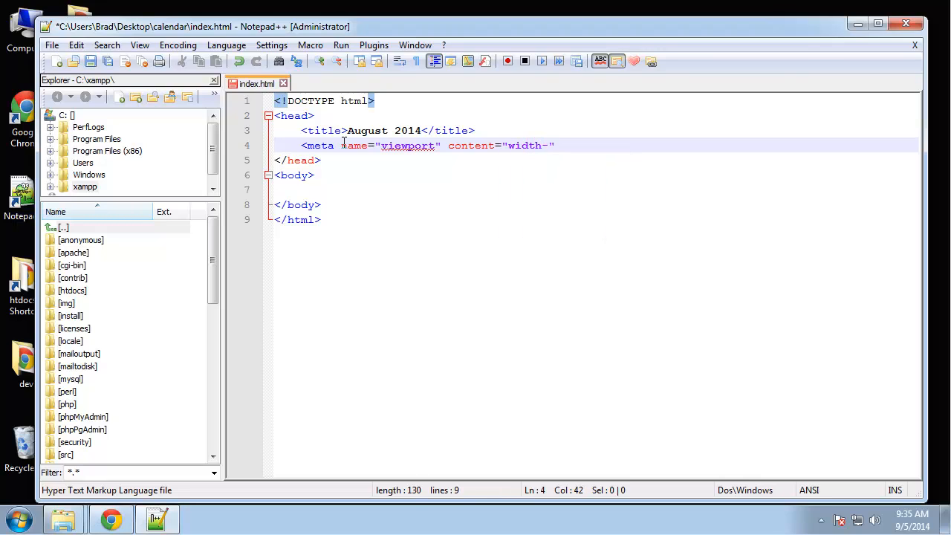
{"action": "type", "text": "device-width, initial"}
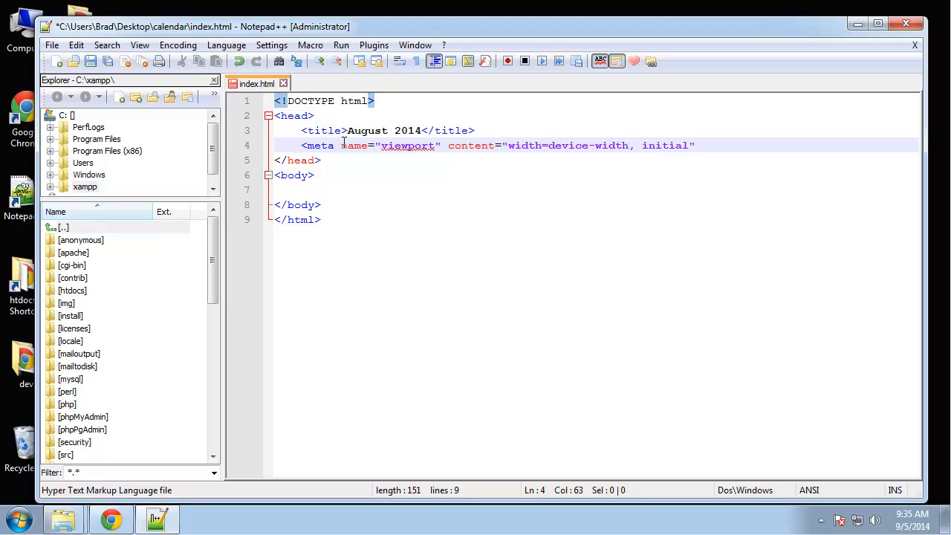
{"action": "type", "text": "-"}
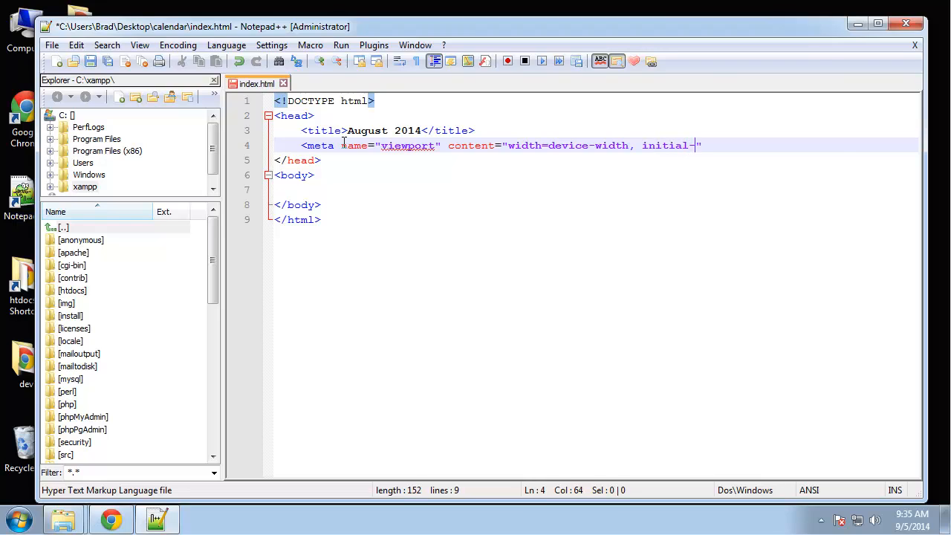
{"action": "type", "text": "scale="}
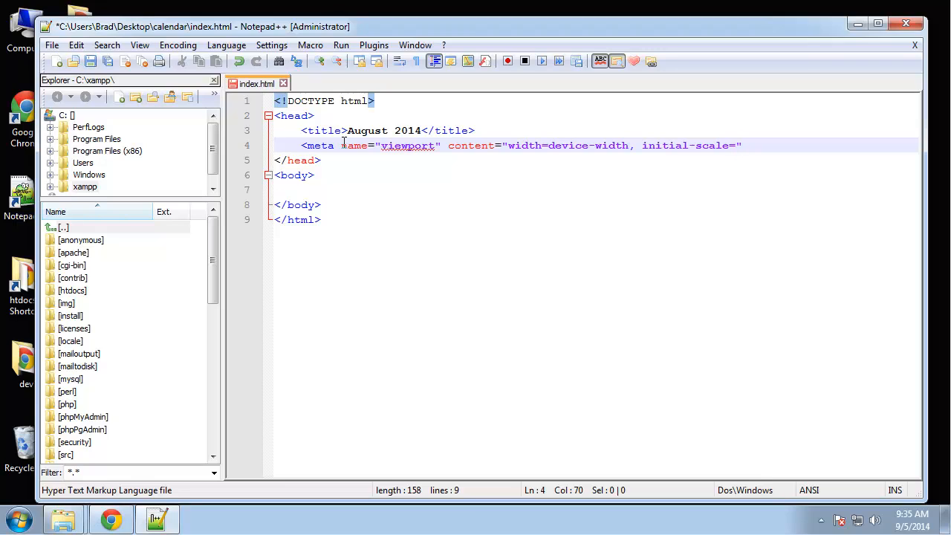
{"action": "type", "text": "1.0"}
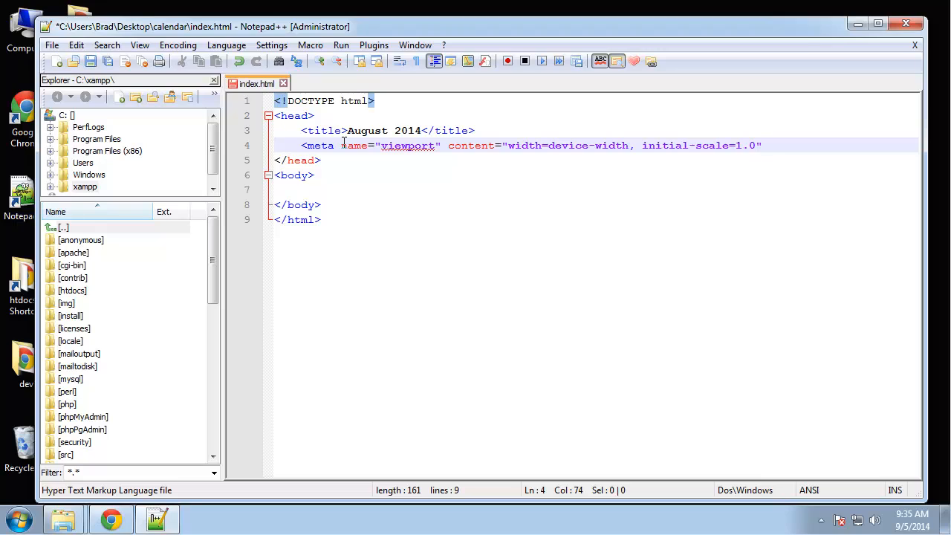
{"action": "key", "text": "BackSpace"}
{"action": "type", "text": ">"}
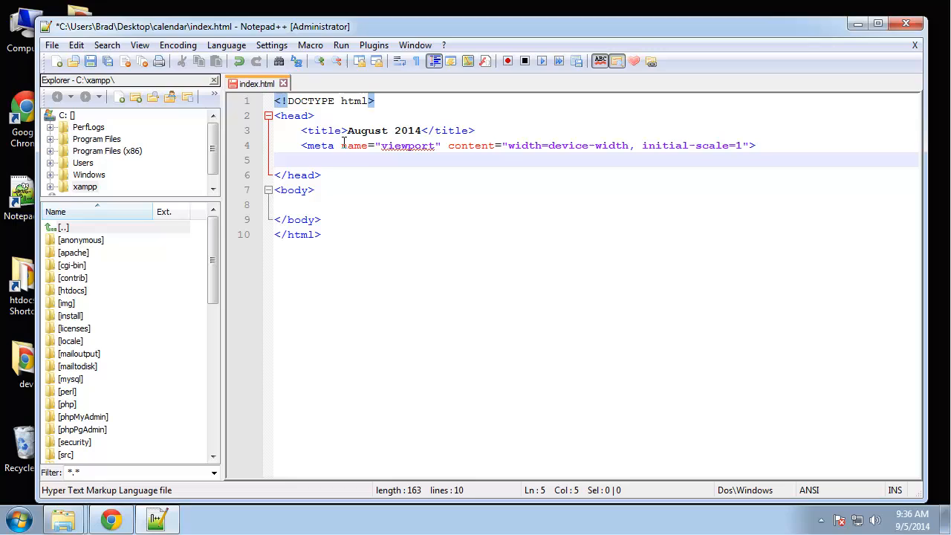
Step: Add <link rel="stylesheet" href="css/style.css" type="text/css"> to the head
{"action": "type", "text": "<link"}
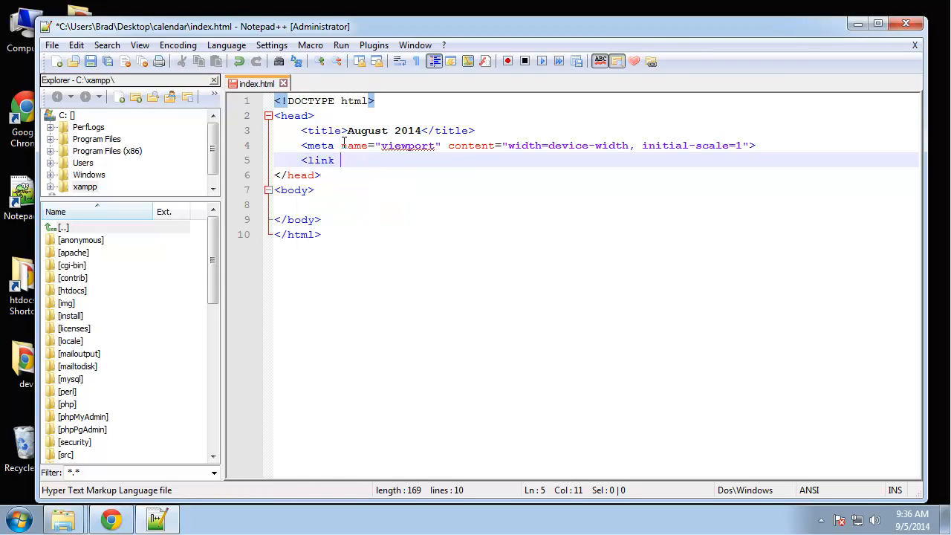
{"action": "type", "text": "rel=\"styleshe"}
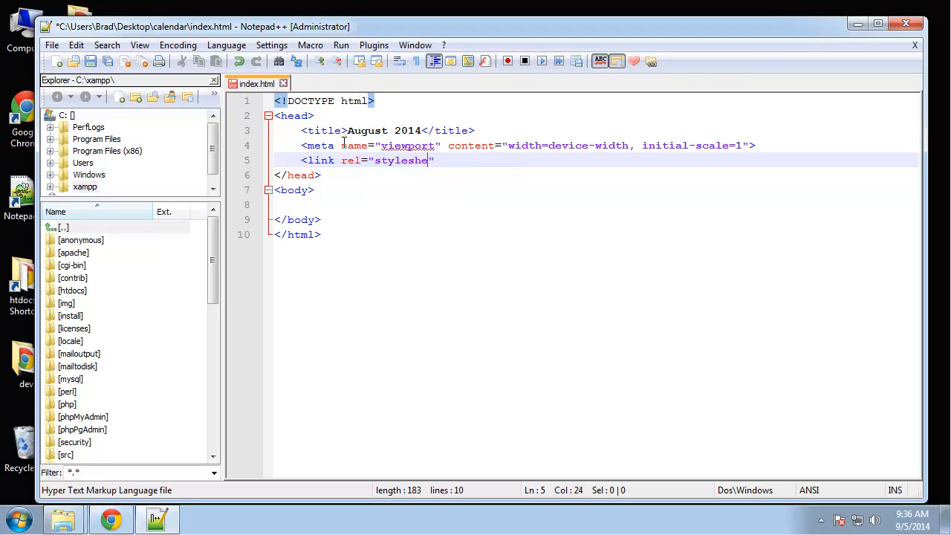
{"action": "type", "text": "et"}
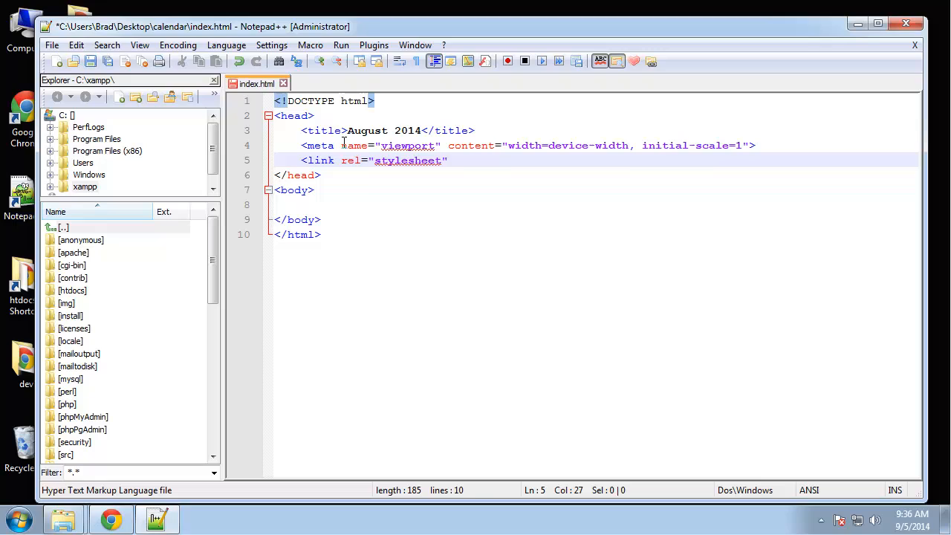
{"action": "type", "text": "href=\""}
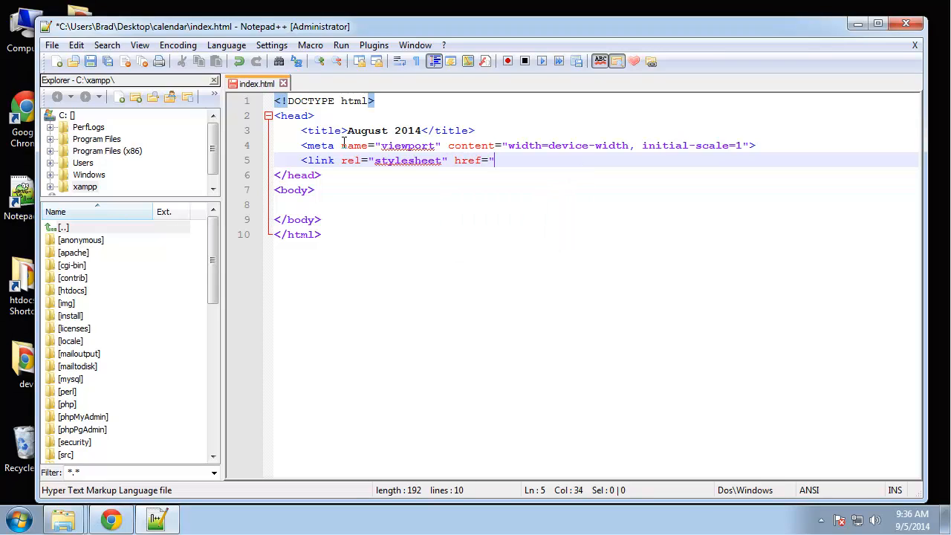
{"action": "type", "text": "css/styl"}
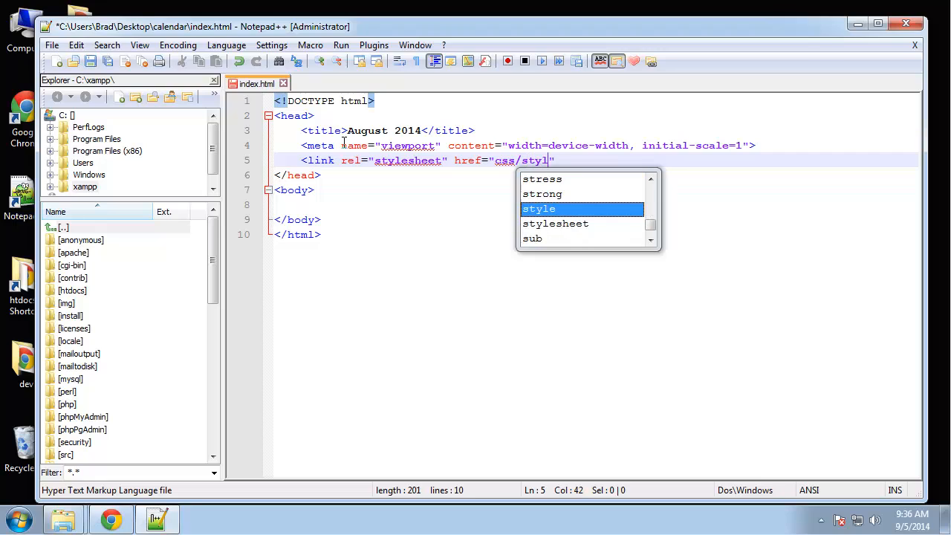
{"action": "type", "text": ".css"}
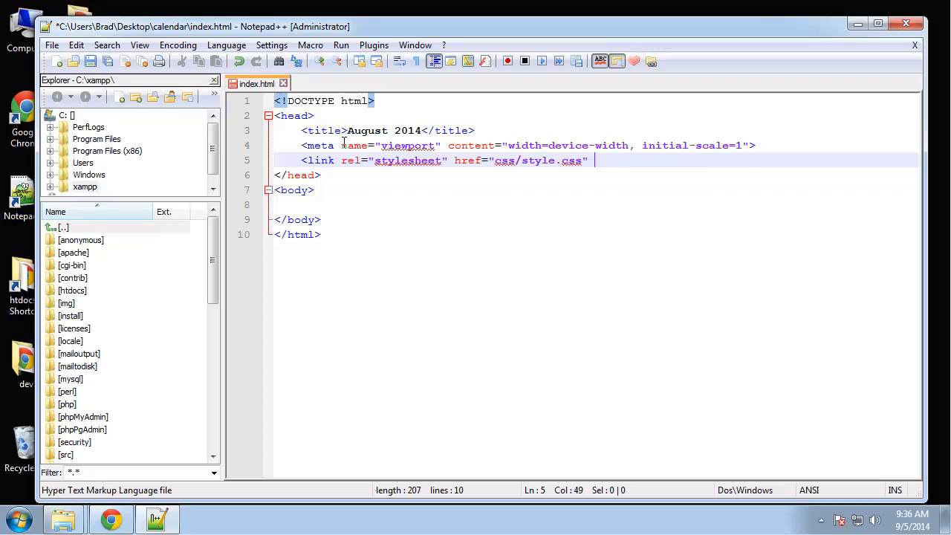
{"action": "type", "text": "type=\""}
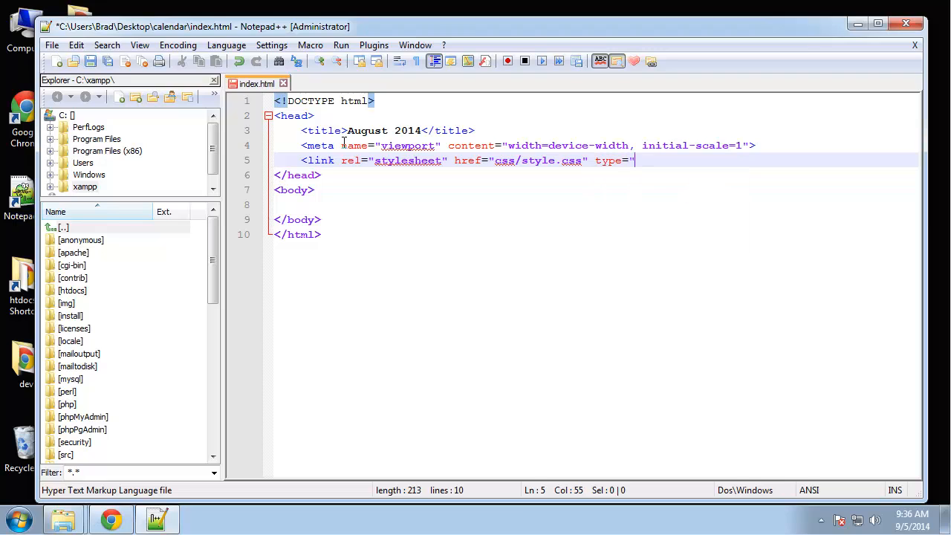
{"action": "type", "text": "text/css\">"}
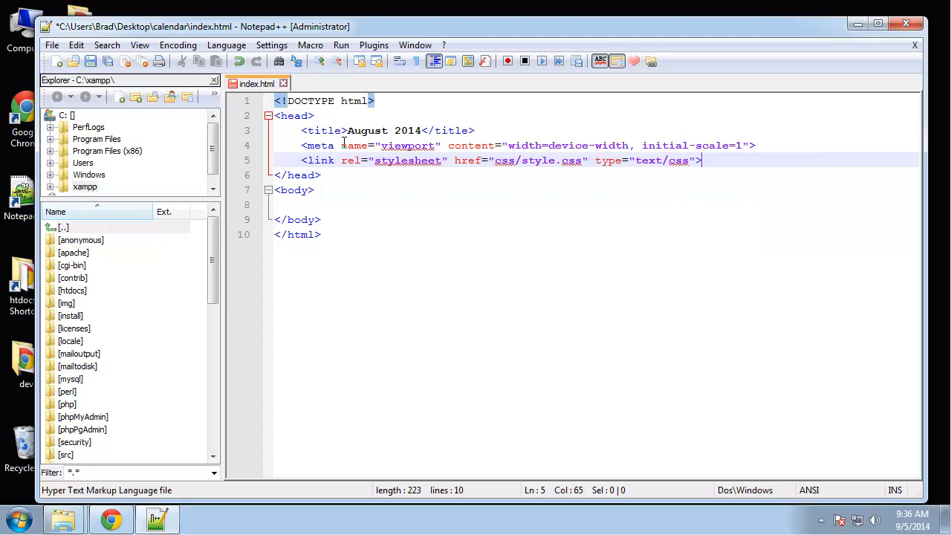
{"action": "mouse_move", "coordinate": [436, 217]}
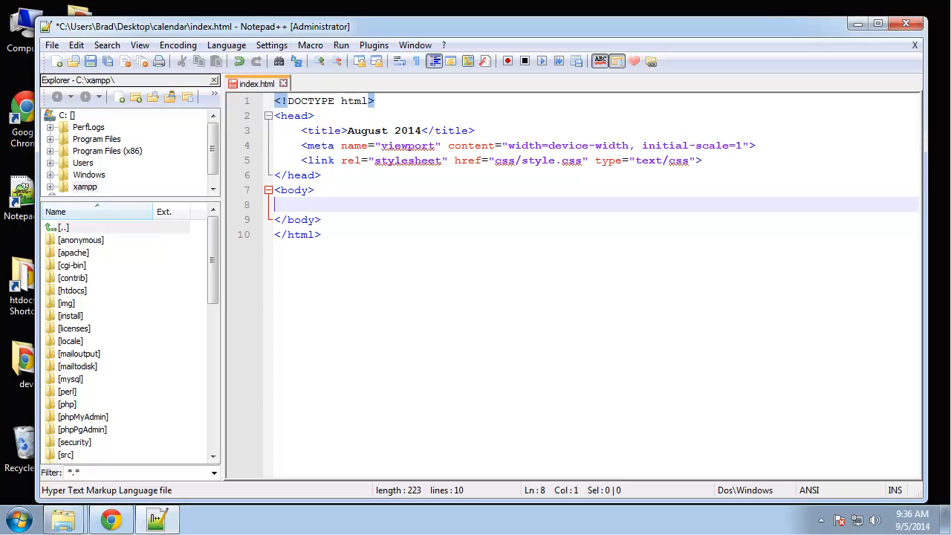
{"action": "mouse_move", "coordinate": [408, 208]}
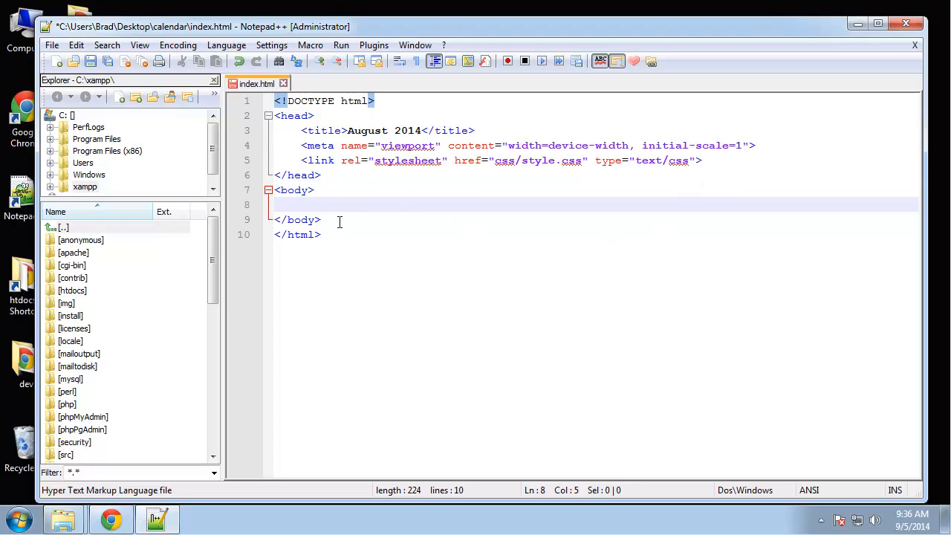
{"action": "mouse_move", "coordinate": [428, 199]}
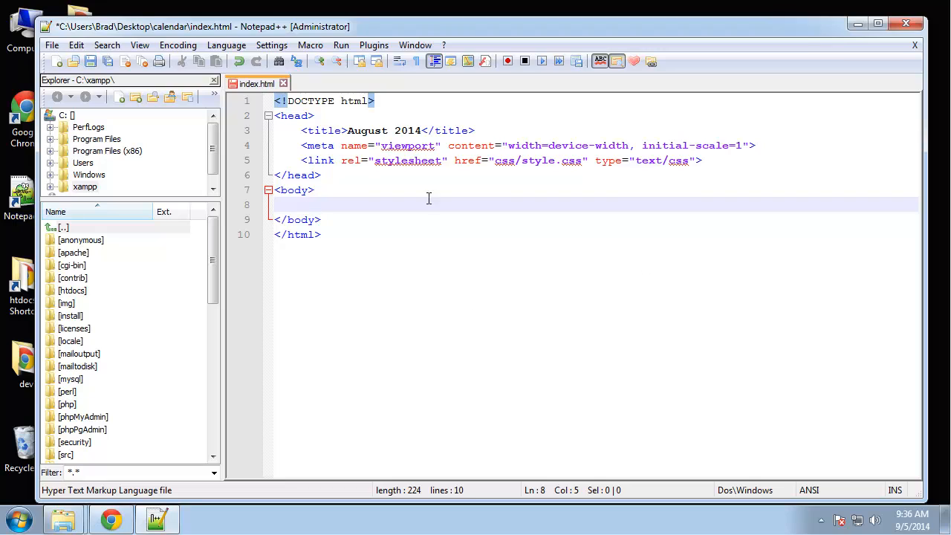
{"action": "mouse_move", "coordinate": [674, 343]}
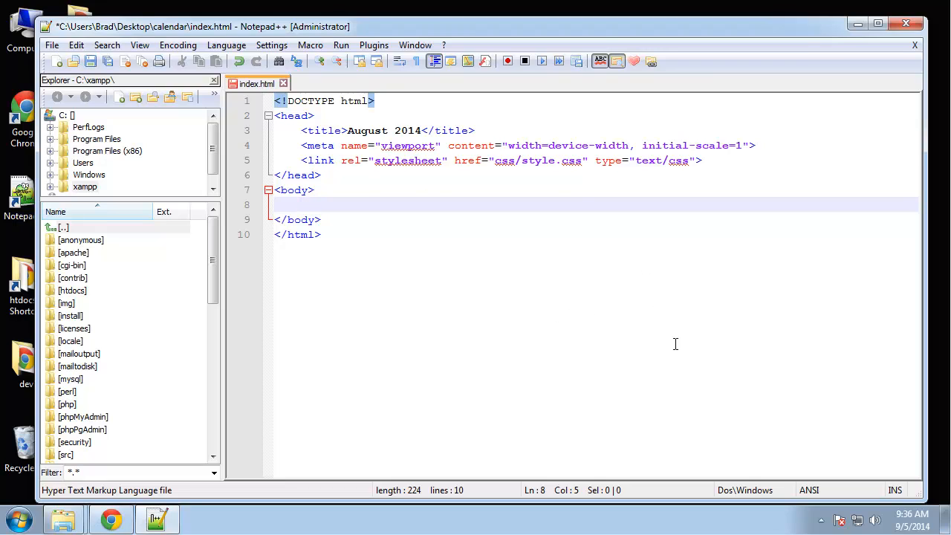
Step: Write <div id="calendar-wrap"></div> in the body, closed with a <!-- /. wrap --> comment
{"action": "type", "text": "<div"}
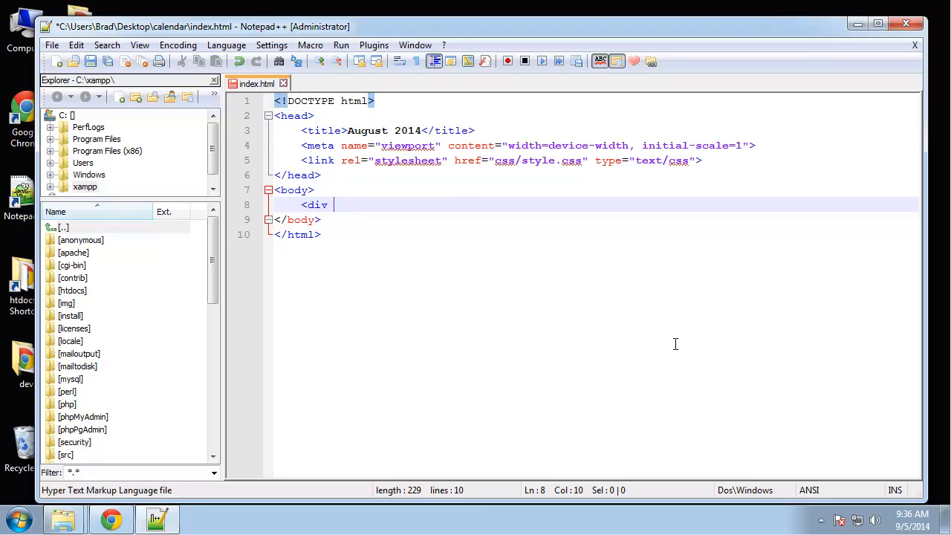
{"action": "type", "text": "id=\""}
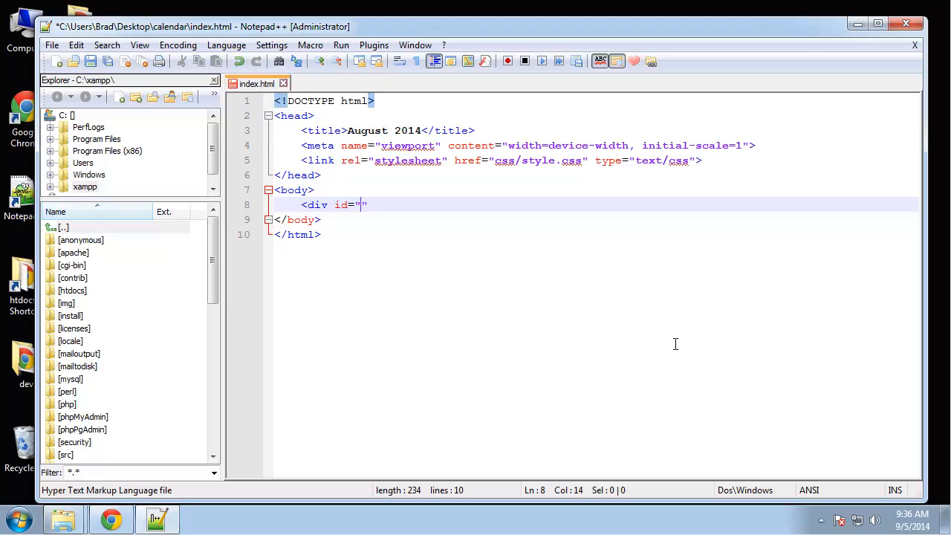
{"action": "type", "text": "calendar-wrap"}
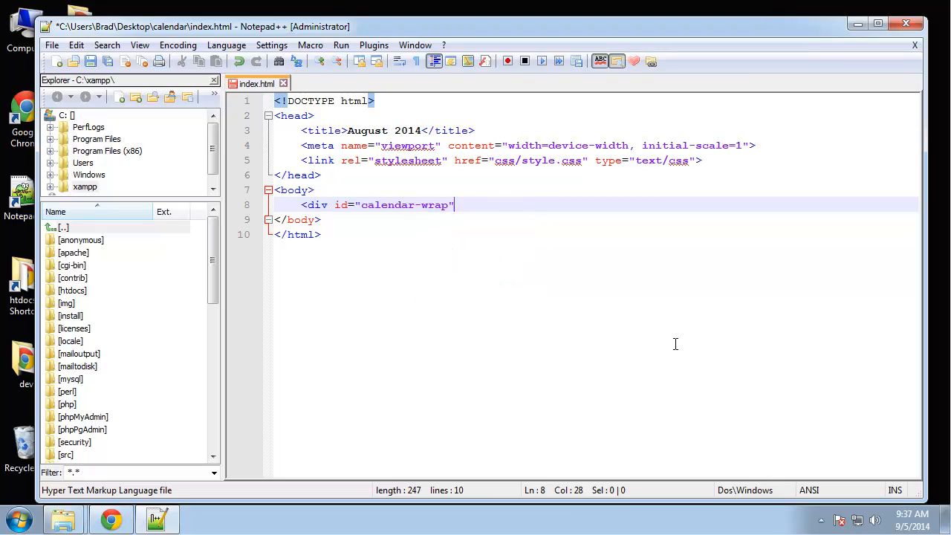
{"action": "type", "text": ">"}
{"action": "type", "text": "</div><!-- /."}
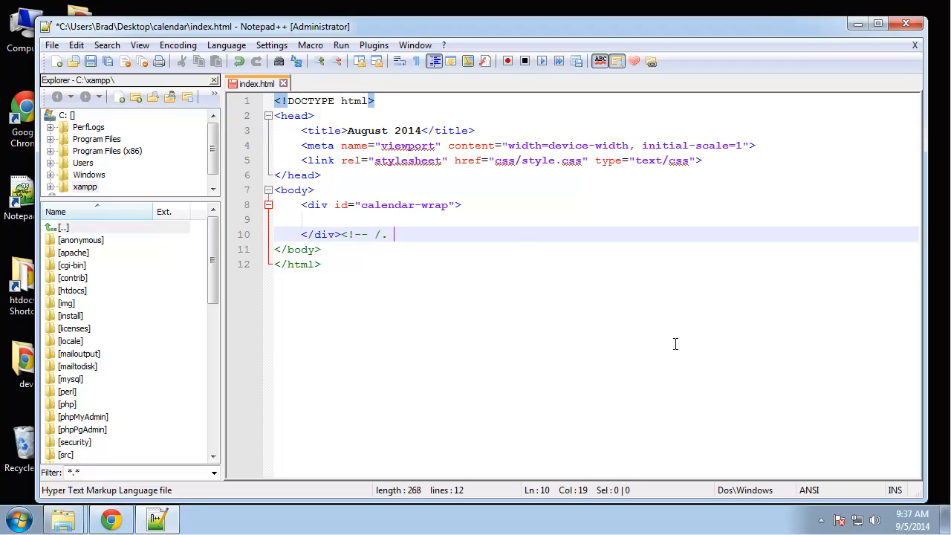
{"action": "type", "text": "wrap -->"}
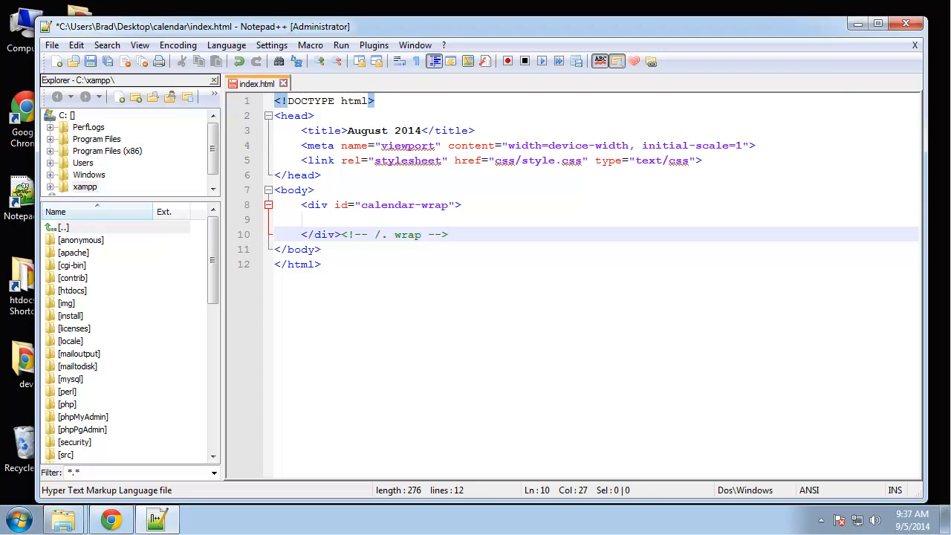
Step: Glance at the finished calendar example in Chrome and return to index.html
{"action": "left_click", "coordinate": [321, 265]}
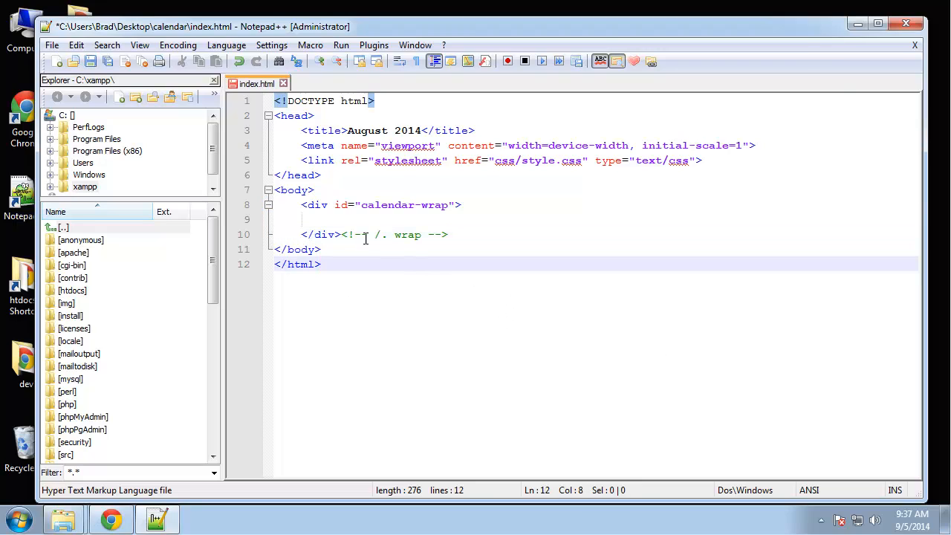
{"action": "left_click", "coordinate": [110, 517]}
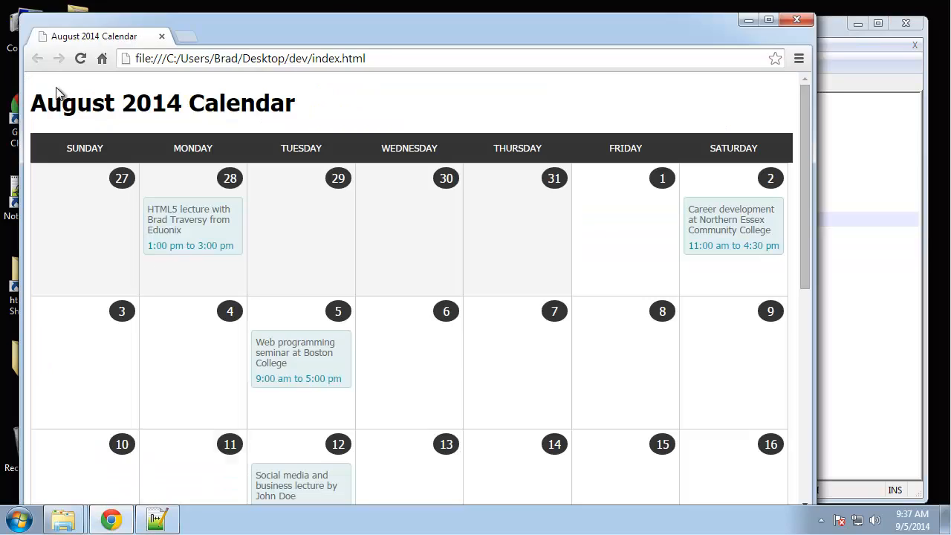
{"action": "mouse_move", "coordinate": [303, 110]}
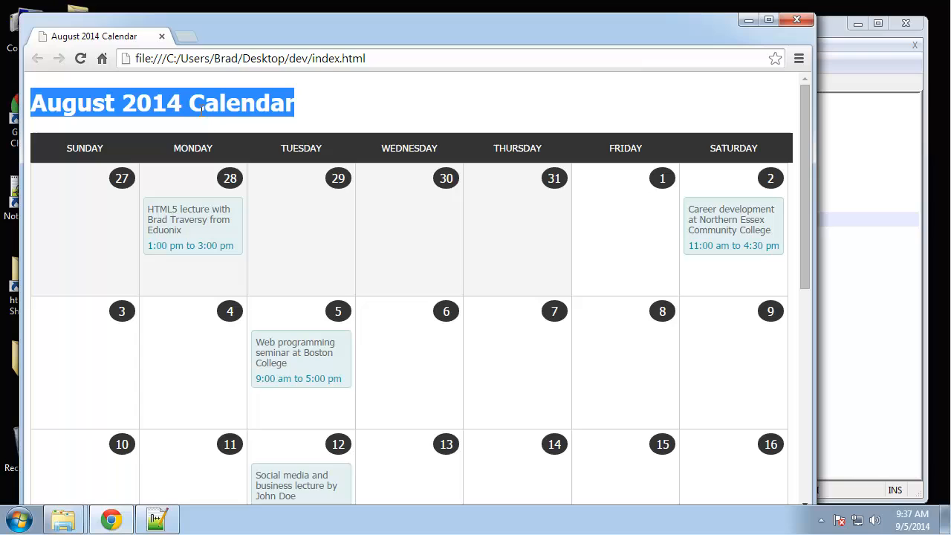
{"action": "left_click", "coordinate": [156, 517]}
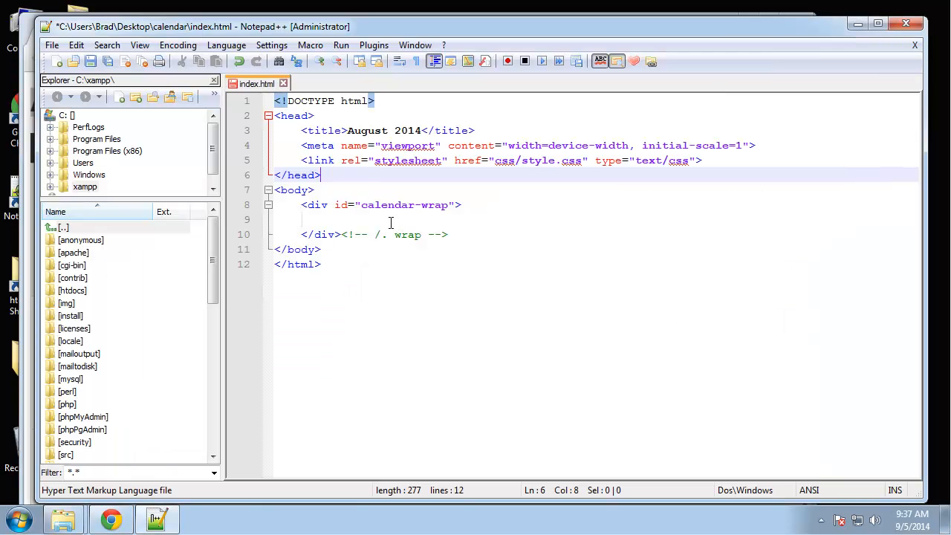
Step: Insert <header><h1>August 2014</h1></header> inside calendar-wrap and start a new line after it
{"action": "type", "text": "<header>"}
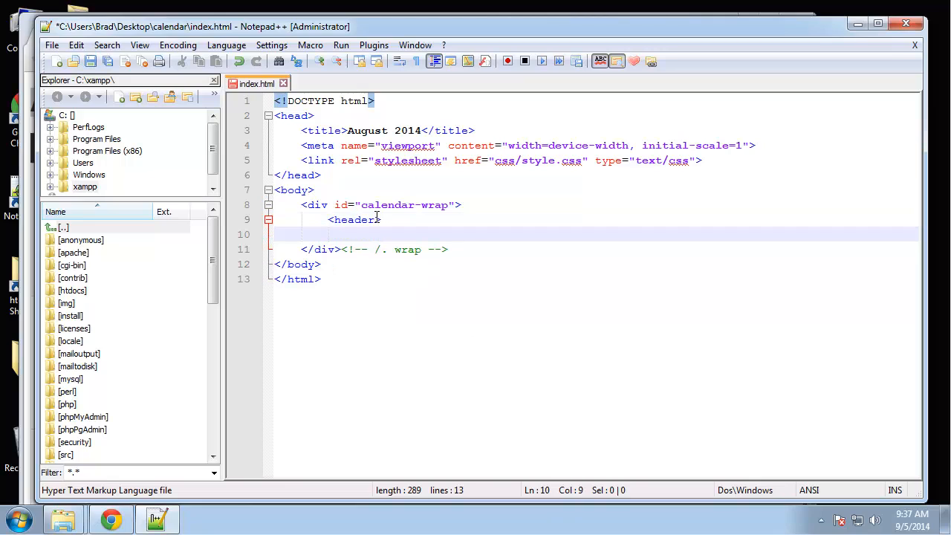
{"action": "type", "text": "</header>"}
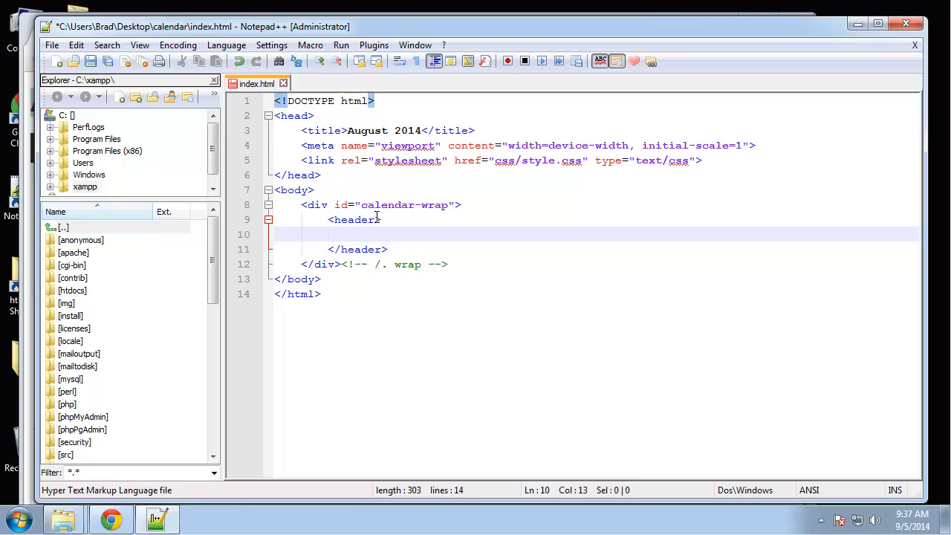
{"action": "type", "text": "<h1>A"}
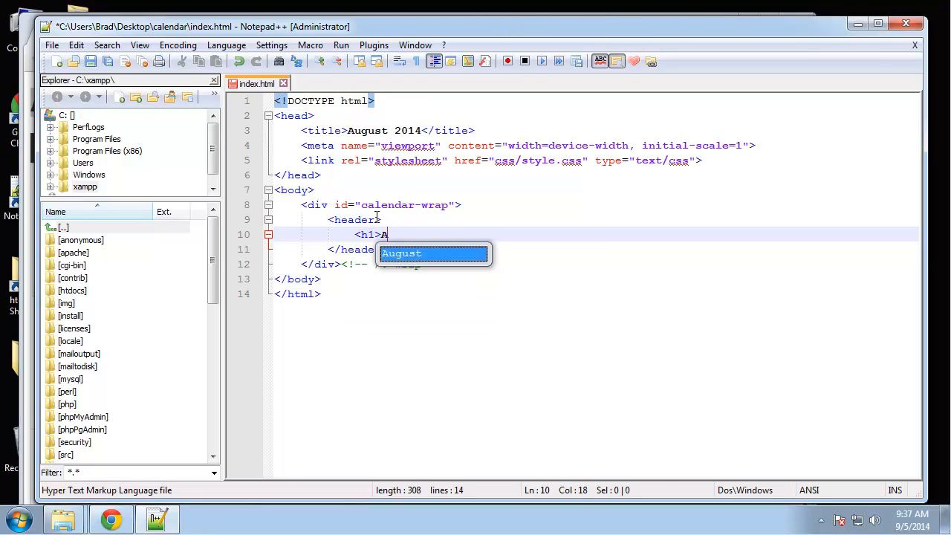
{"action": "type", "text": "ugust 2014</h1>"}
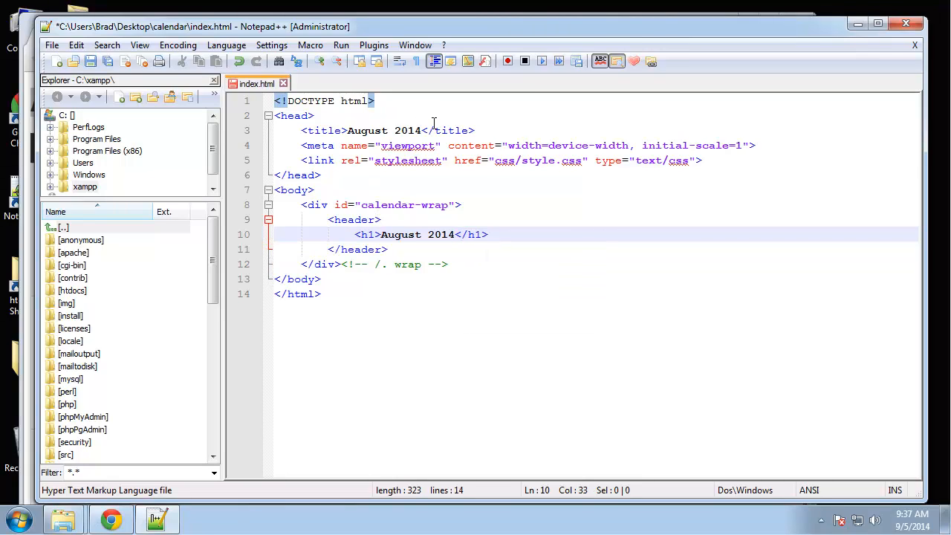
{"action": "mouse_move", "coordinate": [434, 125]}
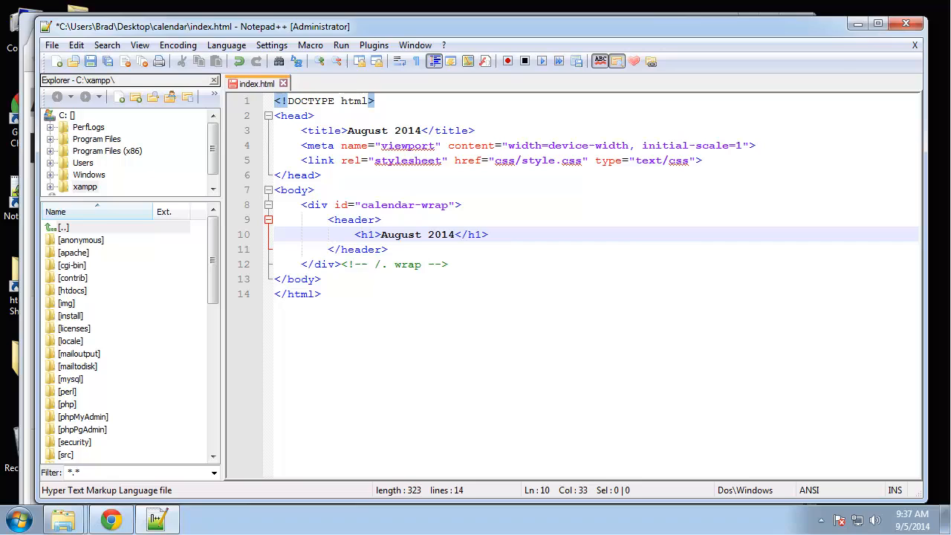
{"action": "left_click", "coordinate": [386, 250]}
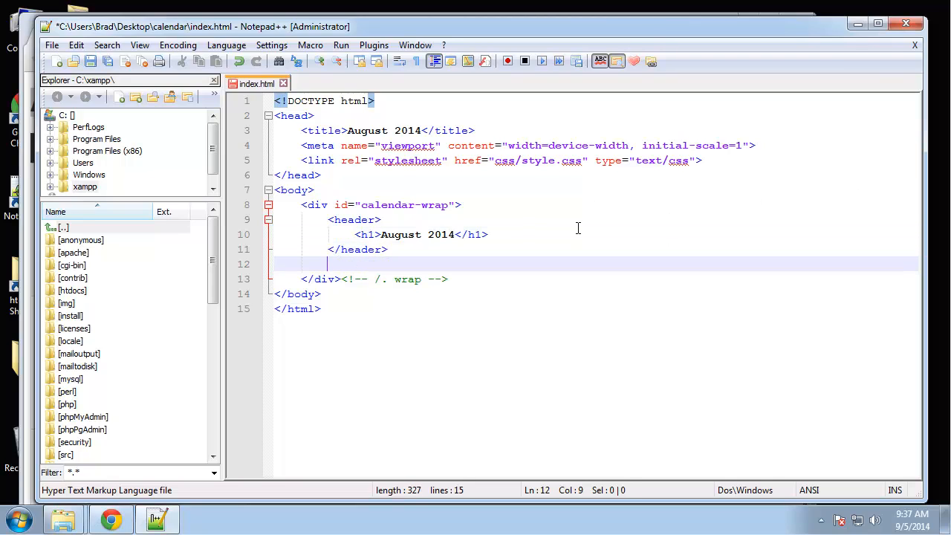
Step: Add <div id="calendar"></div> closed with a <!-- /. calendar --> comment, checking the Chrome reference
{"action": "type", "text": "<div id=\""}
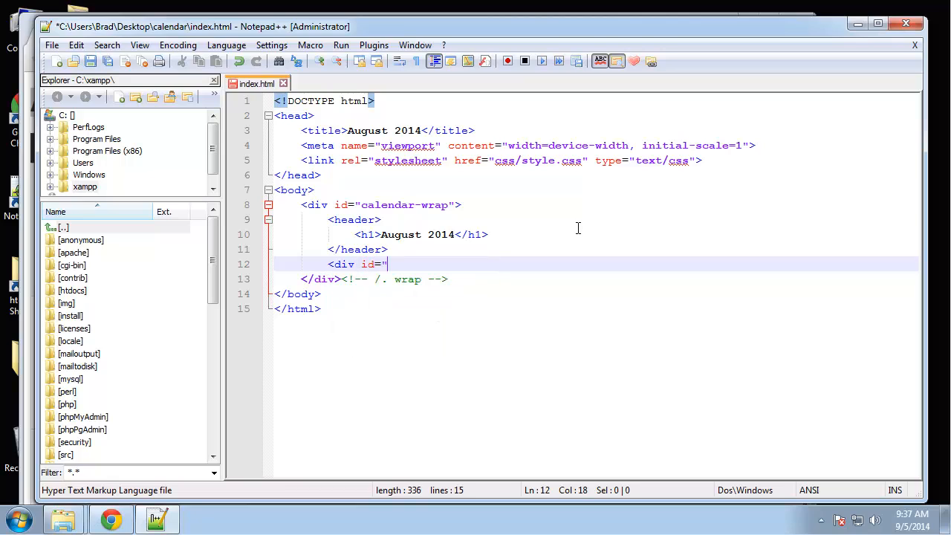
{"action": "type", "text": "calendar\">"}
{"action": "type", "text": "</div>"}
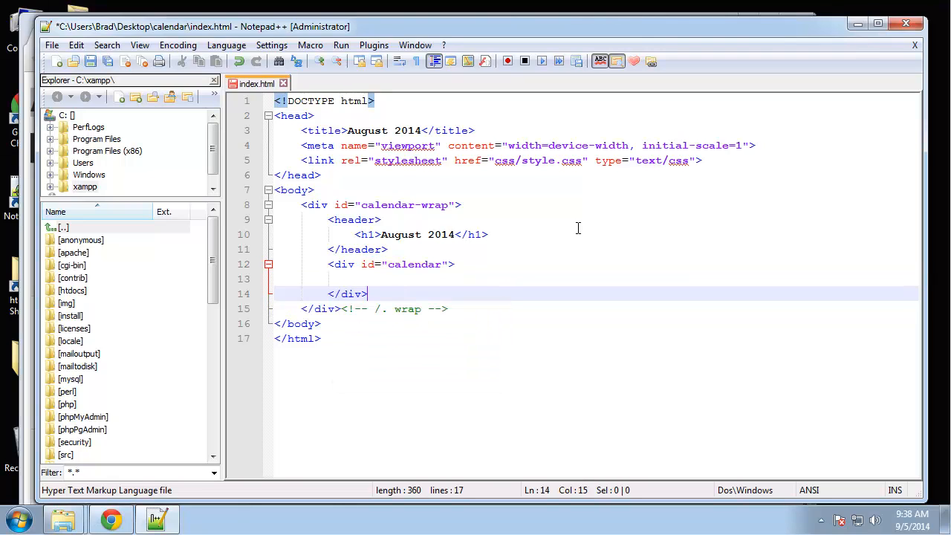
{"action": "type", "text": "<!-- /."}
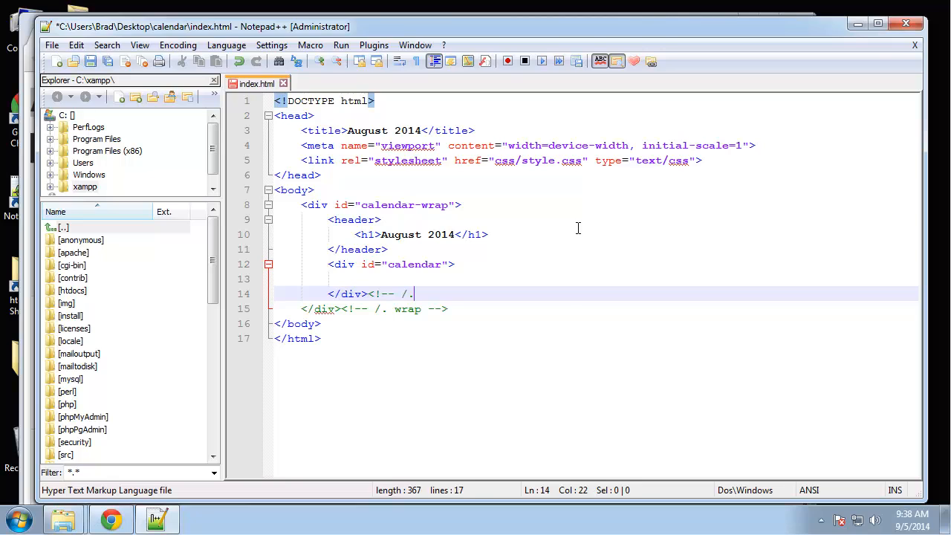
{"action": "type", "text": "calendar -"}
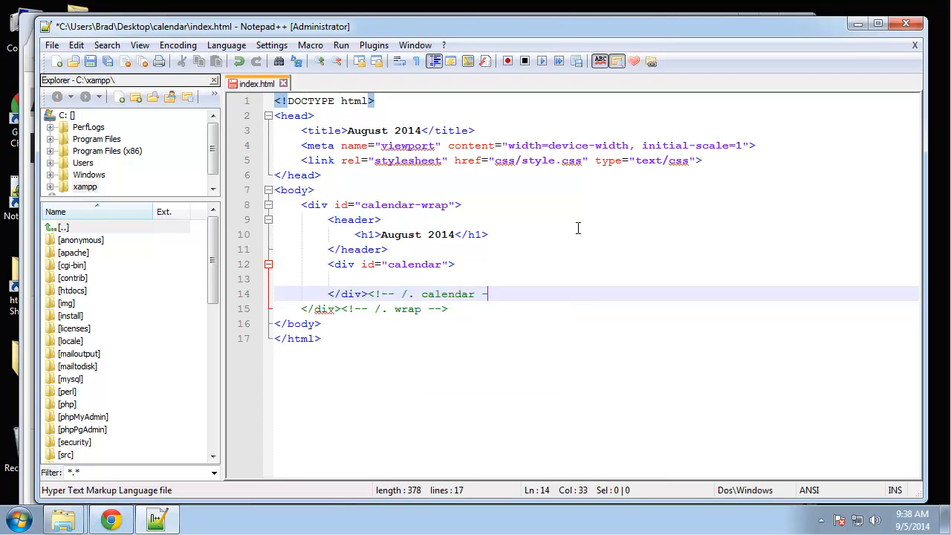
{"action": "type", "text": "->"}
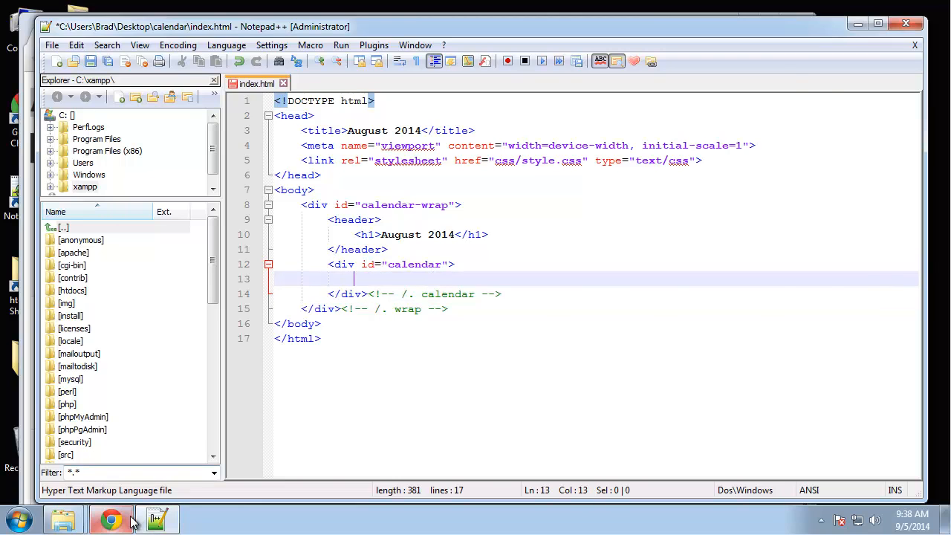
{"action": "left_click", "coordinate": [110, 517]}
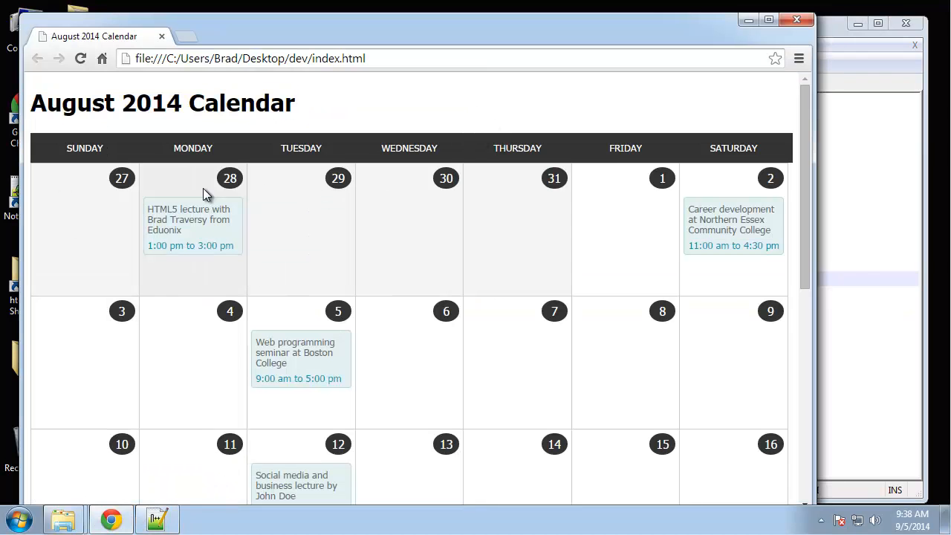
{"action": "mouse_move", "coordinate": [63, 154]}
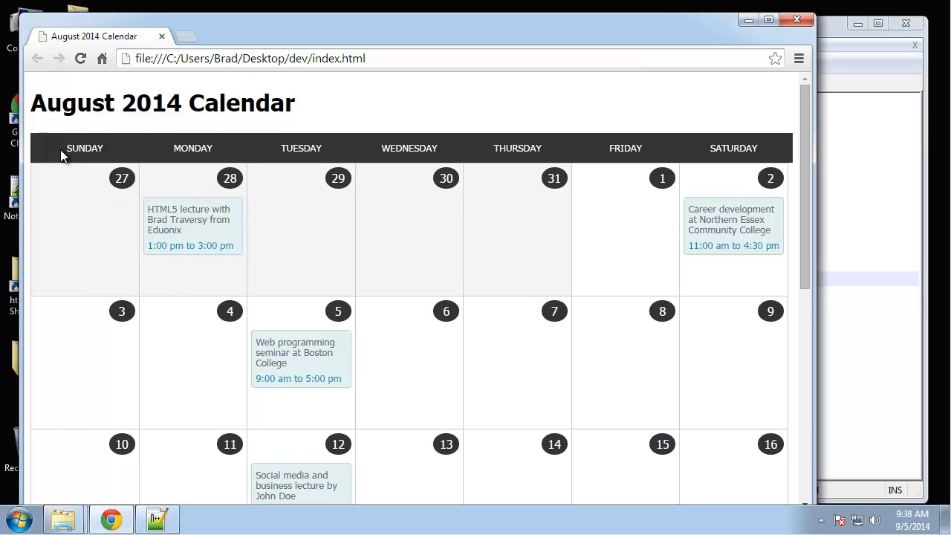
{"action": "mouse_move", "coordinate": [716, 157]}
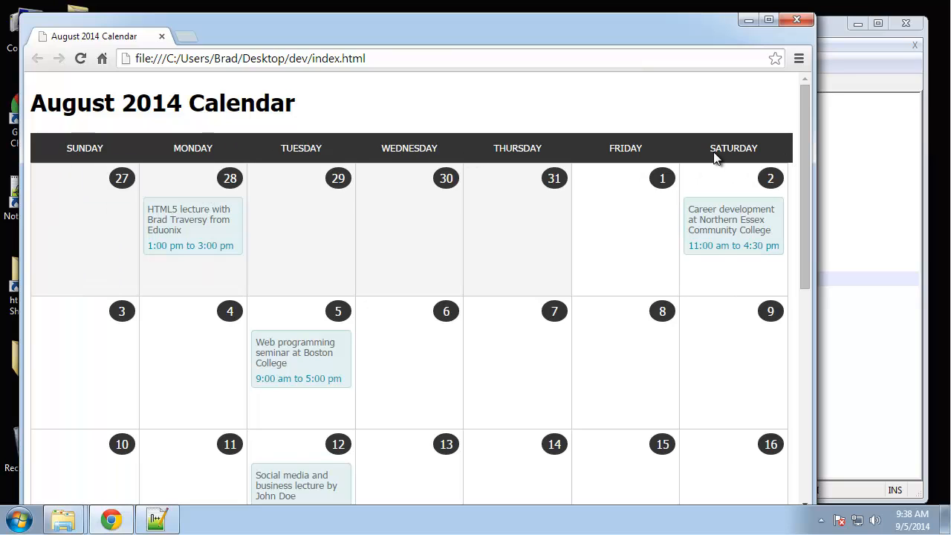
{"action": "left_click", "coordinate": [156, 517]}
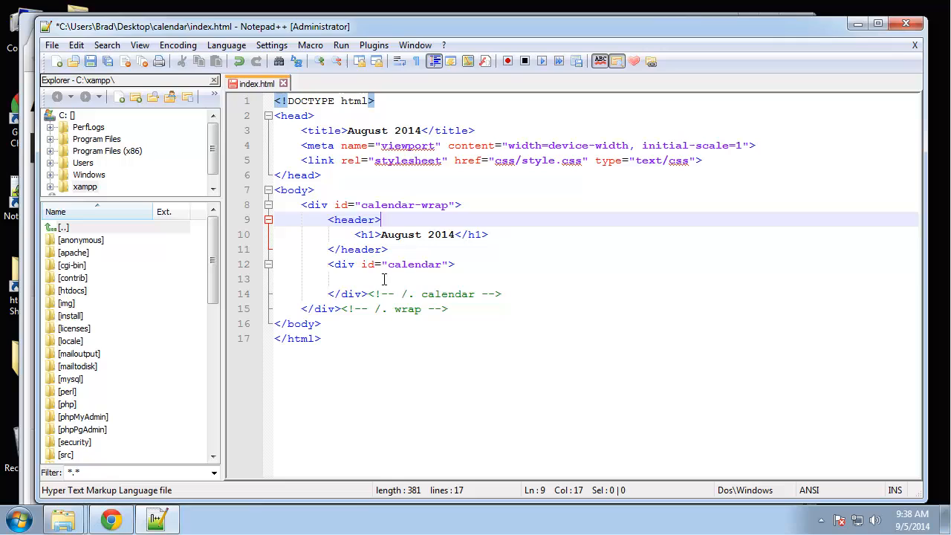
Step: Start a <ul class="weekdays"> with seven empty list items inside the calendar div
{"action": "type", "text": "ul"}
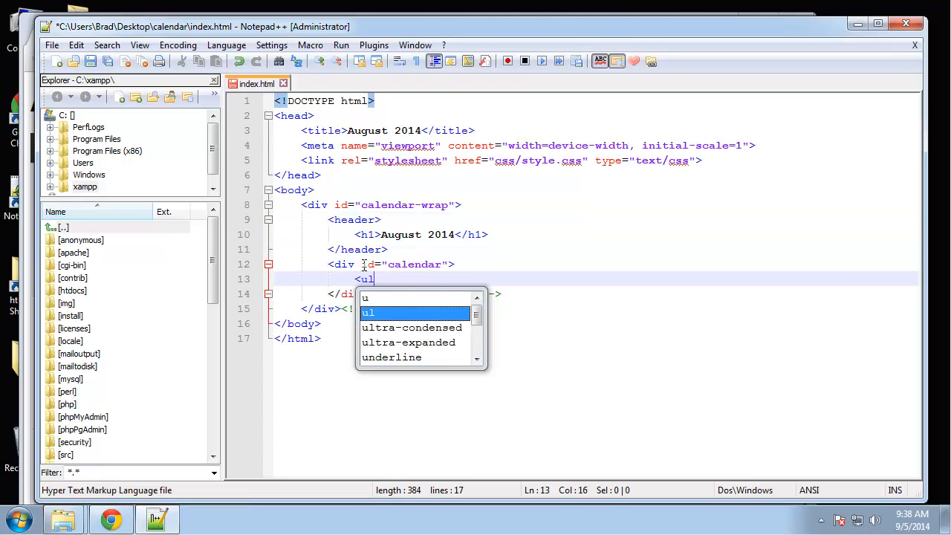
{"action": "type", "text": "class=\""}
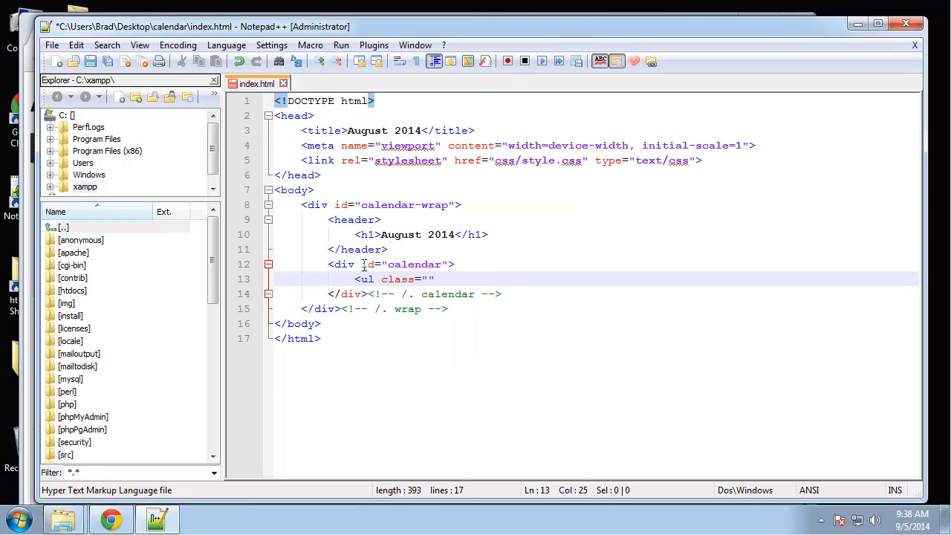
{"action": "type", "text": "weekda"}
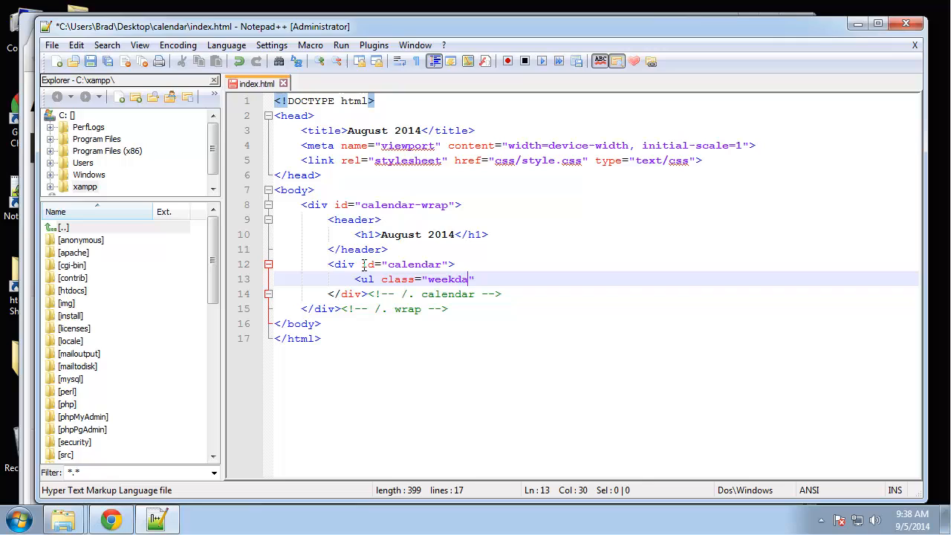
{"action": "type", "text": "ys\">"}
{"action": "type", "text": "<li></li>"}
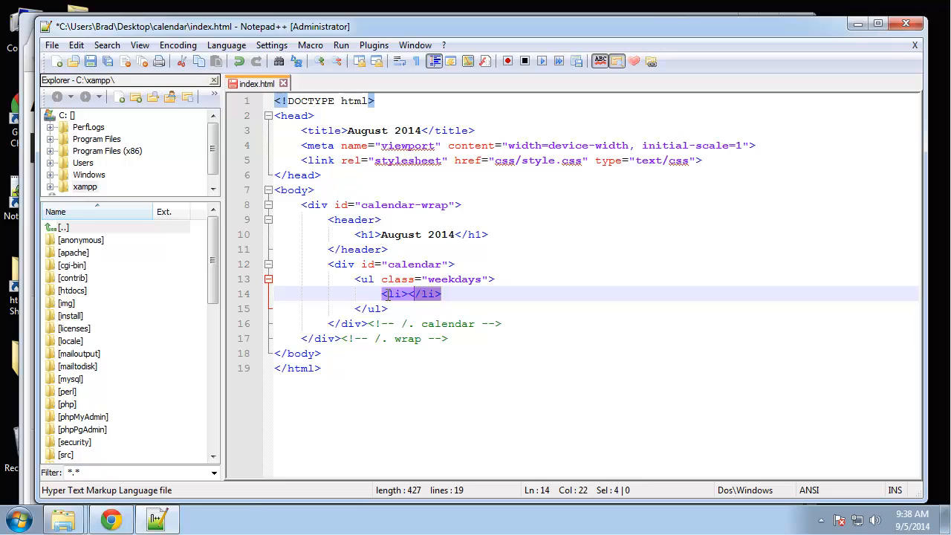
{"action": "left_click", "coordinate": [439, 294]}
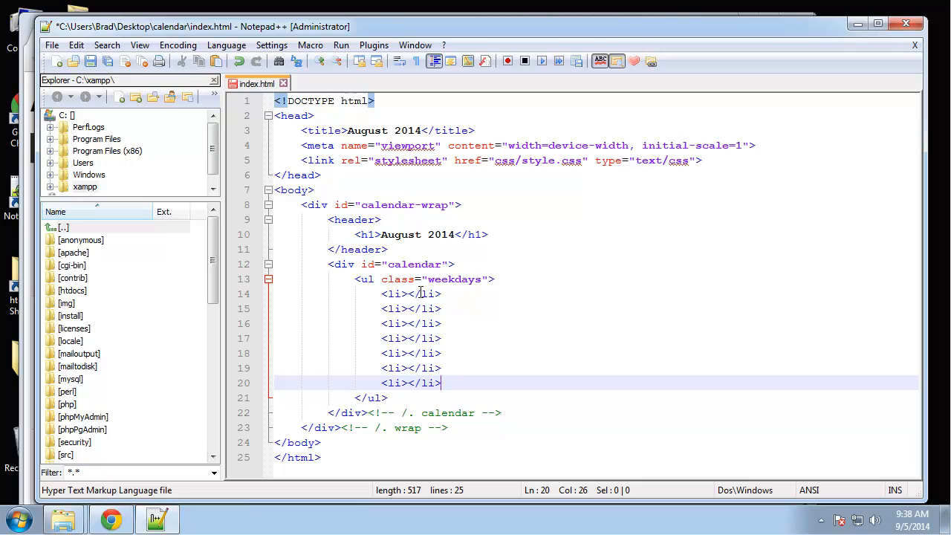
{"action": "left_click", "coordinate": [407, 295]}
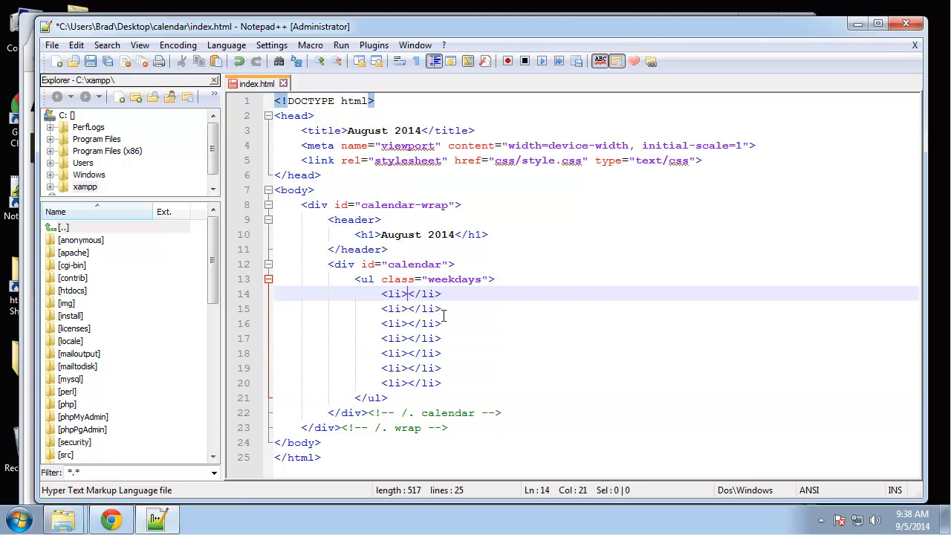
Step: Fill the seven items with Sunday, Monday, Tuesday, Wednesday, Thursday, Friday and Saturday
{"action": "type", "text": "Sunday"}
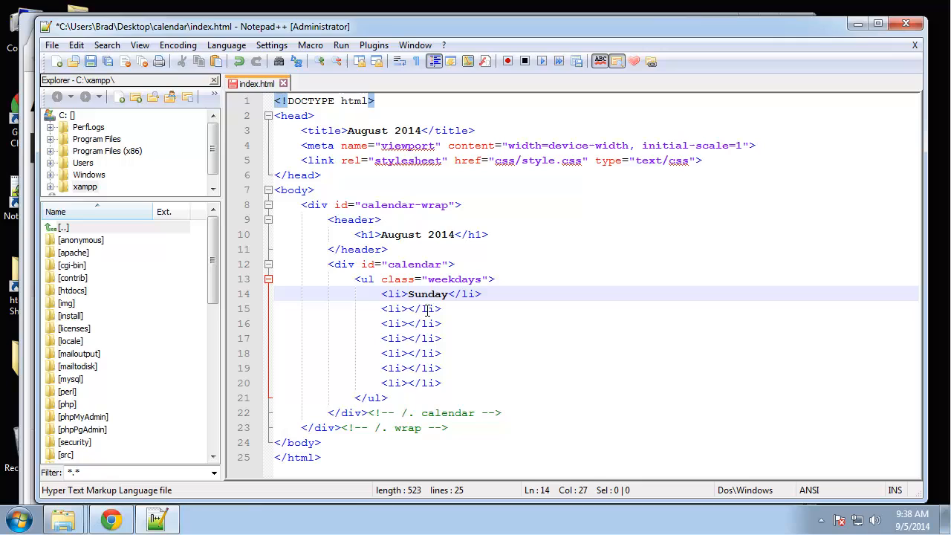
{"action": "type", "text": "Mon"}
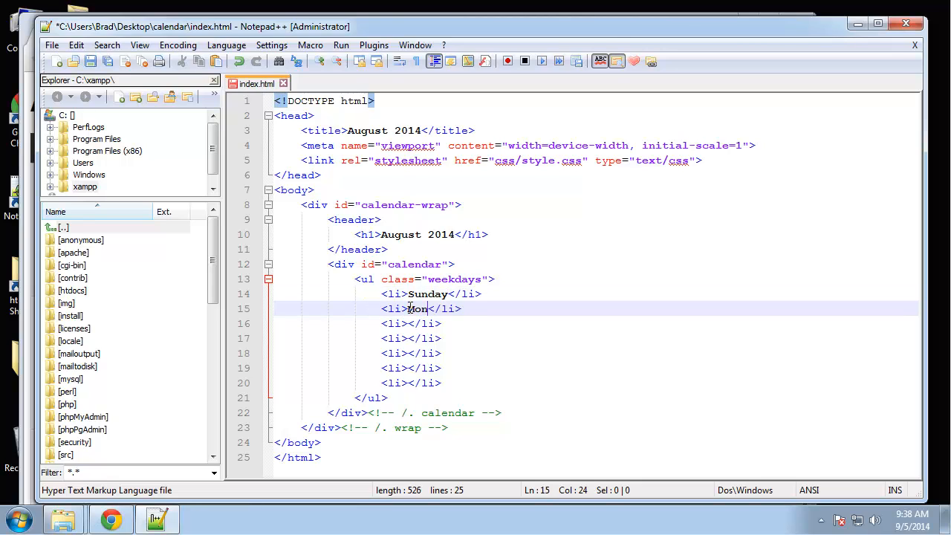
{"action": "type", "text": "day"}
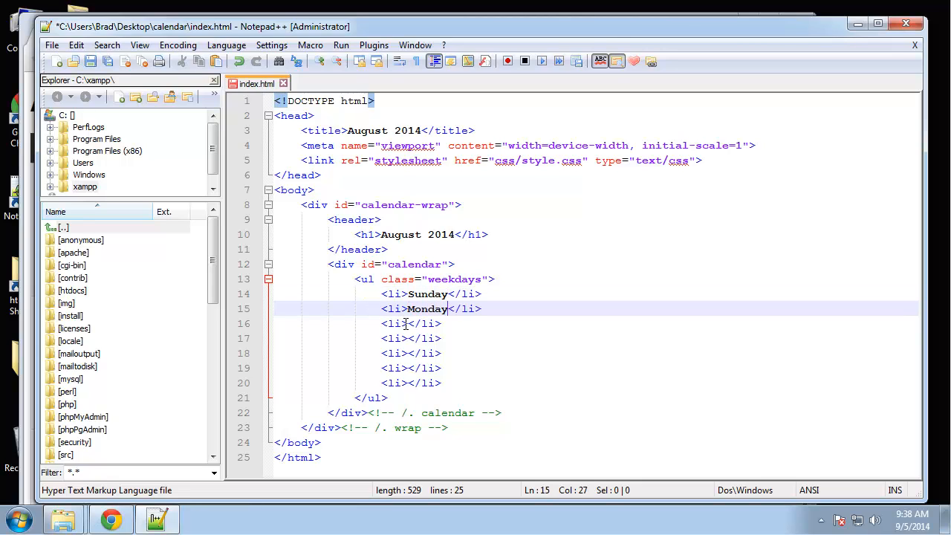
{"action": "type", "text": "Tie"}
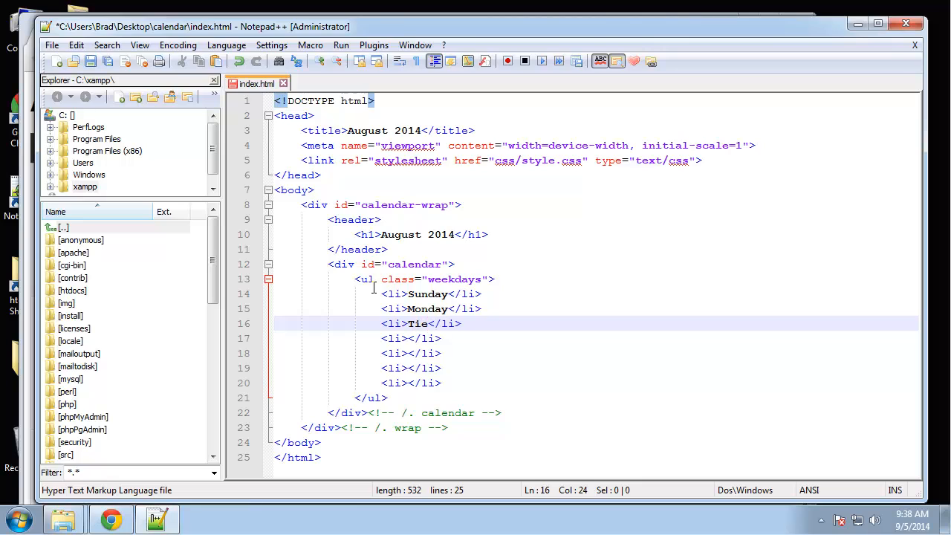
{"action": "type", "text": "ue"}
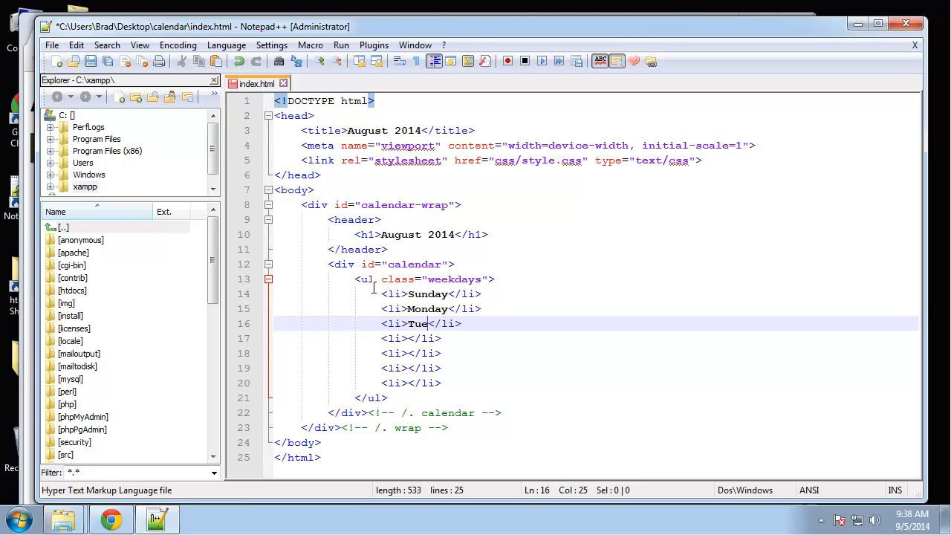
{"action": "type", "text": "sday"}
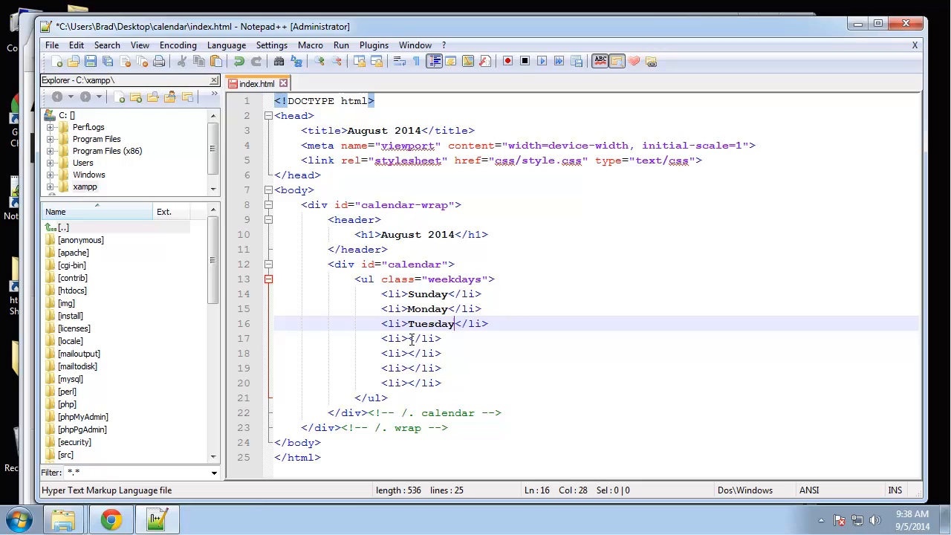
{"action": "type", "text": "Wed"}
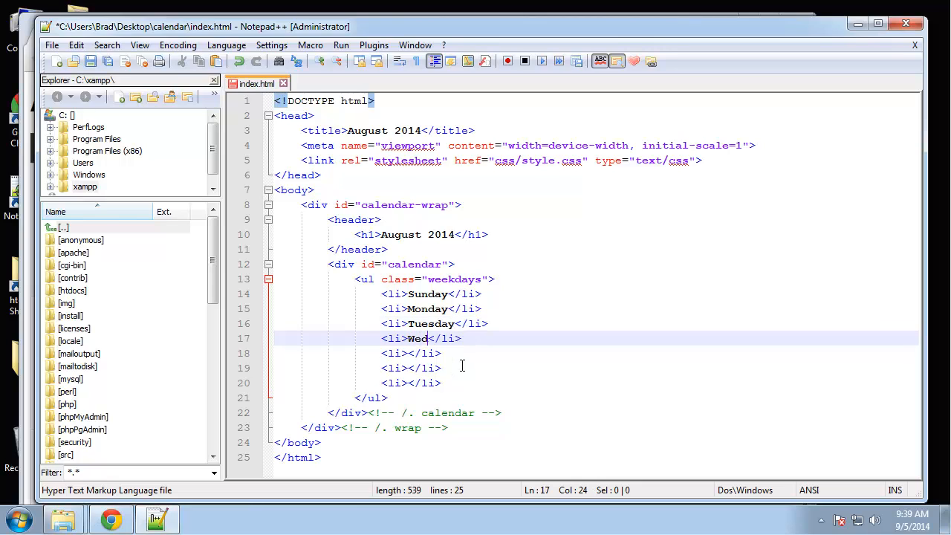
{"action": "type", "text": "nesday"}
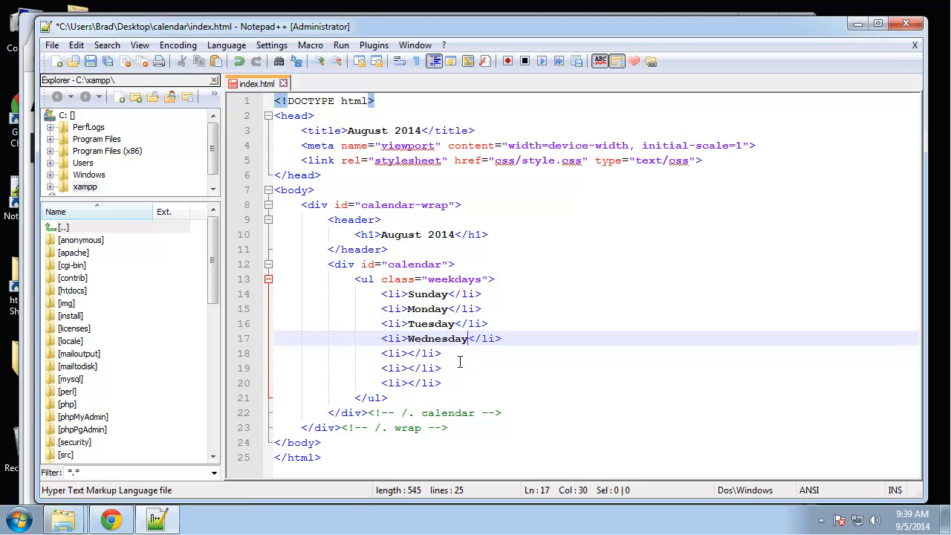
{"action": "type", "text": "Thu"}
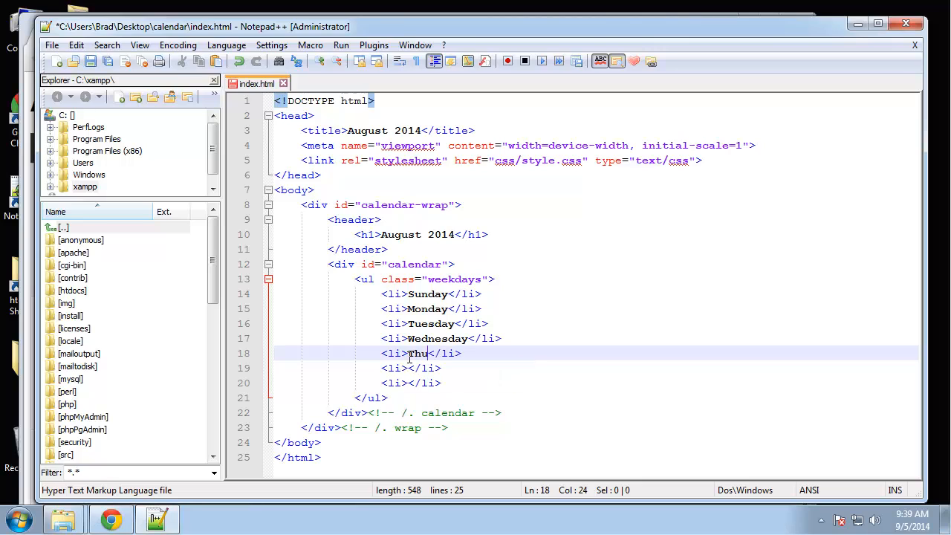
{"action": "type", "text": "rsday"}
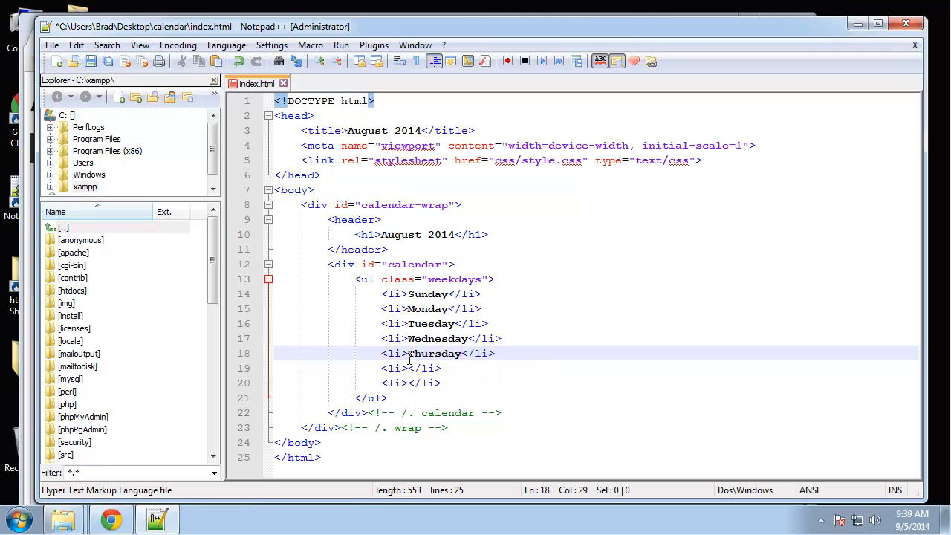
{"action": "type", "text": "F"}
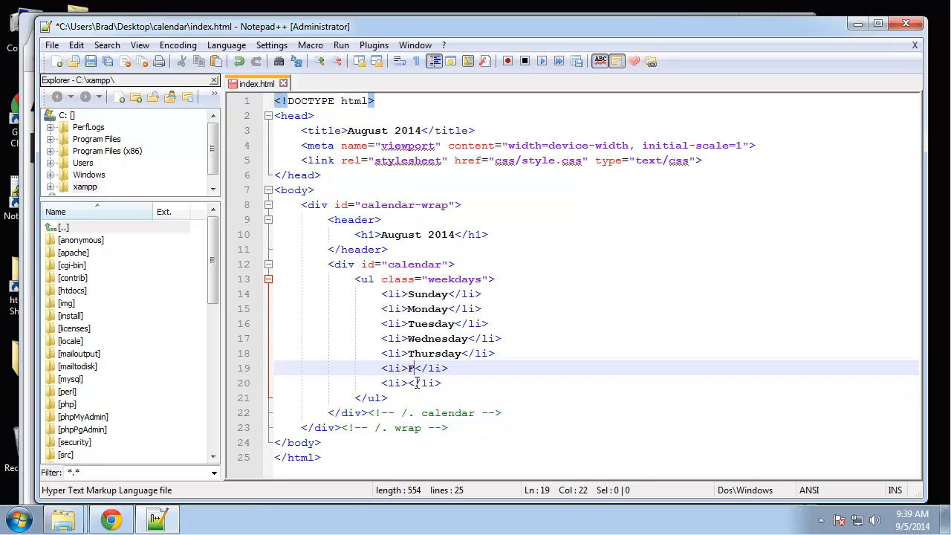
{"action": "type", "text": "riday"}
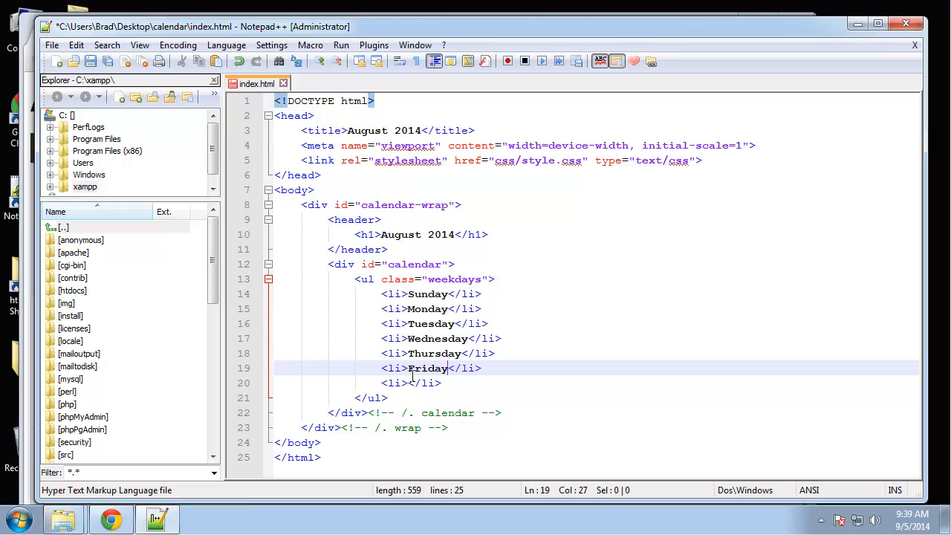
{"action": "type", "text": "Sa"}
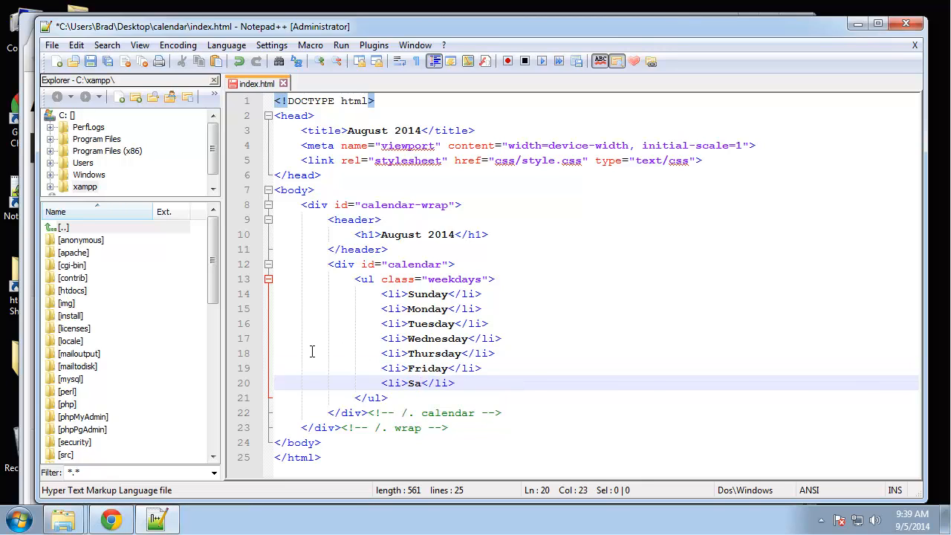
{"action": "type", "text": "turday"}
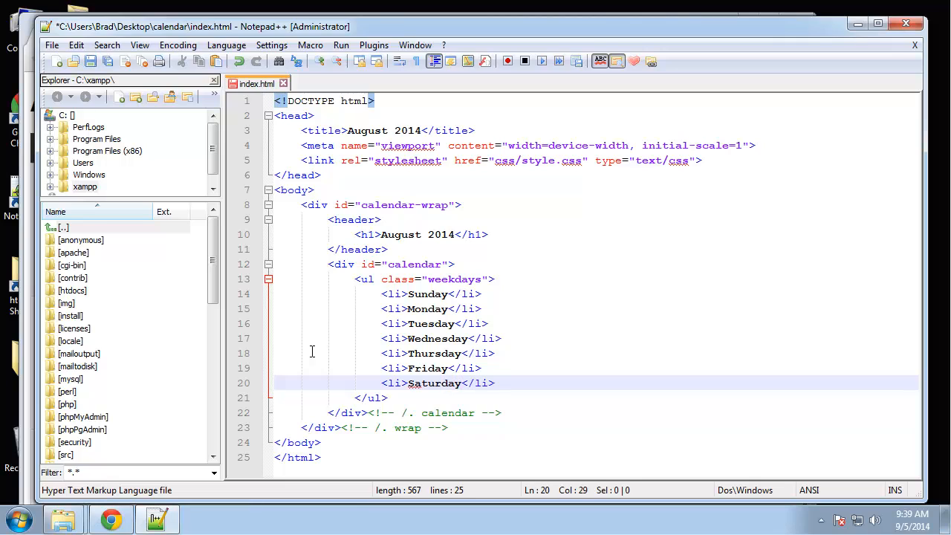
{"action": "left_click", "coordinate": [433, 339]}
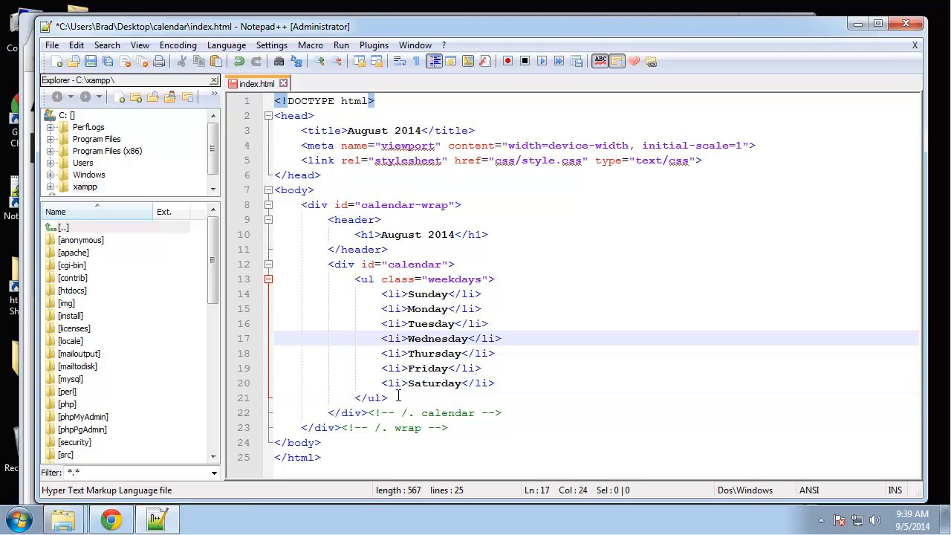
Step: Add an empty <ul class="days"></ul> after the weekdays list
{"action": "key", "text": "Enter"}
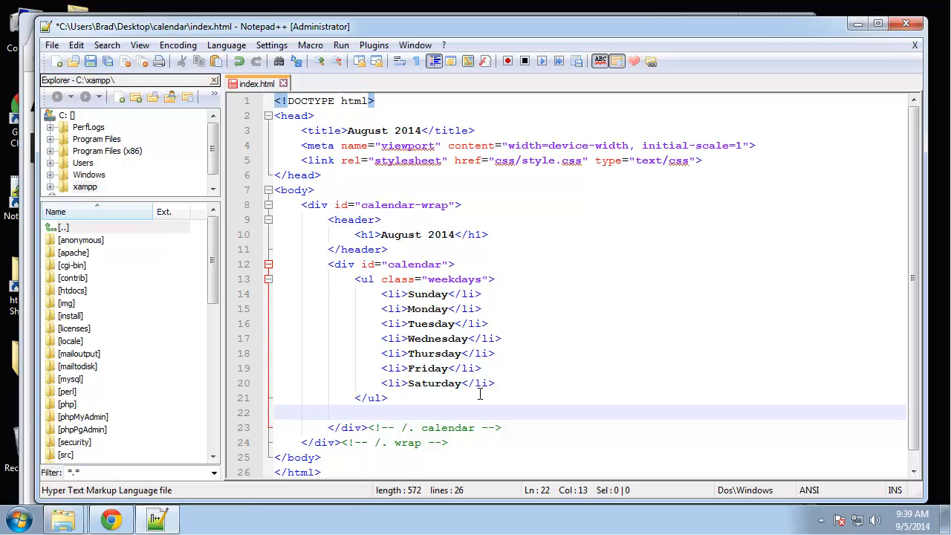
{"action": "mouse_move", "coordinate": [320, 380]}
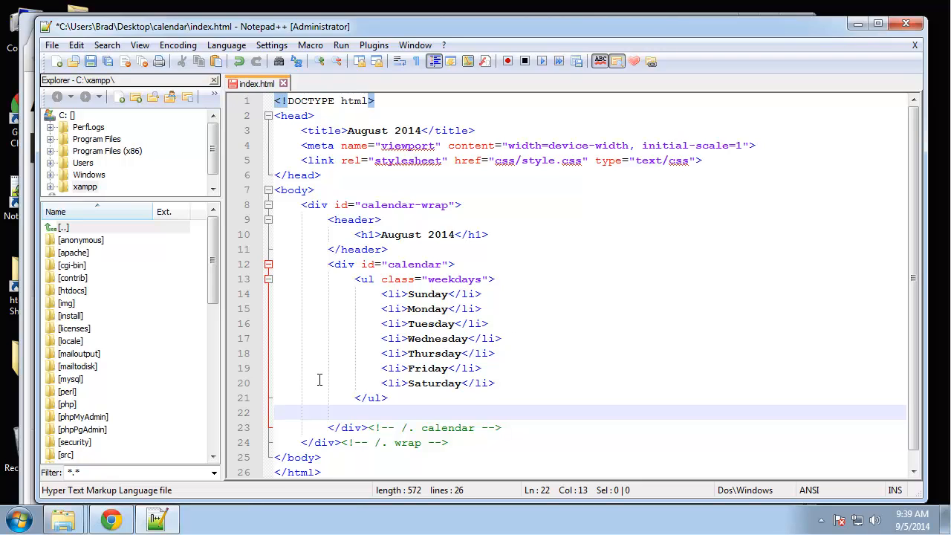
{"action": "type", "text": "<ul class=\""}
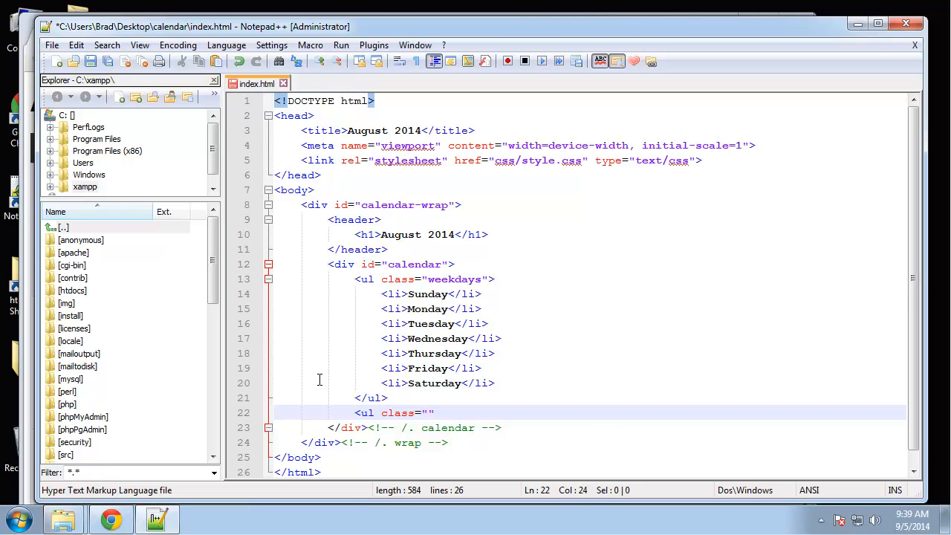
{"action": "type", "text": "days"}
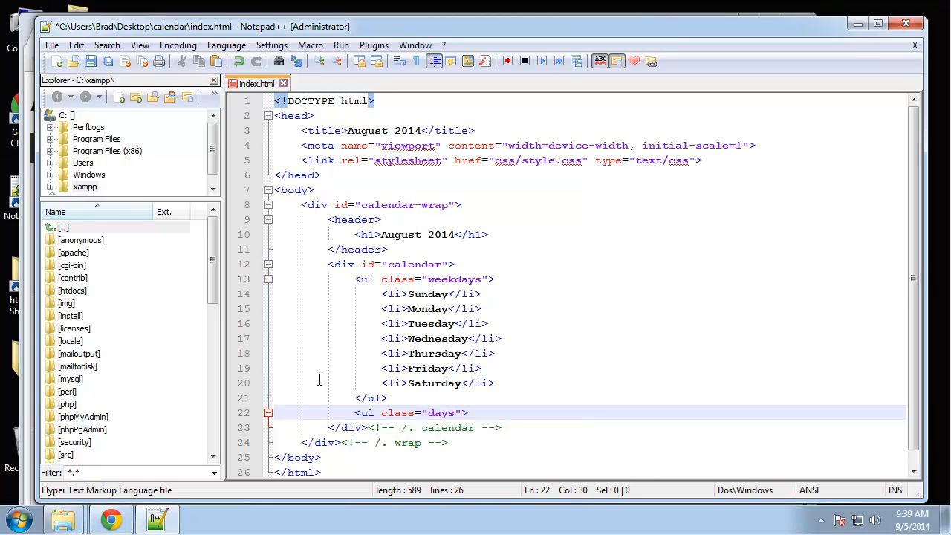
{"action": "type", "text": "u"}
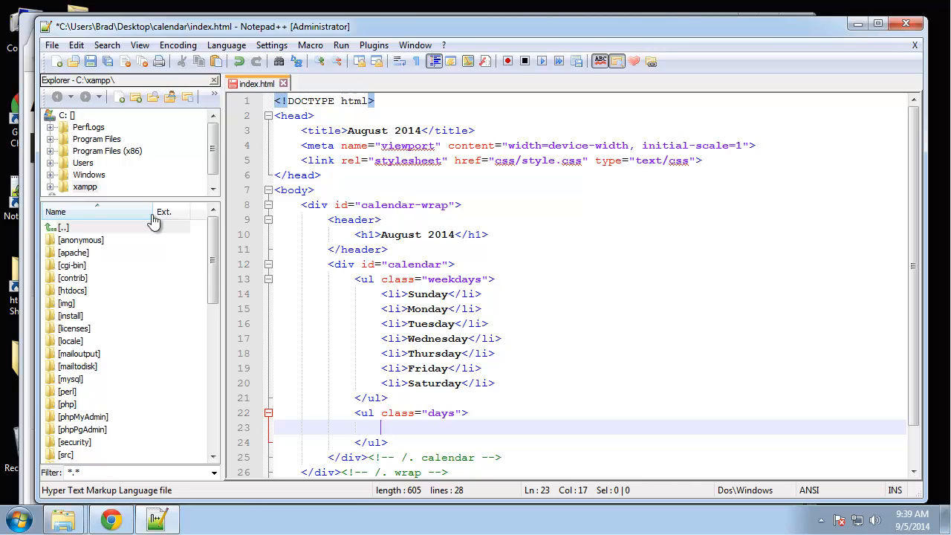
{"action": "mouse_move", "coordinate": [266, 434]}
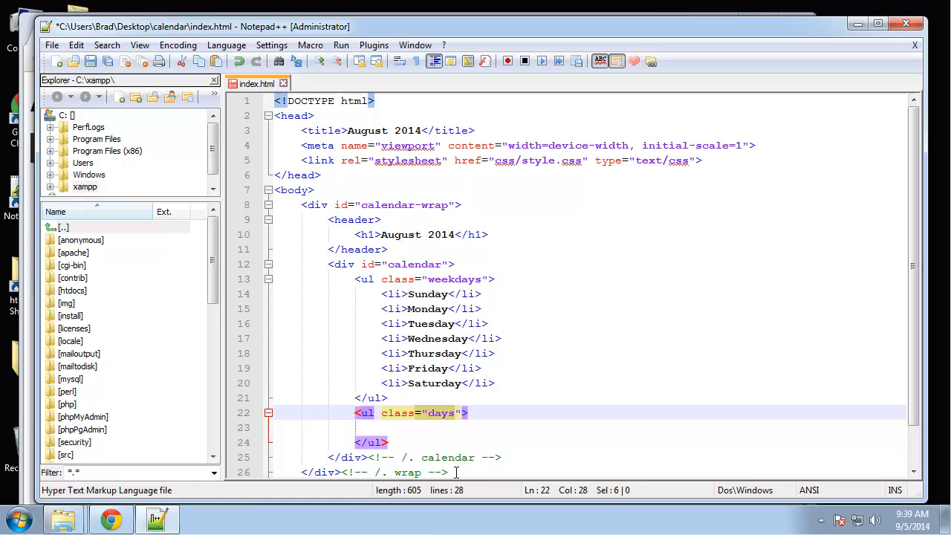
Step: Review the reference calendar in Chrome, scrolling through it, and return to index.html
{"action": "left_click", "coordinate": [110, 517]}
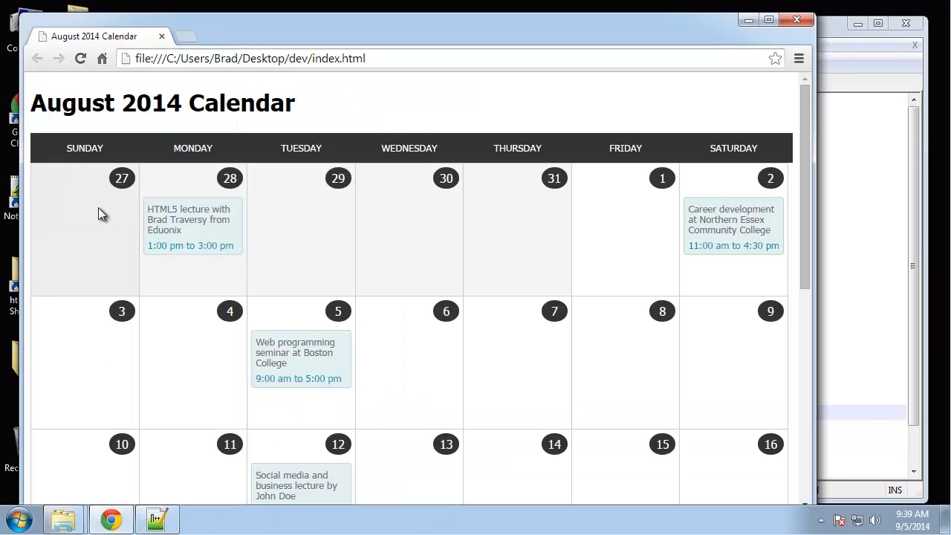
{"action": "mouse_move", "coordinate": [303, 237]}
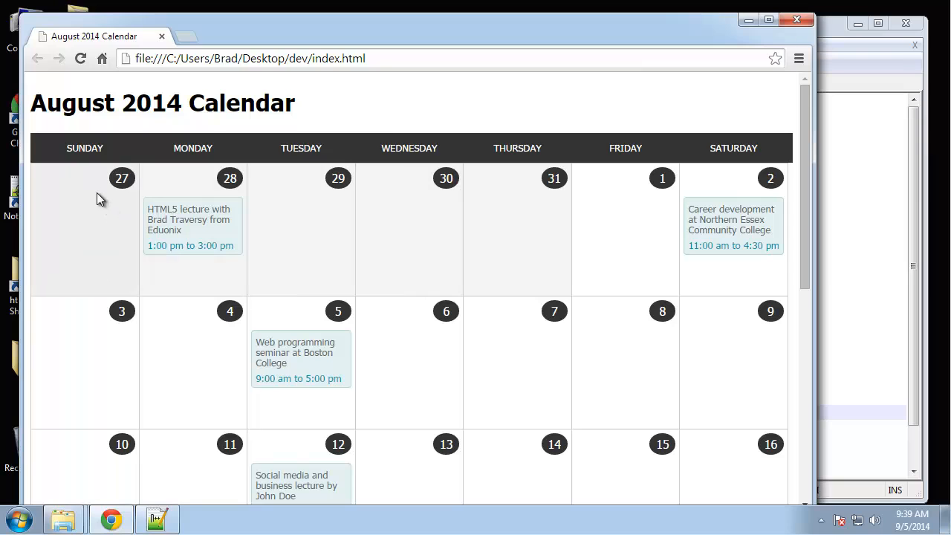
{"action": "mouse_move", "coordinate": [416, 256]}
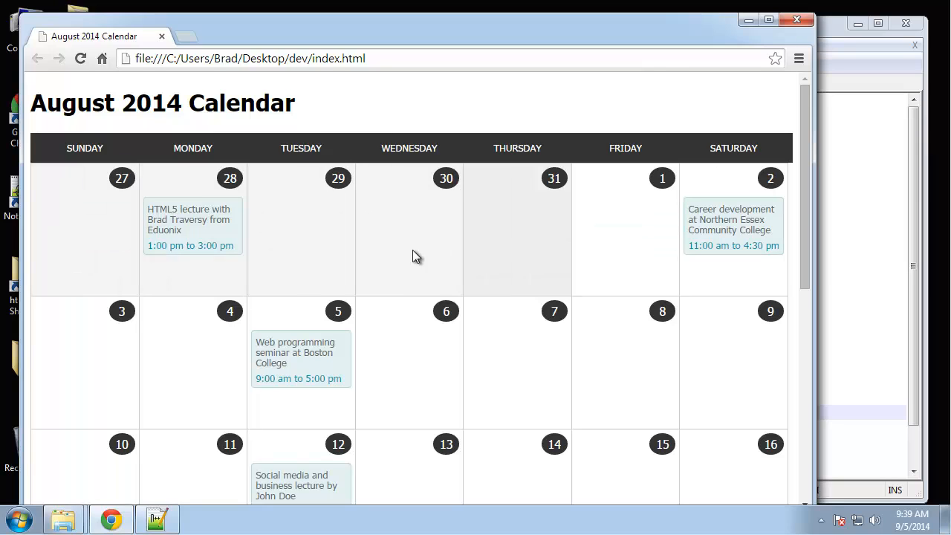
{"action": "scroll", "scroll_direction": "down", "scroll_amount": 3}
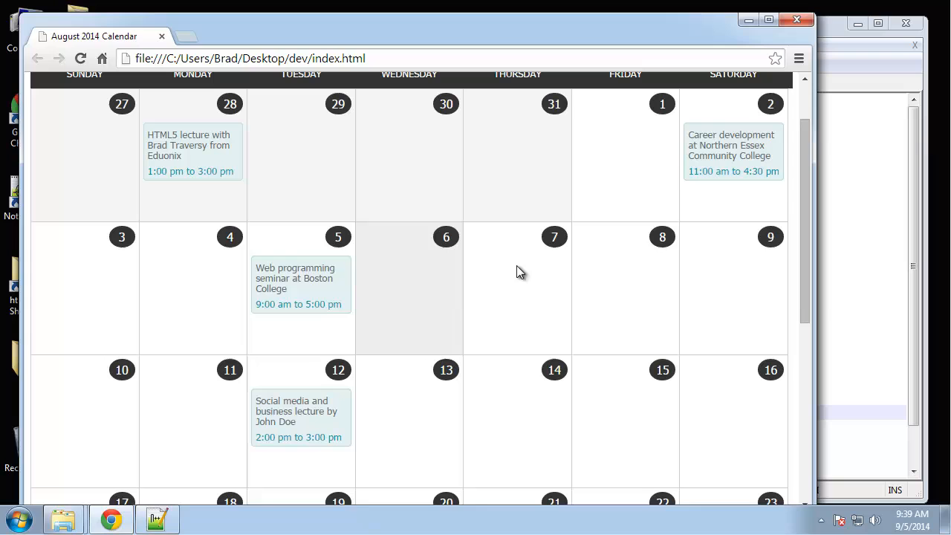
{"action": "mouse_move", "coordinate": [101, 285]}
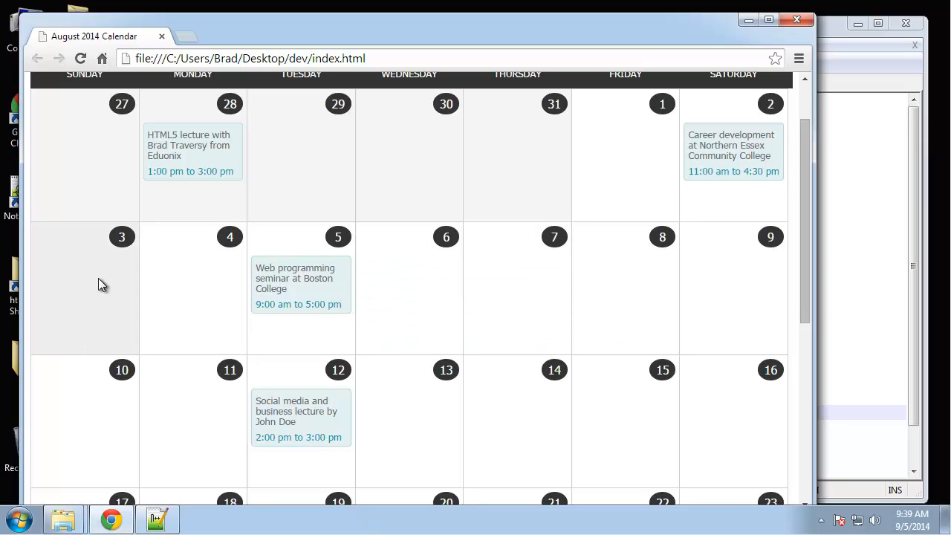
{"action": "scroll", "scroll_direction": "down", "scroll_amount": 3}
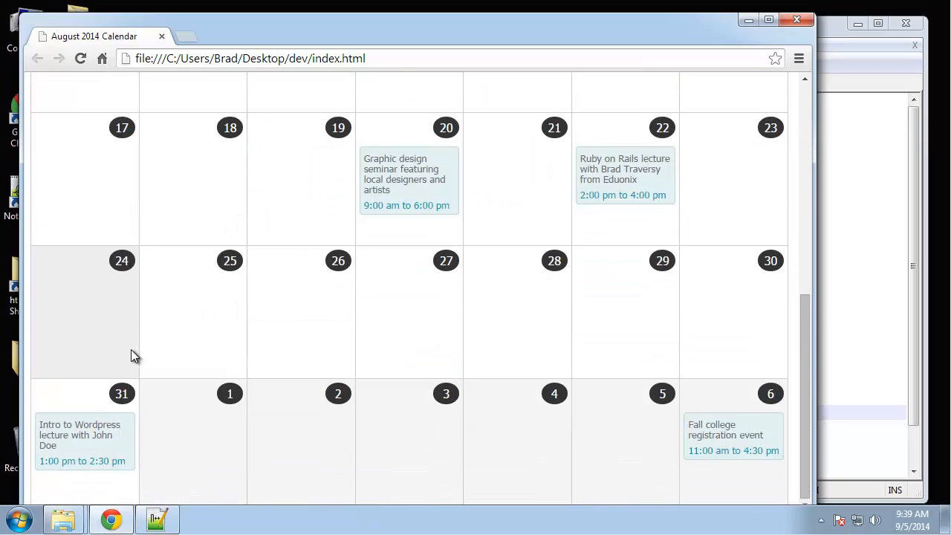
{"action": "scroll", "scroll_direction": "up", "scroll_amount": 3}
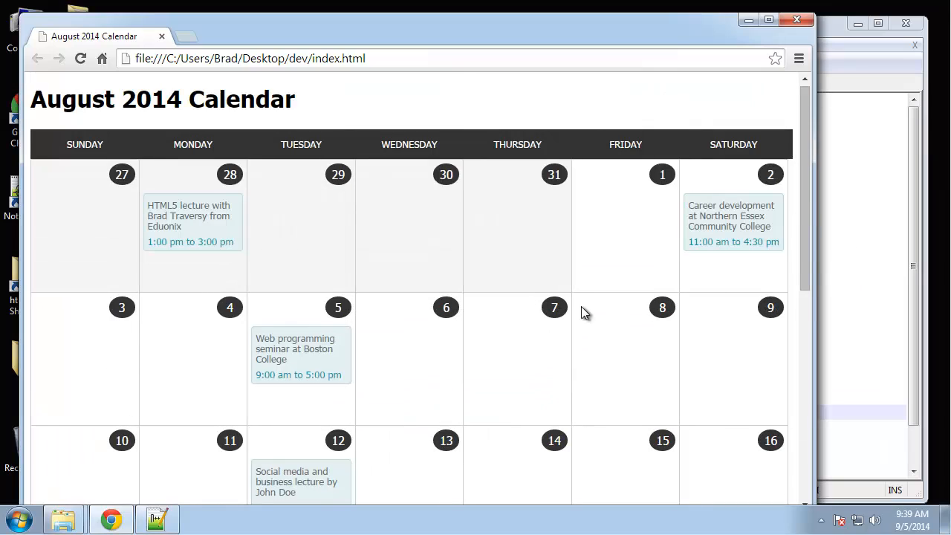
{"action": "left_click", "coordinate": [156, 517]}
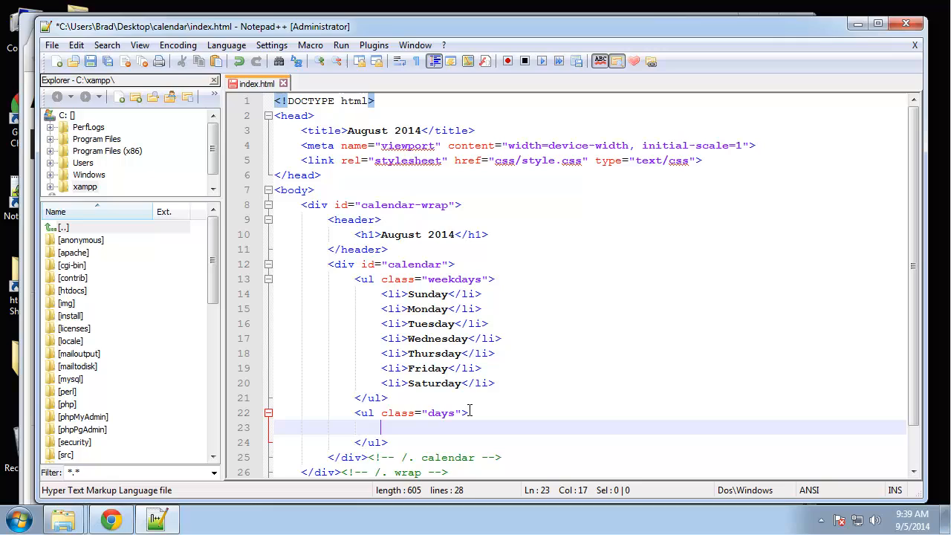
Step: Add an <li class="day other-month"> item inside ul.days with its closing tag
{"action": "type", "text": "<li"}
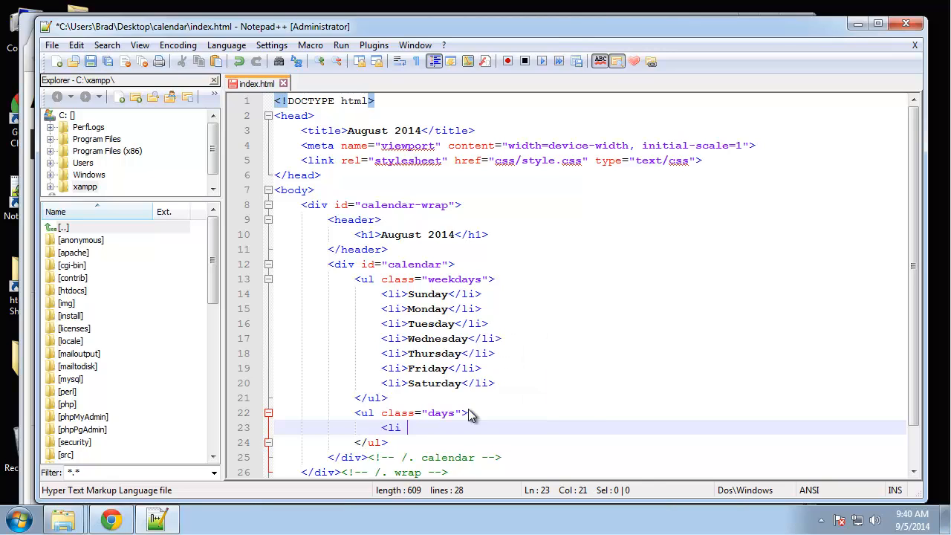
{"action": "type", "text": "class=\"\""}
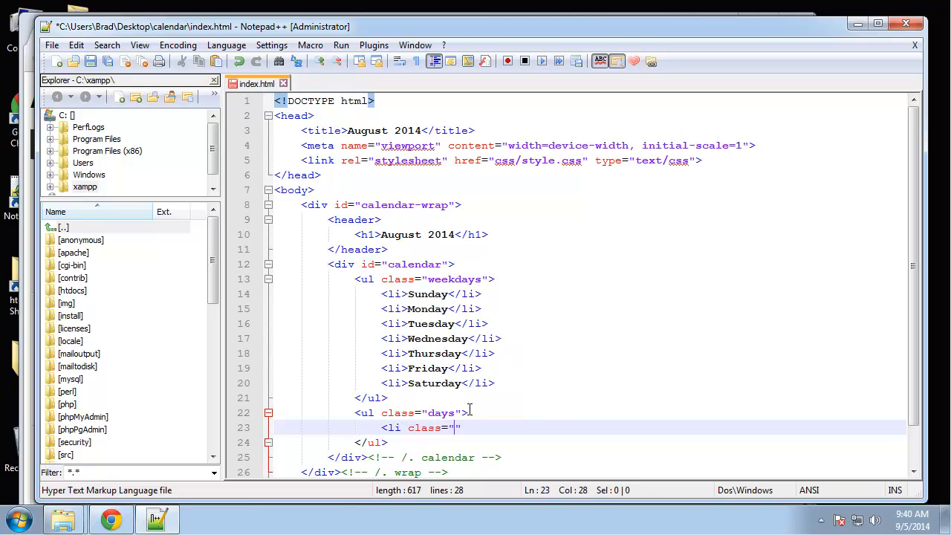
{"action": "type", "text": "day"}
{"action": "type", "text": "</"}
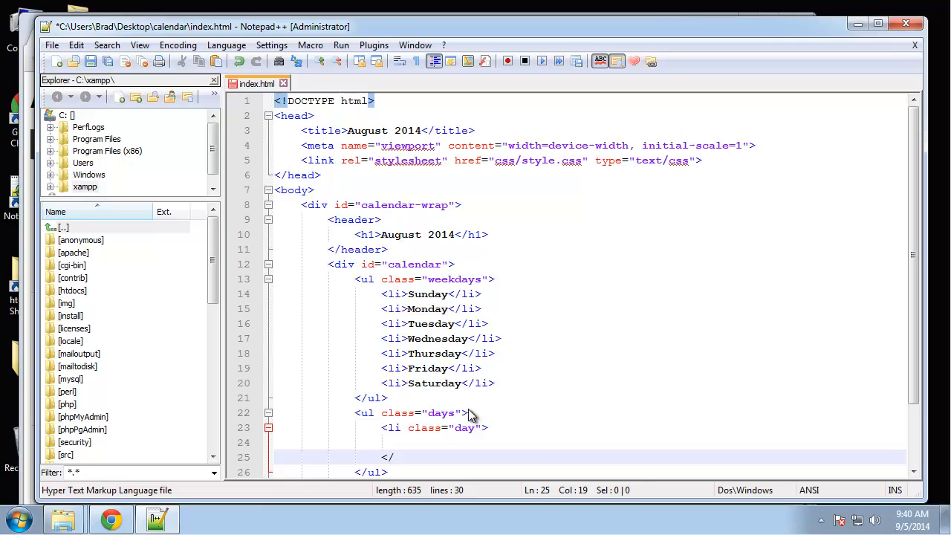
{"action": "type", "text": "li>"}
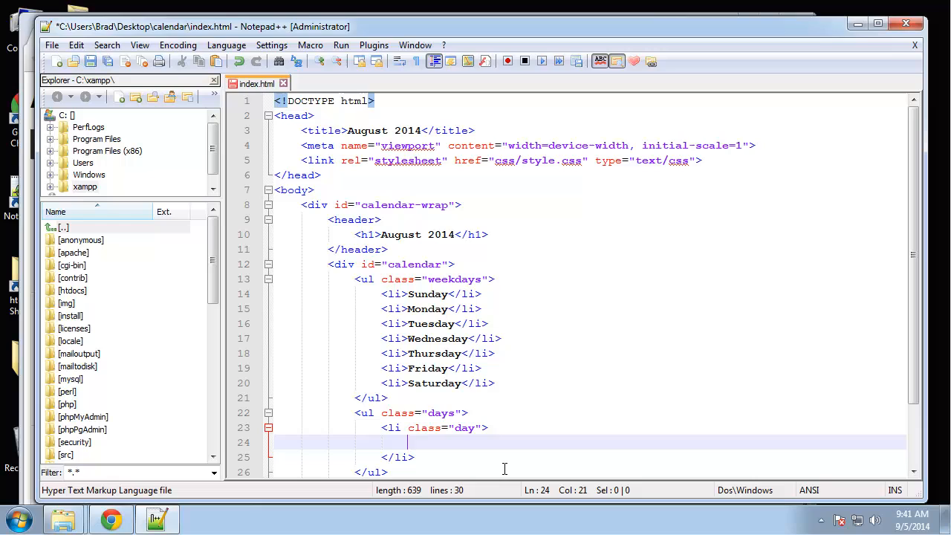
{"action": "scroll", "scroll_direction": "down", "scroll_amount": 3}
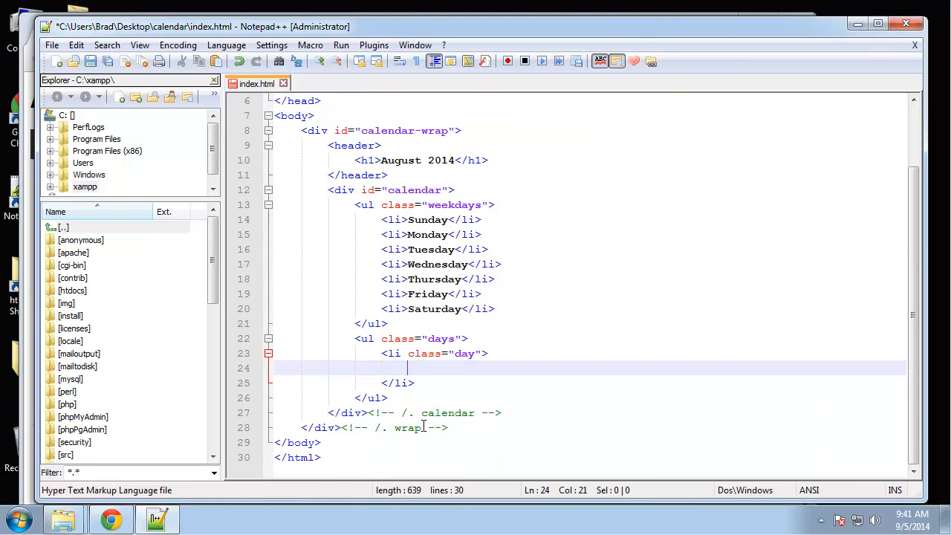
{"action": "mouse_move", "coordinate": [428, 366]}
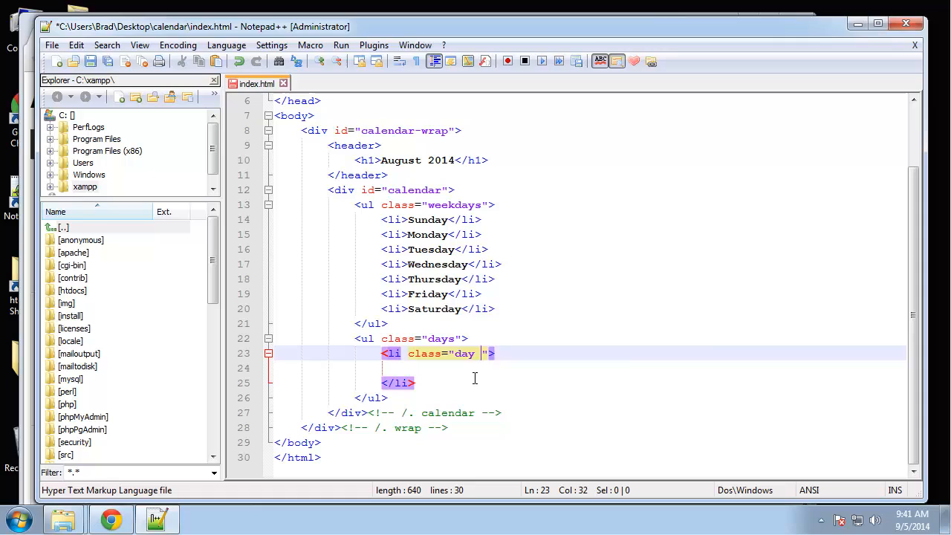
{"action": "type", "text": "other-"}
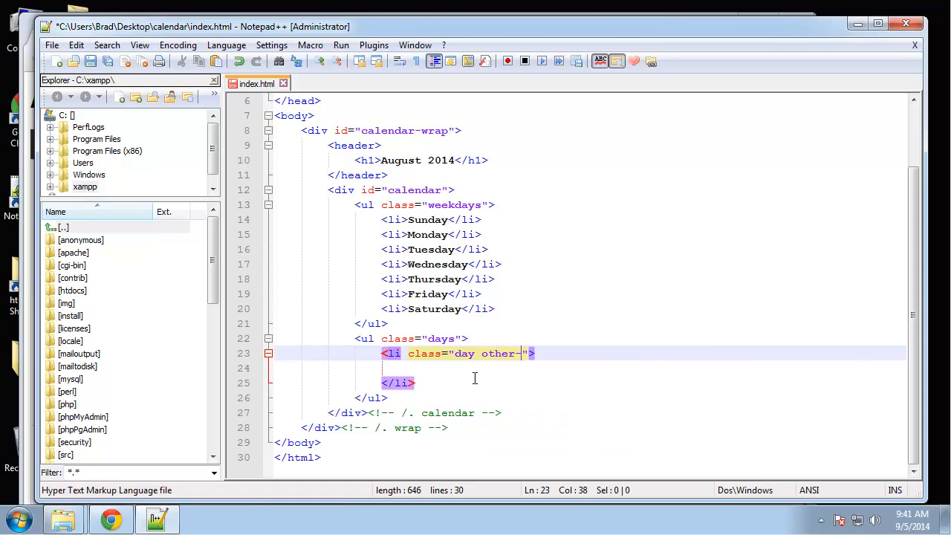
{"action": "type", "text": "month"}
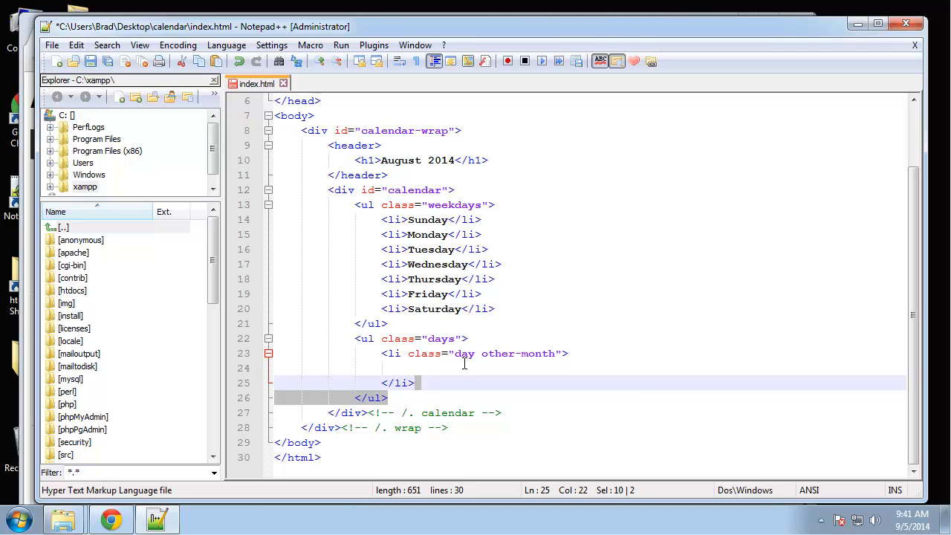
Step: Nest <div class="date">27</div> inside the new day item
{"action": "left_click", "coordinate": [407, 368]}
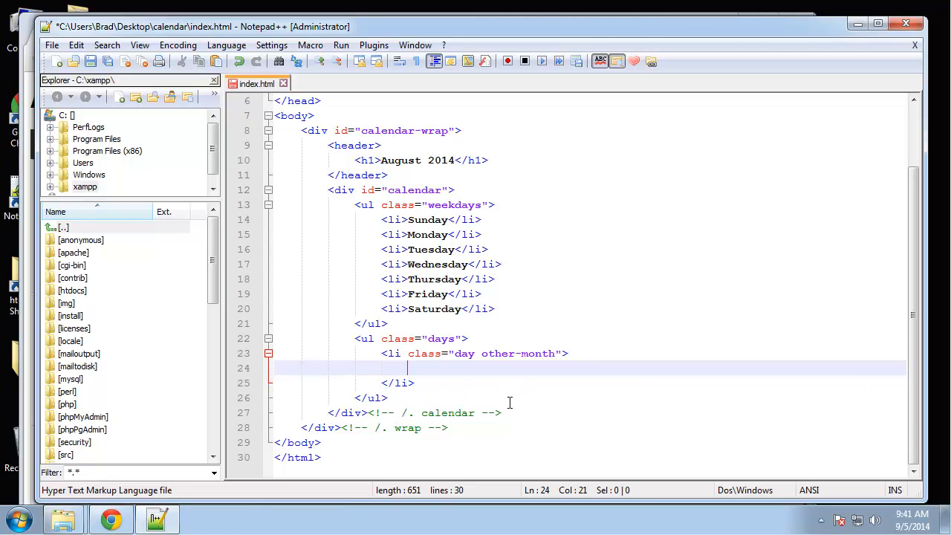
{"action": "type", "text": "<div"}
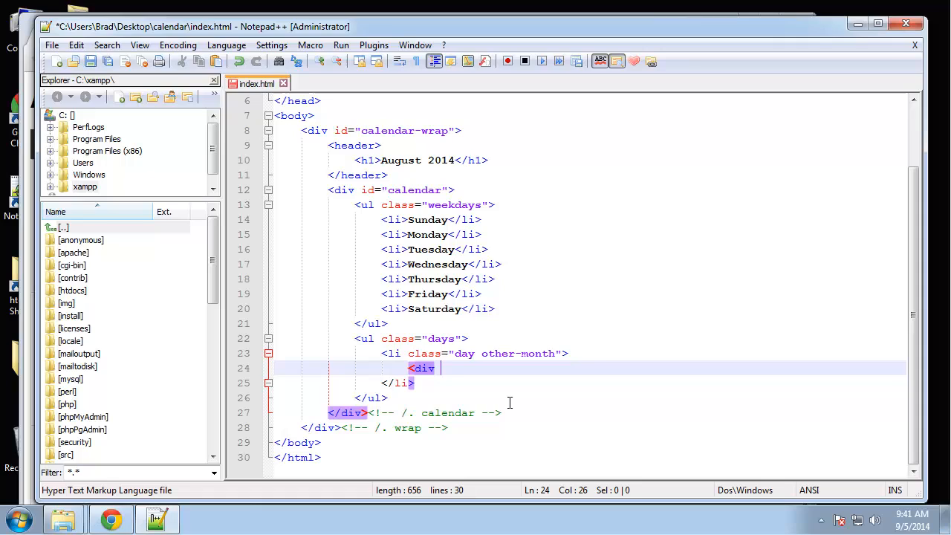
{"action": "type", "text": "class=\""}
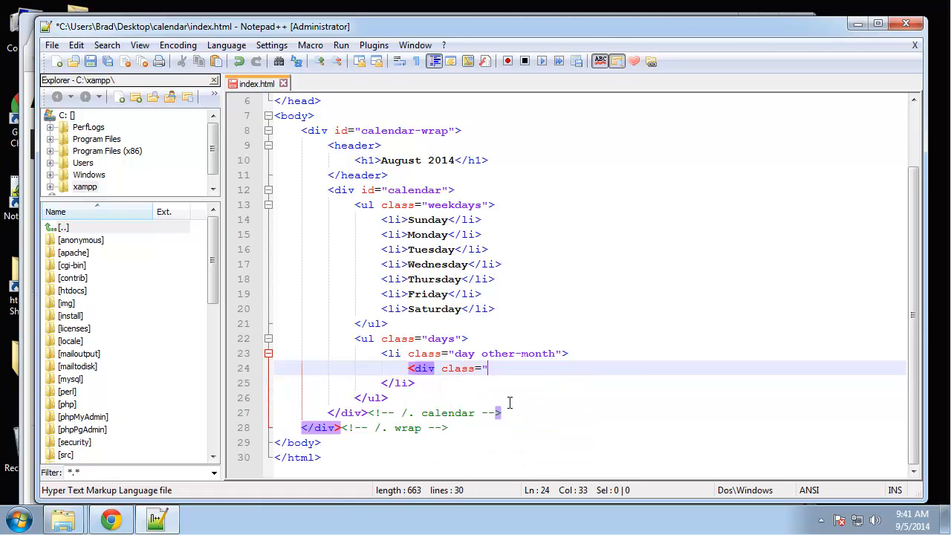
{"action": "type", "text": "date\">"}
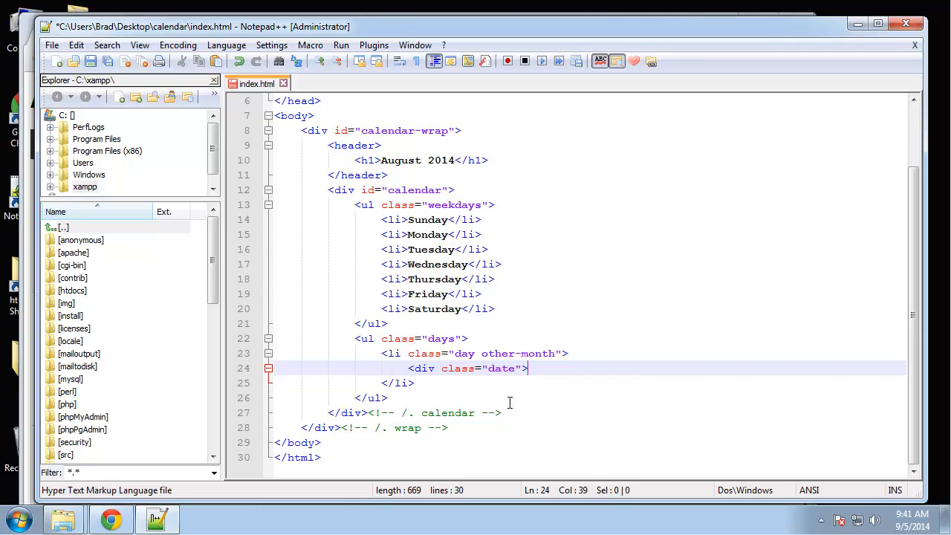
{"action": "type", "text": "27</div>"}
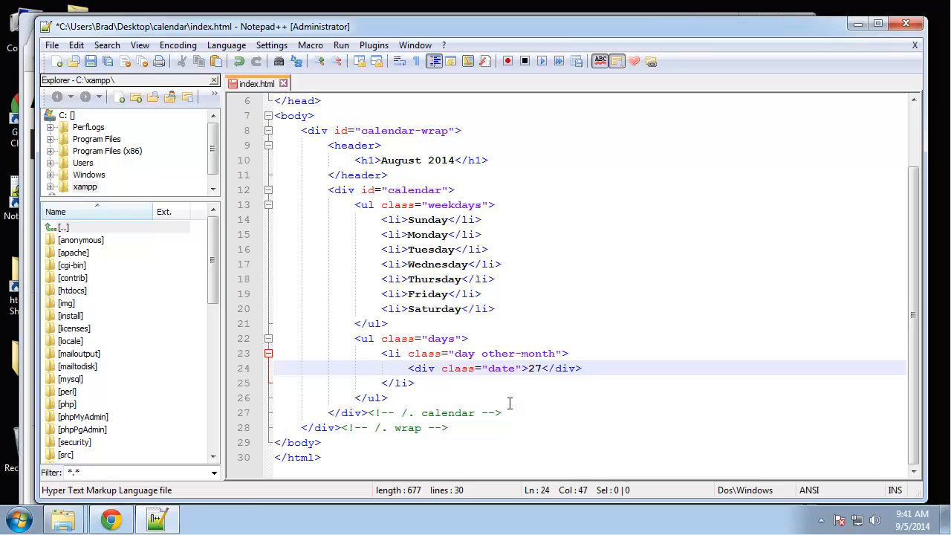
Step: Check the reference calendar in Chrome, then return to index.html in Notepad++
{"action": "left_click", "coordinate": [110, 517]}
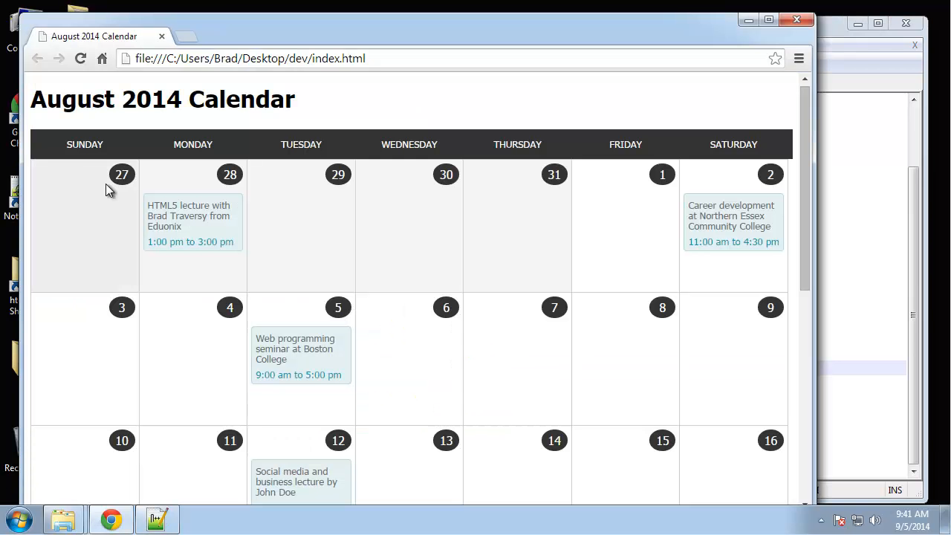
{"action": "mouse_move", "coordinate": [192, 193]}
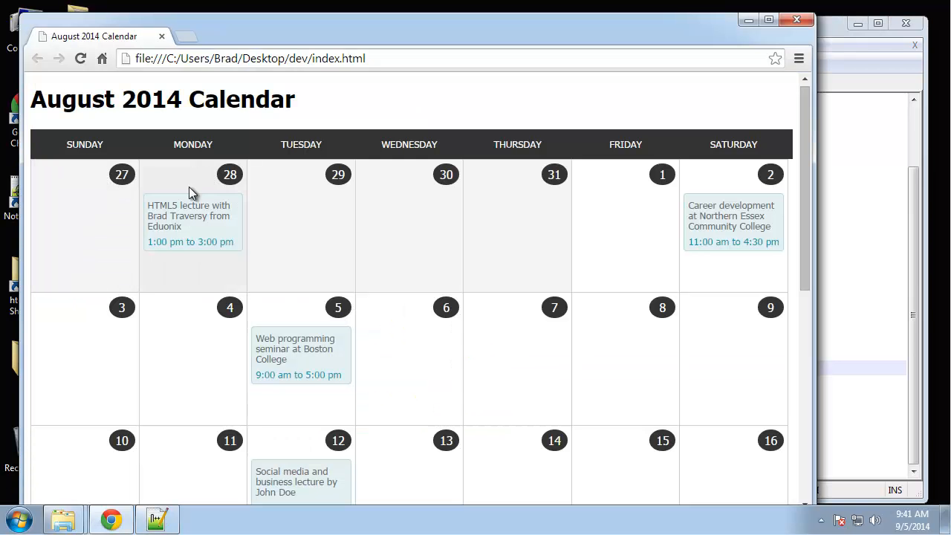
{"action": "left_click", "coordinate": [156, 517]}
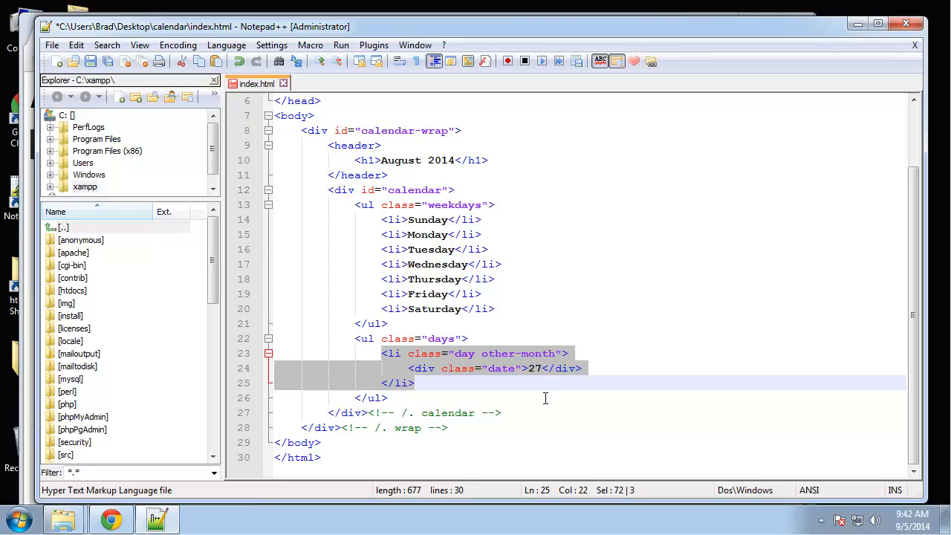
{"action": "mouse_move", "coordinate": [526, 386]}
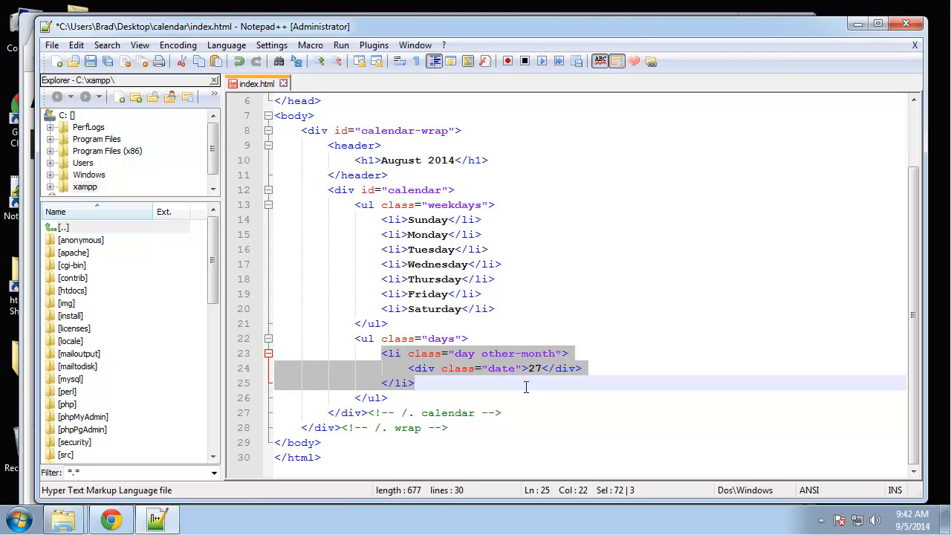
{"action": "mouse_move", "coordinate": [462, 372]}
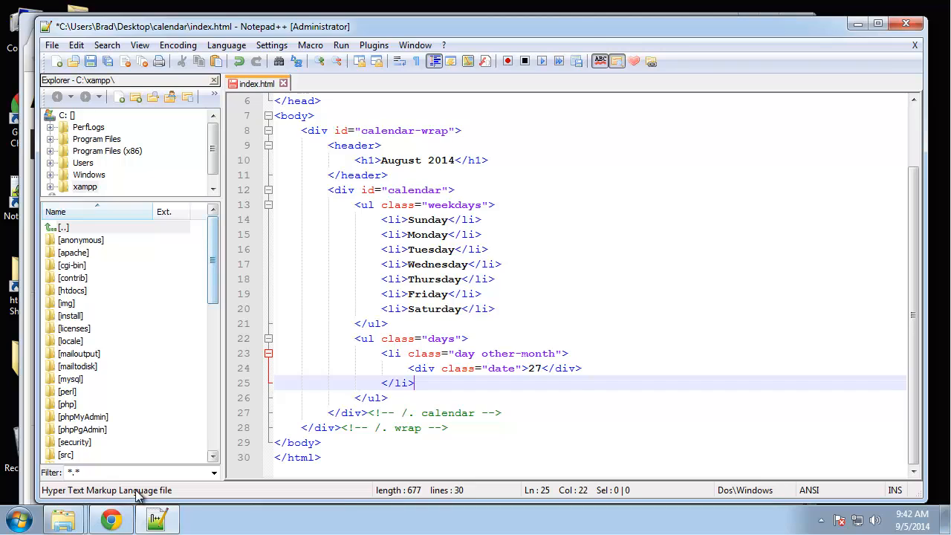
{"action": "left_click", "coordinate": [110, 517]}
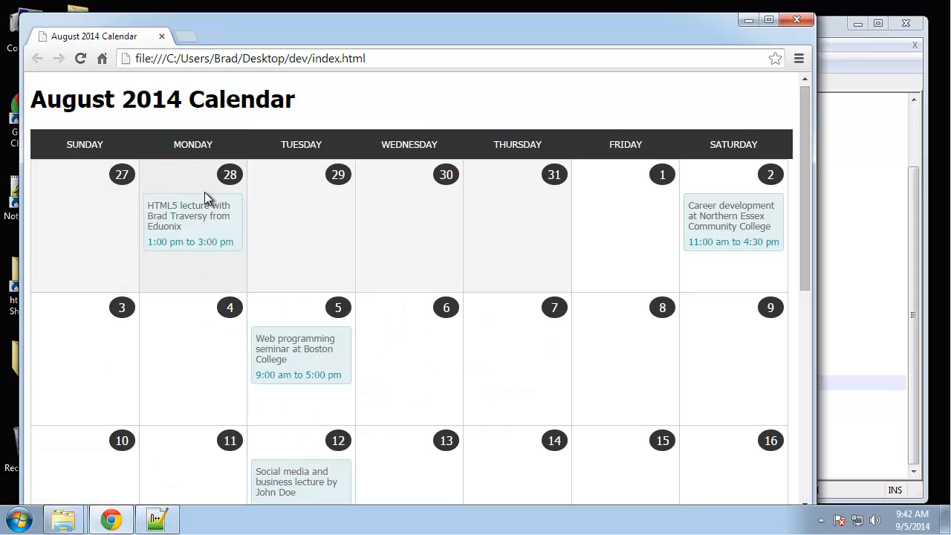
{"action": "mouse_move", "coordinate": [497, 289]}
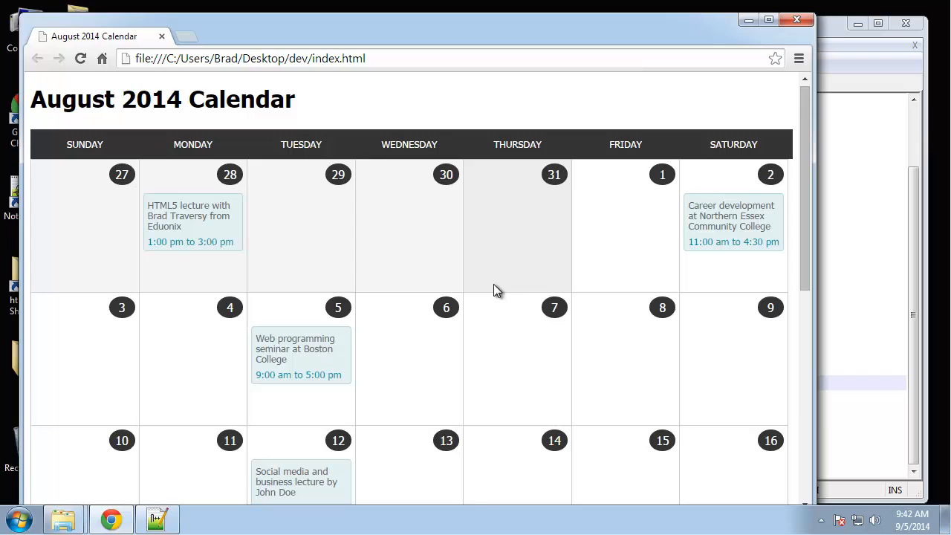
{"action": "left_click", "coordinate": [156, 518]}
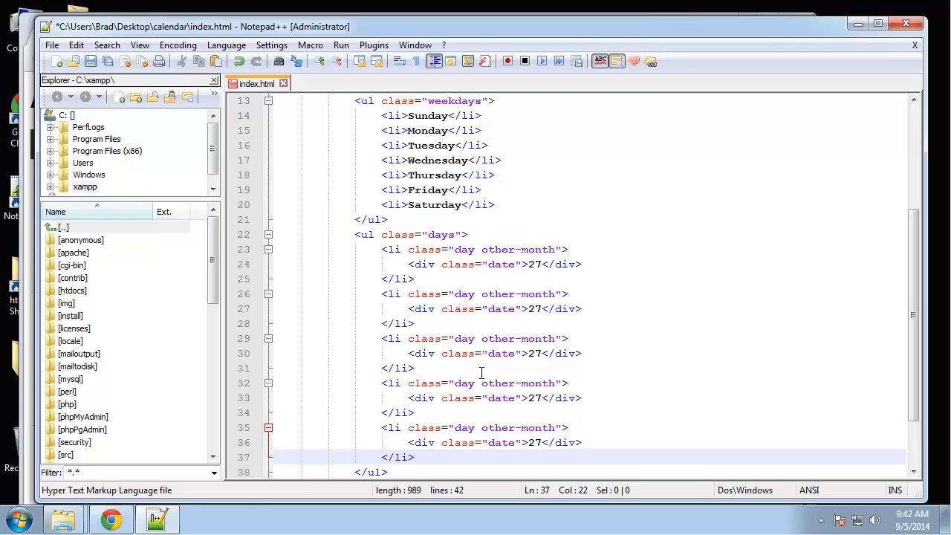
Step: Renumber the row's dates 27–31, add regular days 1 and 2, and start selecting the ul
{"action": "left_click", "coordinate": [534, 308]}
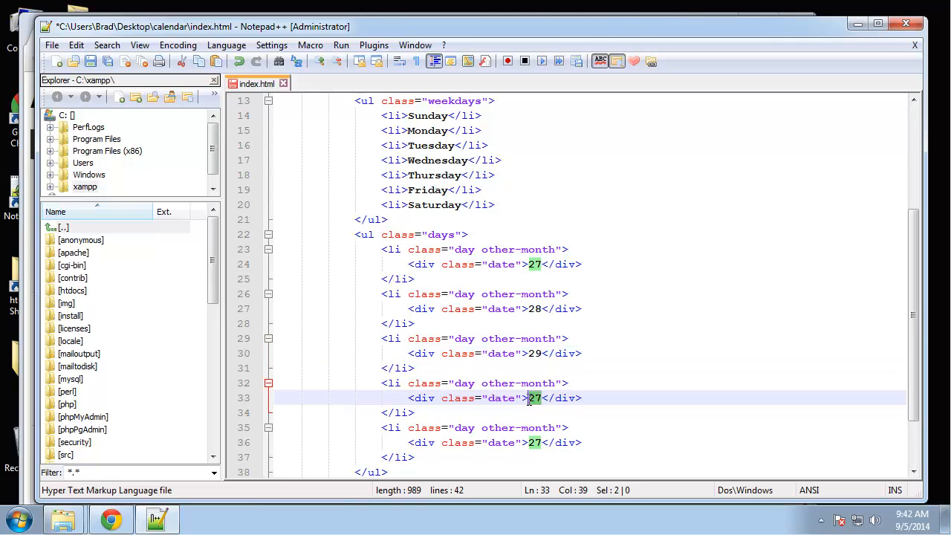
{"action": "type", "text": "30"}
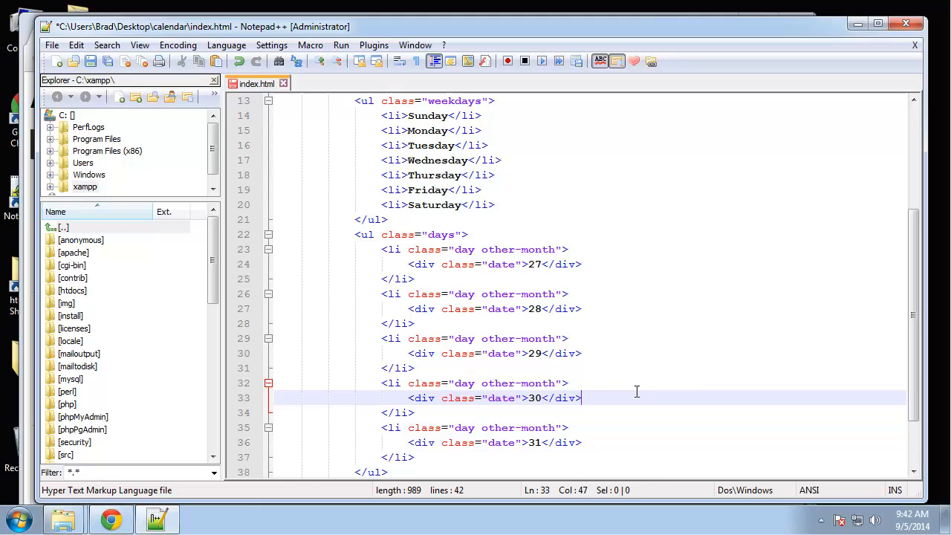
{"action": "scroll", "scroll_direction": "down", "scroll_amount": 3}
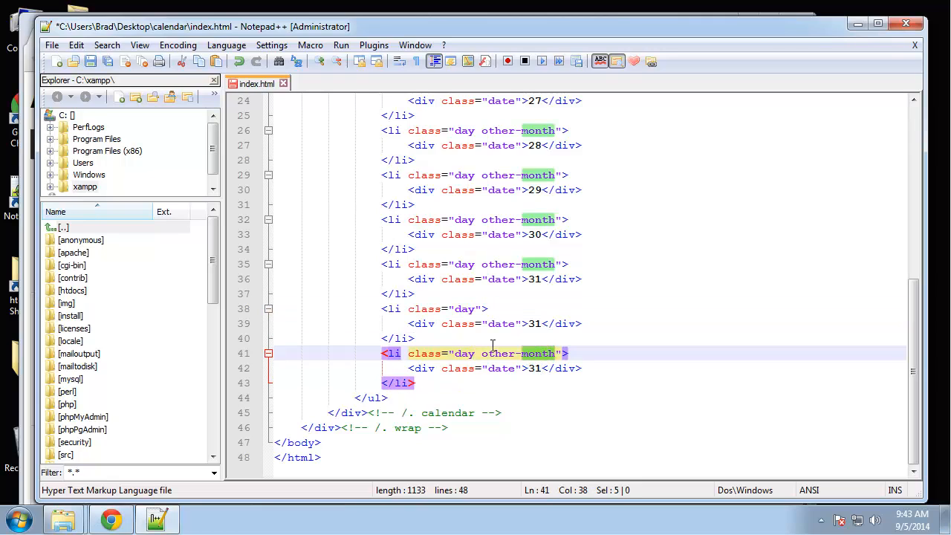
{"action": "key", "text": "Delete"}
{"action": "type", "text": "2"}
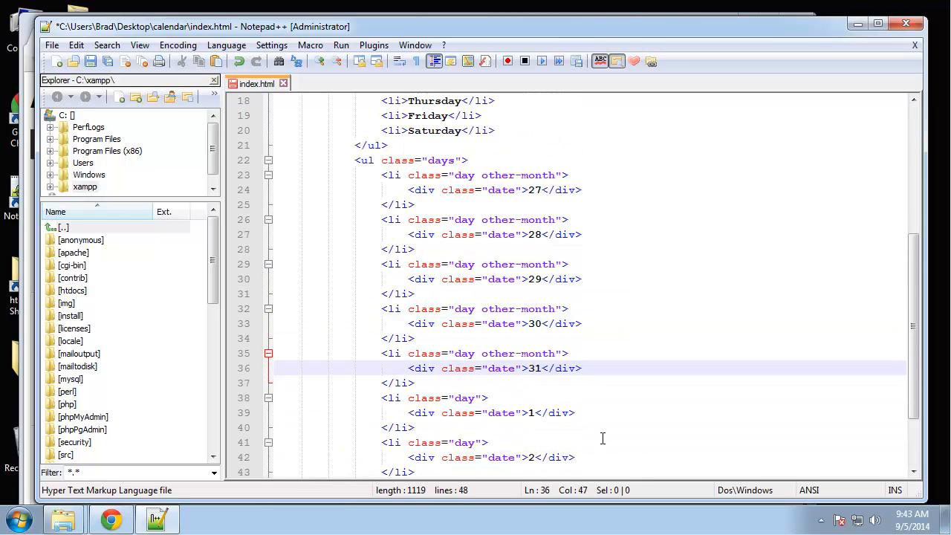
{"action": "mouse_move", "coordinate": [535, 437]}
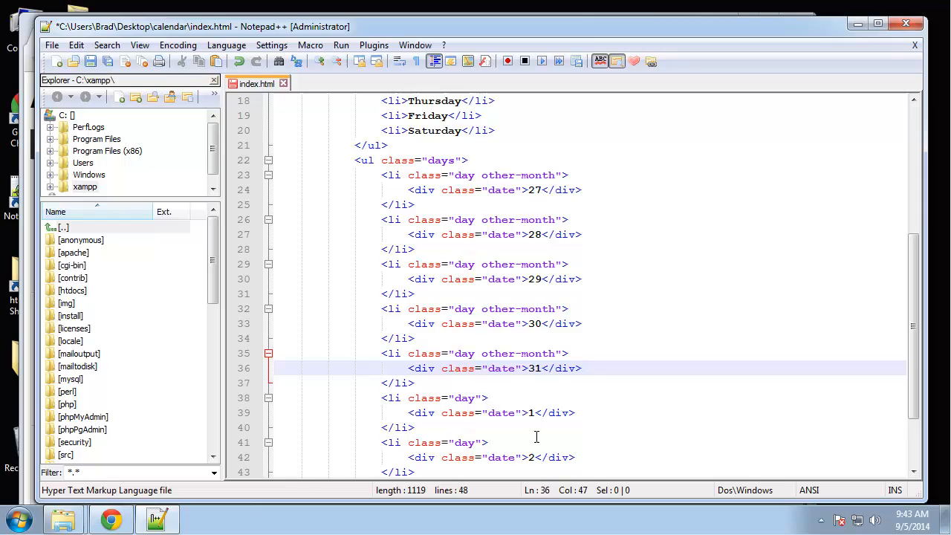
{"action": "left_click", "coordinate": [356, 161]}
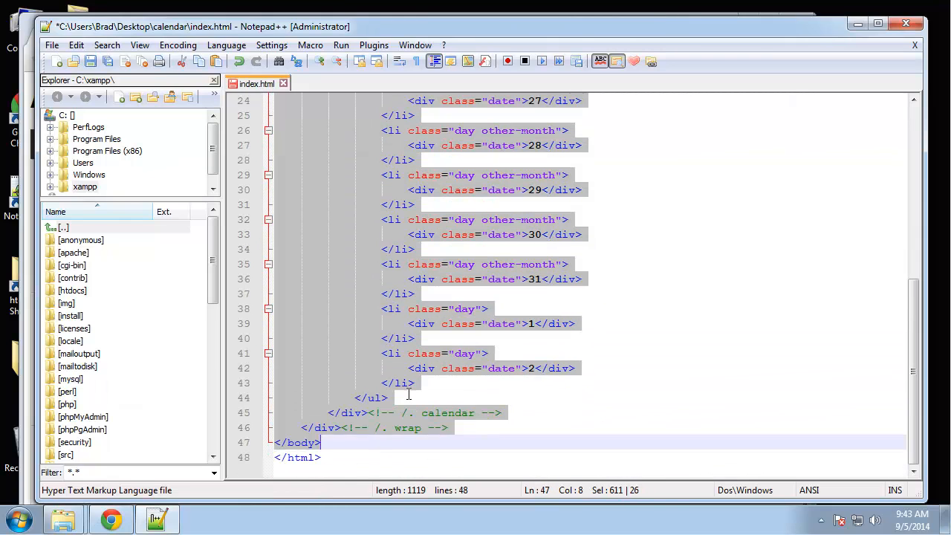
Step: Paste a second ul.days row below the first and renumber its dates from 3 toward 9
{"action": "left_click", "coordinate": [390, 398]}
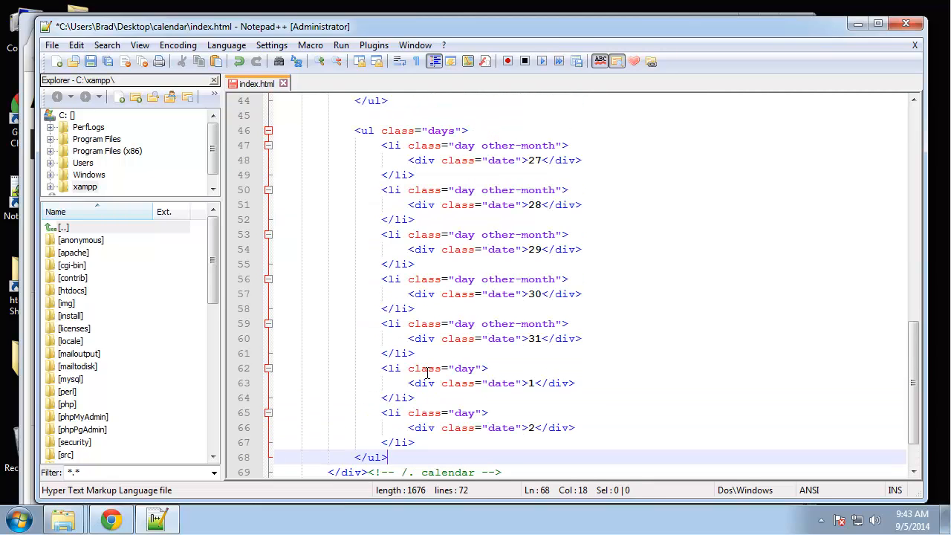
{"action": "scroll", "scroll_direction": "up", "scroll_amount": 3}
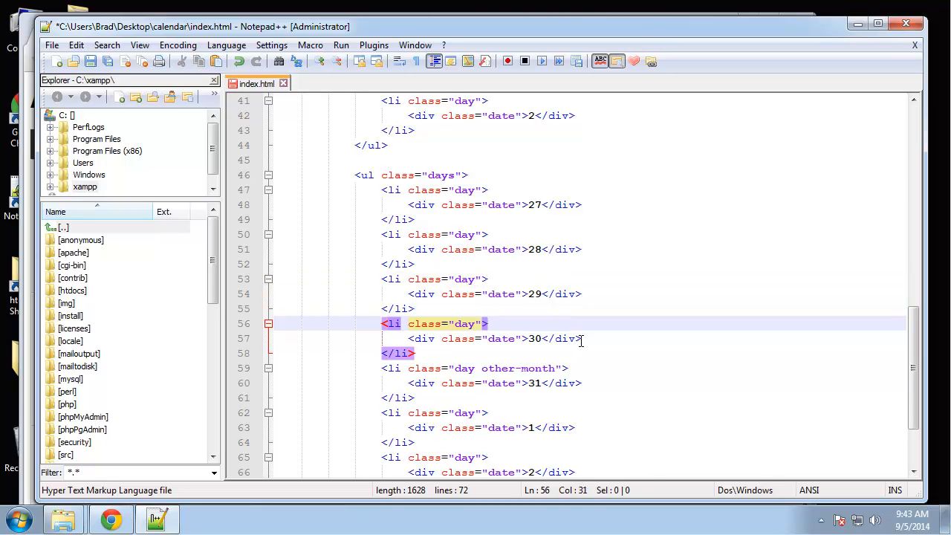
{"action": "double_click", "coordinate": [535, 205]}
{"action": "type", "text": "3"}
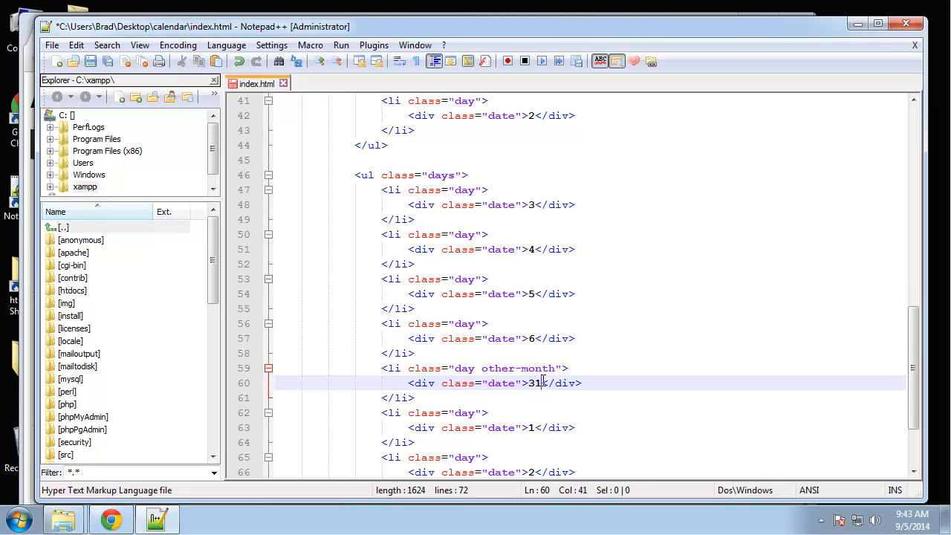
{"action": "type", "text": "7"}
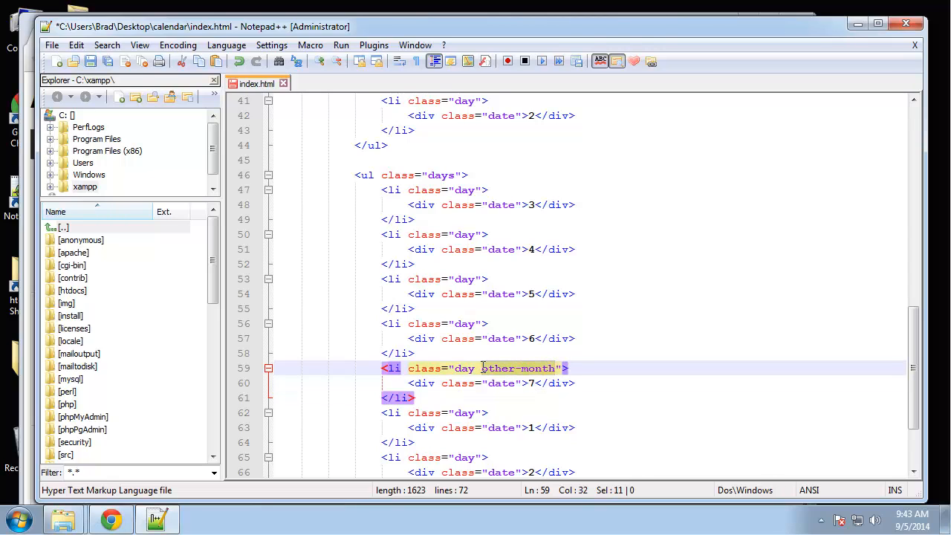
Step: Strip the other-month class from the row's items and finish renumbering through 9
{"action": "key", "text": "Delete"}
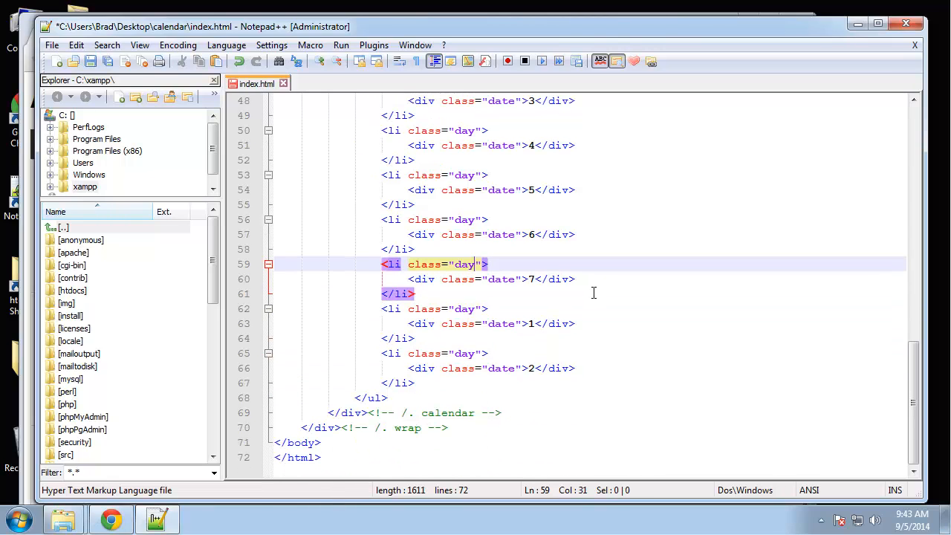
{"action": "left_click", "coordinate": [529, 324]}
{"action": "type", "text": "8"}
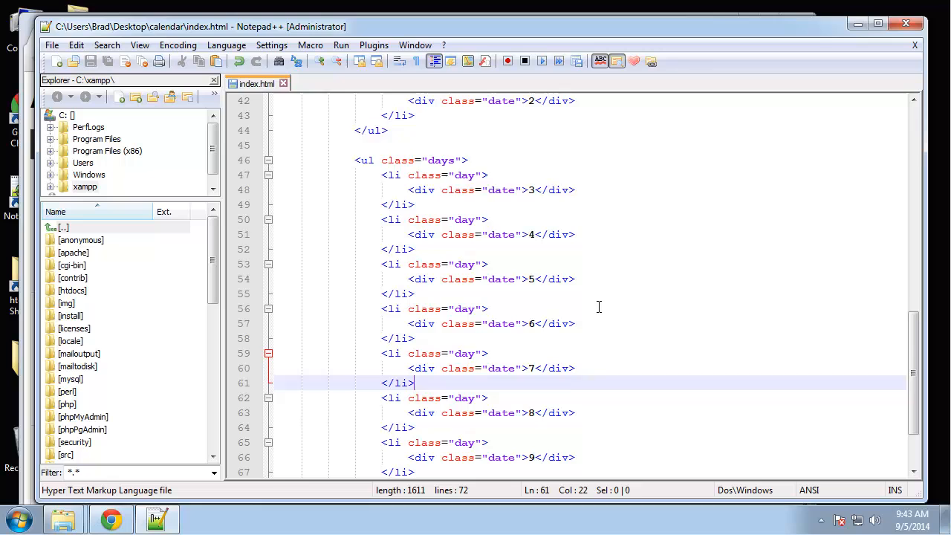
{"action": "scroll", "scroll_direction": "up", "scroll_amount": 3}
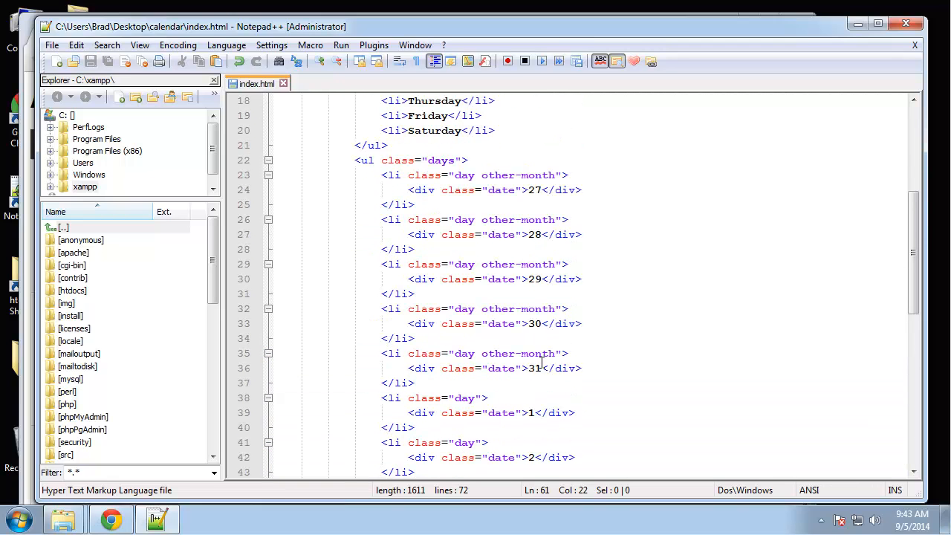
Step: Copy the selected days row dated 3 through 9 via the context menu
{"action": "scroll", "scroll_direction": "down", "scroll_amount": 3}
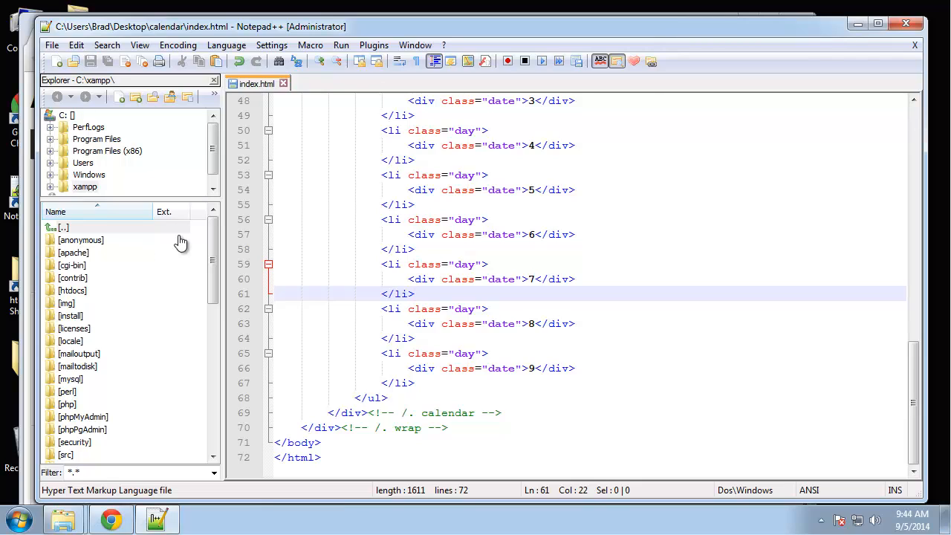
{"action": "mouse_move", "coordinate": [398, 399]}
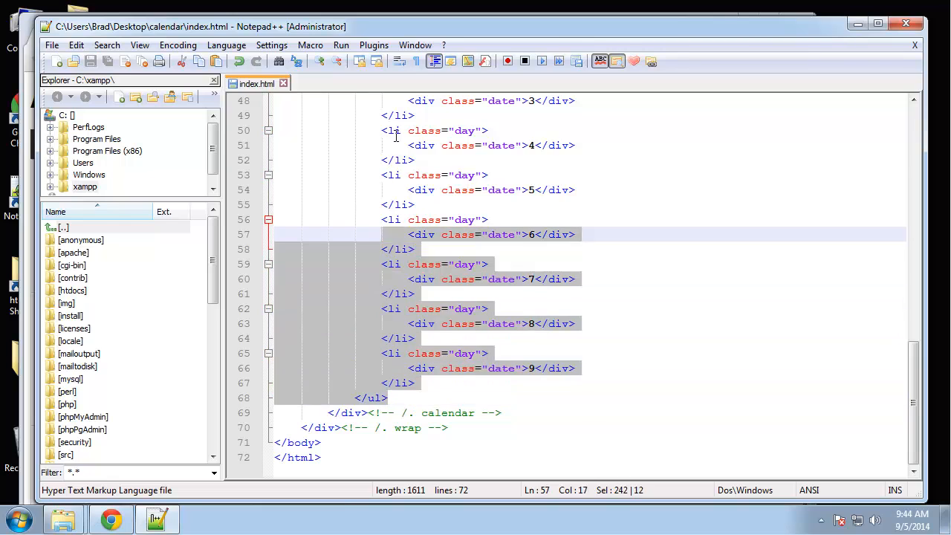
{"action": "scroll", "scroll_direction": "up", "scroll_amount": 3}
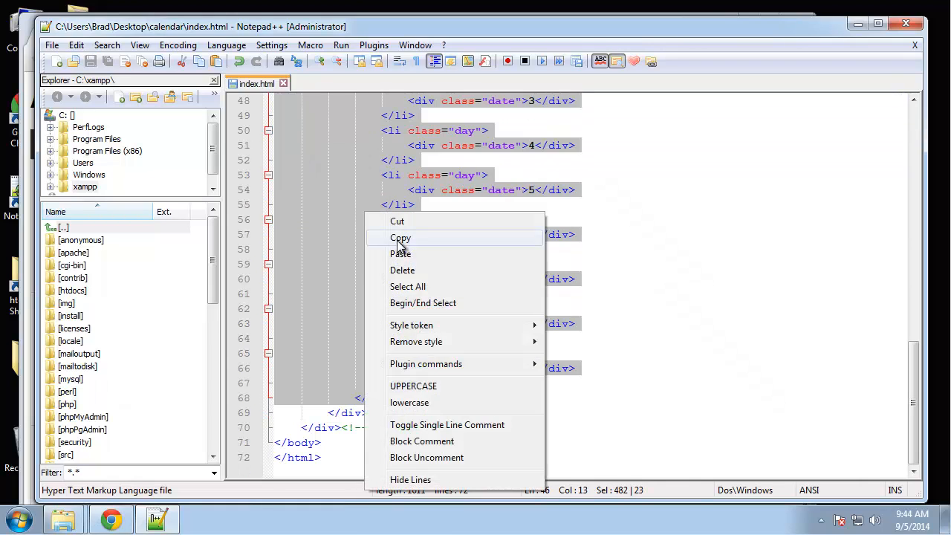
{"action": "left_click", "coordinate": [401, 253]}
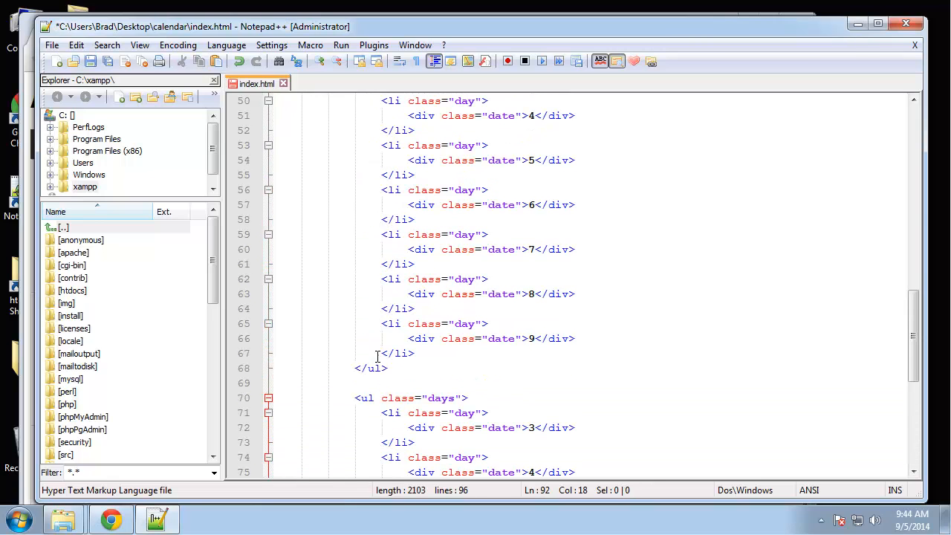
Step: Paste a third days row and overwrite its dates with 10, 11, 12, 13, 14 onward
{"action": "scroll", "scroll_direction": "down", "scroll_amount": 3}
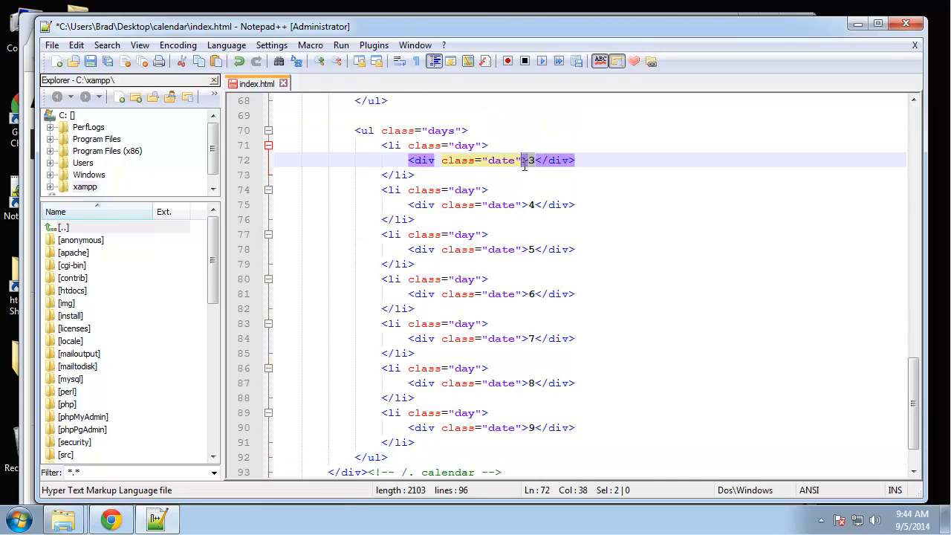
{"action": "type", "text": "10"}
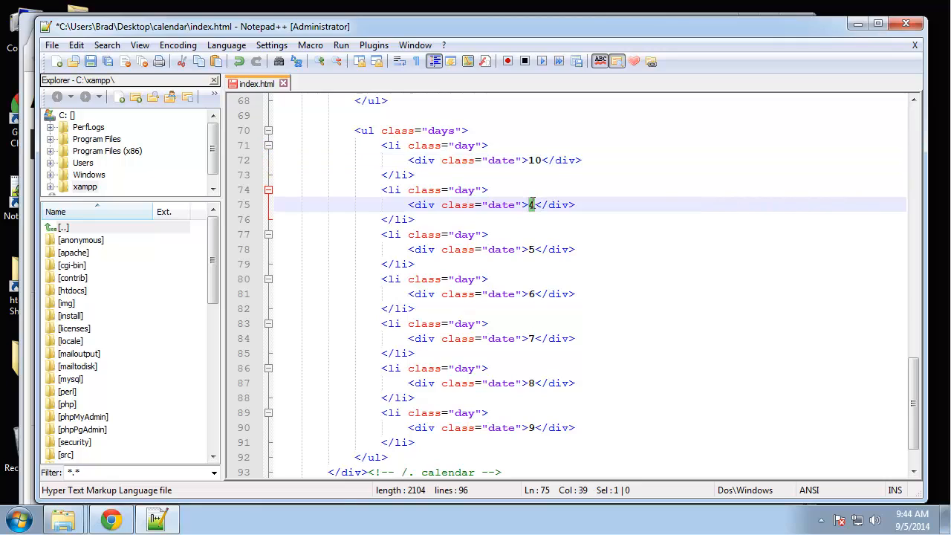
{"action": "type", "text": "1"}
{"action": "left_click", "coordinate": [590, 248]}
{"action": "type", "text": "12"}
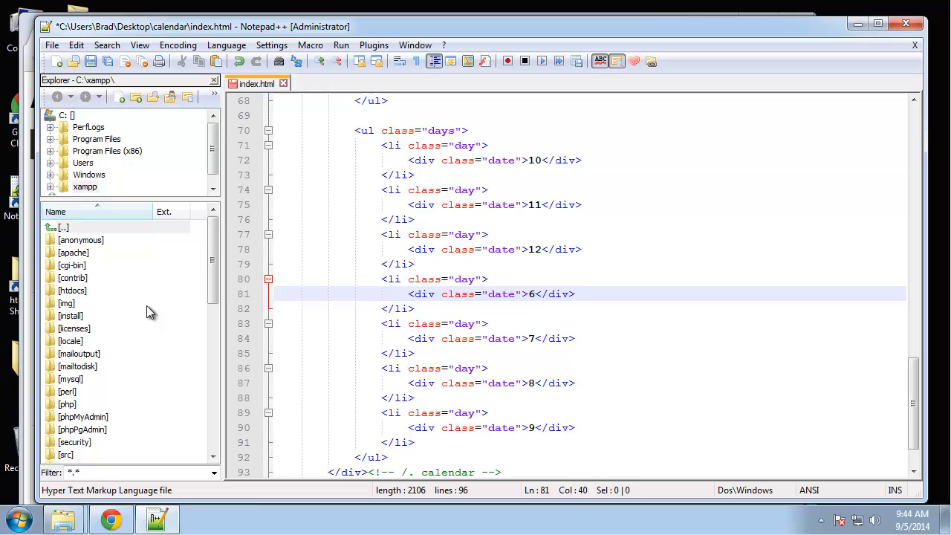
{"action": "type", "text": "13"}
{"action": "left_click", "coordinate": [492, 337]}
{"action": "type", "text": "14"}
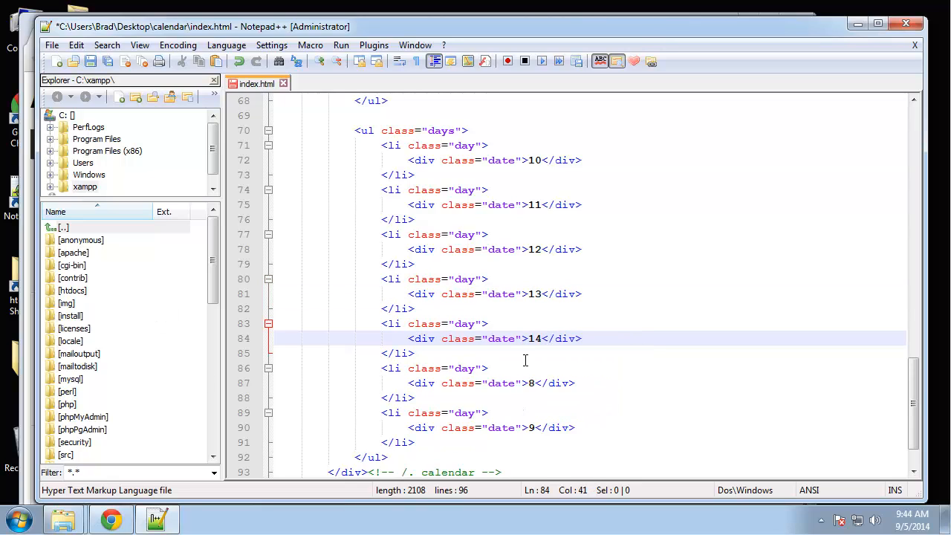
{"action": "type", "text": "1"}
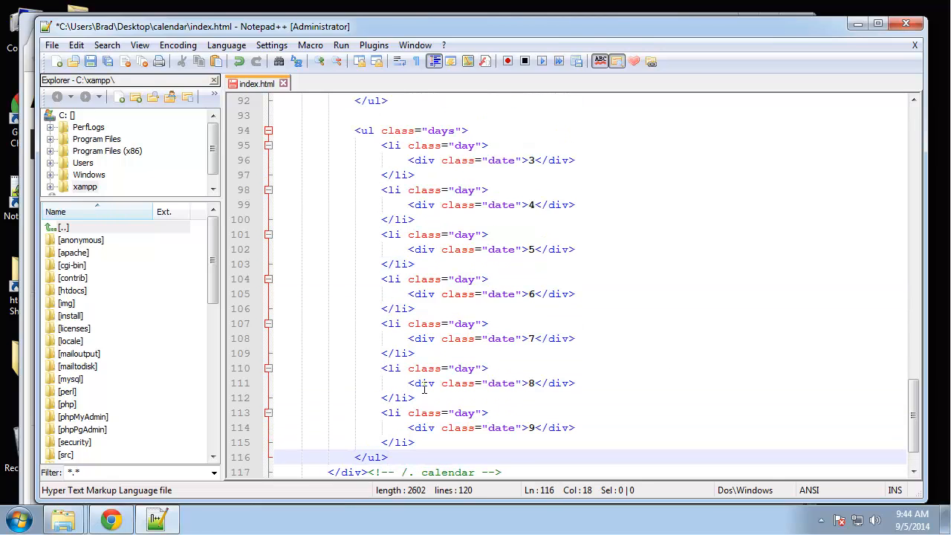
Step: Renumber the pasted fourth row's dates to 17 through 23
{"action": "left_click", "coordinate": [533, 161]}
{"action": "type", "text": "14"}
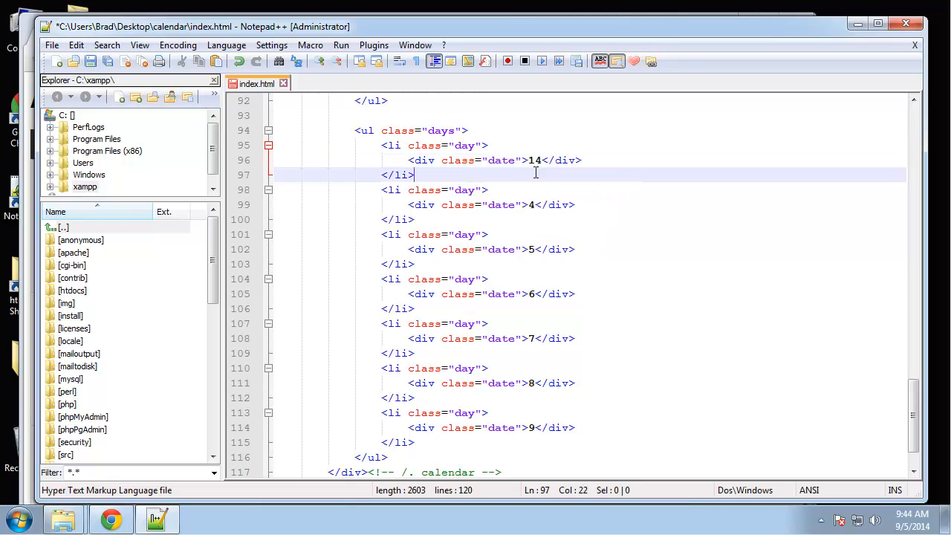
{"action": "left_click", "coordinate": [511, 160]}
{"action": "type", "text": "7"}
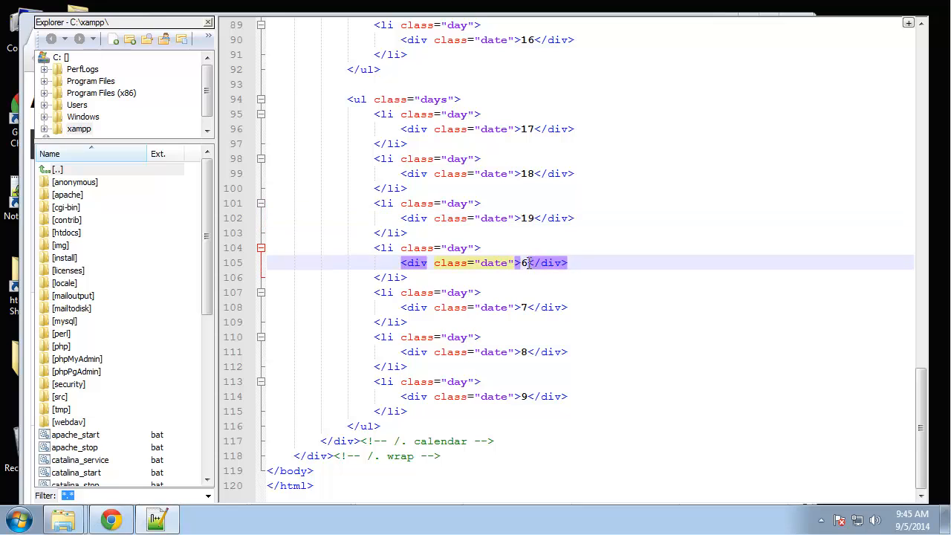
{"action": "type", "text": "20"}
{"action": "left_click", "coordinate": [485, 308]}
{"action": "type", "text": "21"}
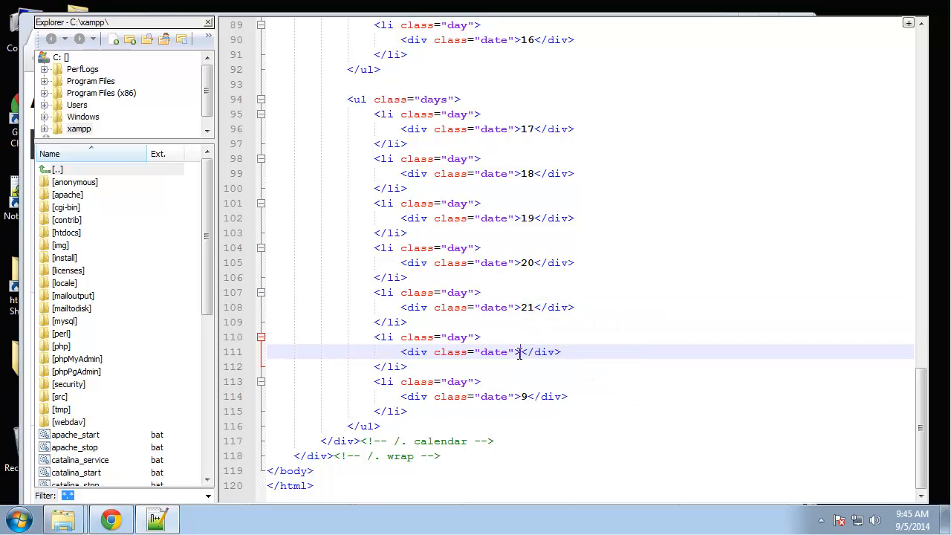
{"action": "type", "text": "22"}
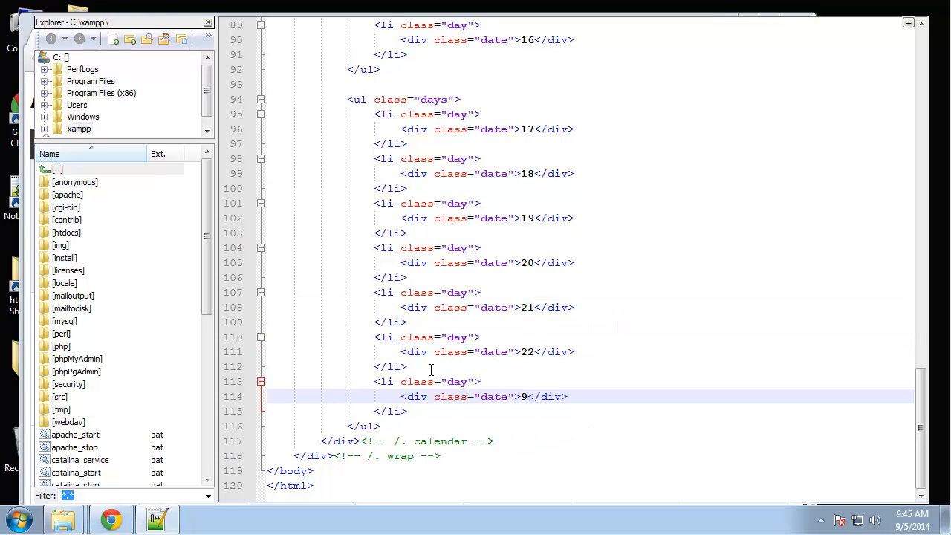
{"action": "type", "text": "23"}
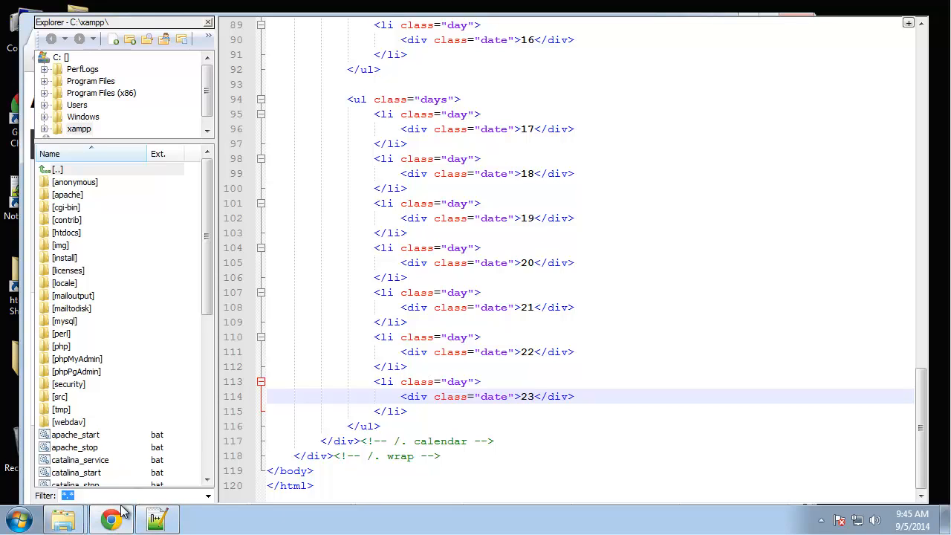
{"action": "mouse_move", "coordinate": [111, 517]}
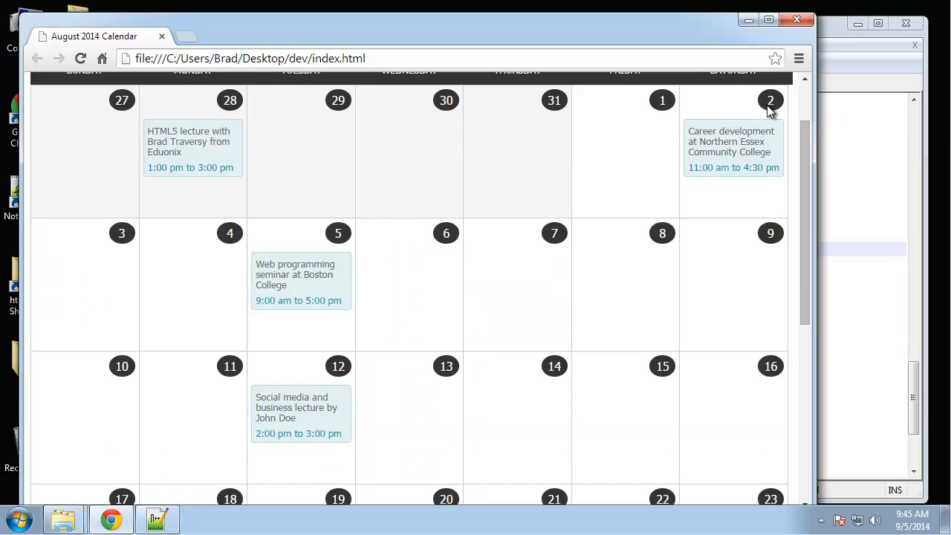
{"action": "scroll", "scroll_direction": "down", "scroll_amount": 3}
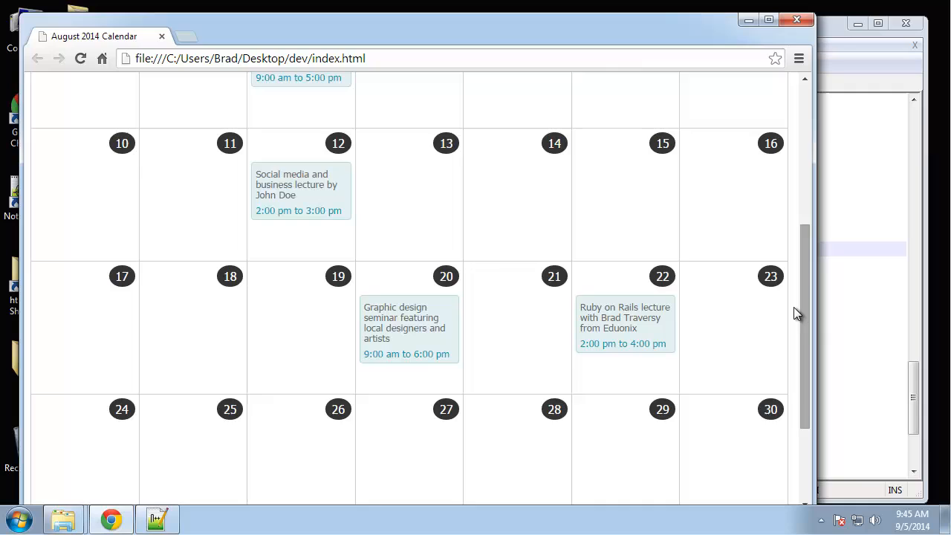
{"action": "left_click", "coordinate": [156, 517]}
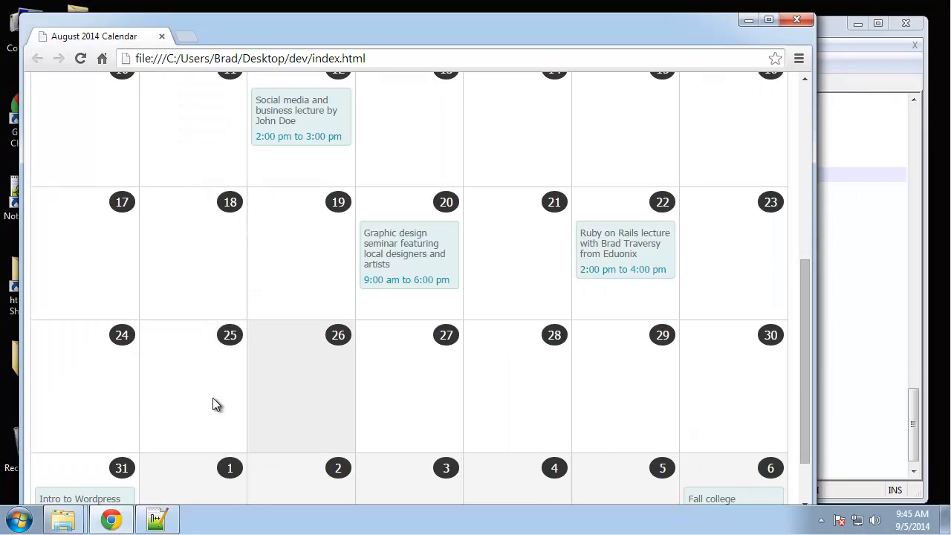
{"action": "left_click", "coordinate": [156, 519]}
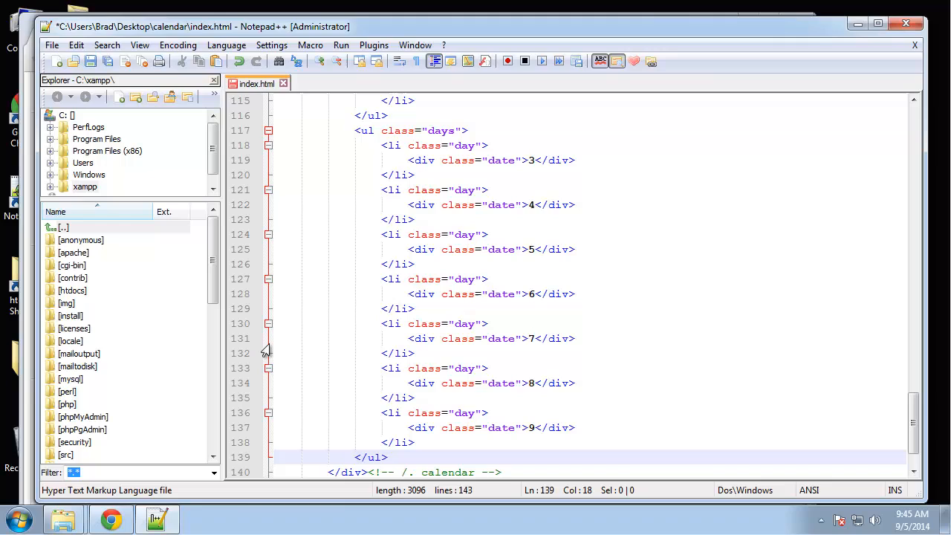
Step: Replace the last row's dates 3–9 with 24, 25 and on through 30
{"action": "scroll", "scroll_direction": "up", "scroll_amount": 3}
{"action": "type", "text": "24"}
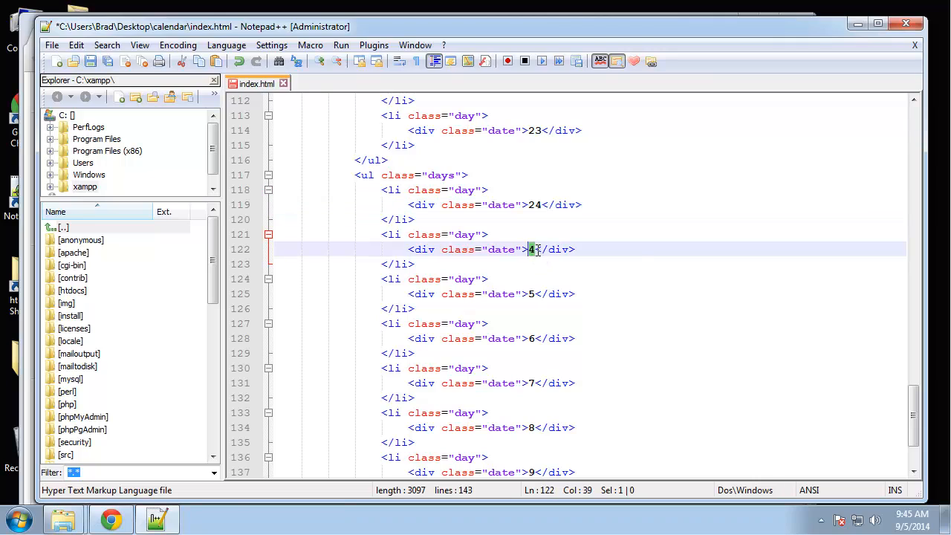
{"action": "type", "text": "25"}
{"action": "left_click", "coordinate": [589, 293]}
{"action": "type", "text": "26"}
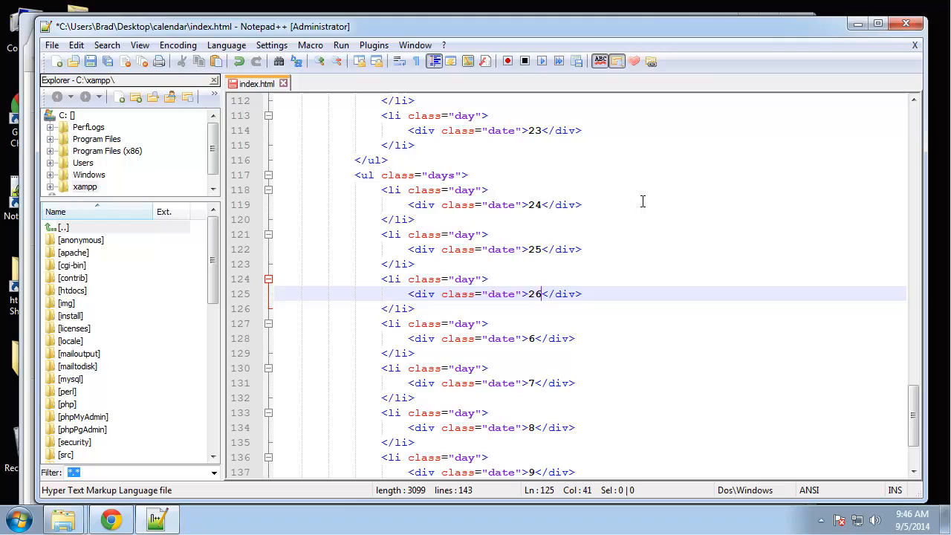
{"action": "left_click", "coordinate": [529, 339]}
{"action": "type", "text": "27"}
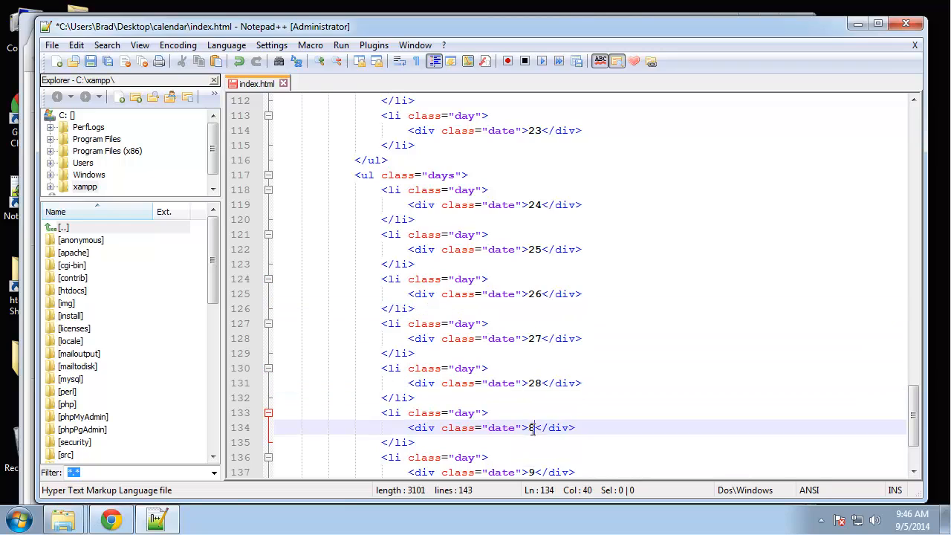
{"action": "type", "text": "9"}
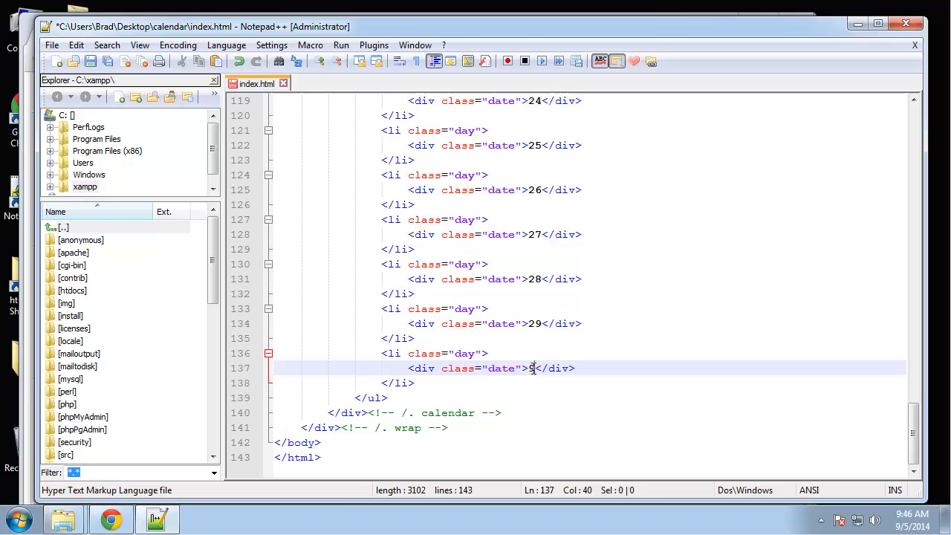
{"action": "type", "text": "0"}
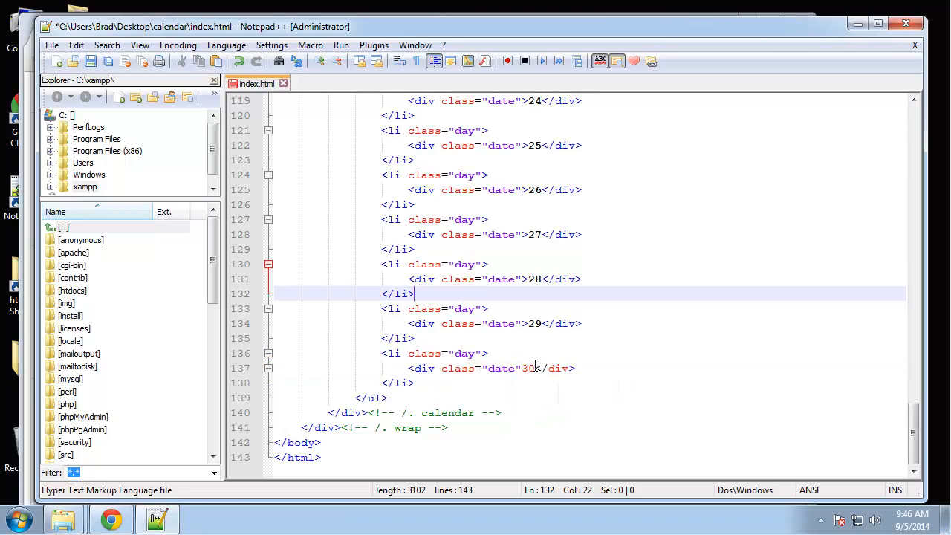
{"action": "left_click", "coordinate": [532, 368]}
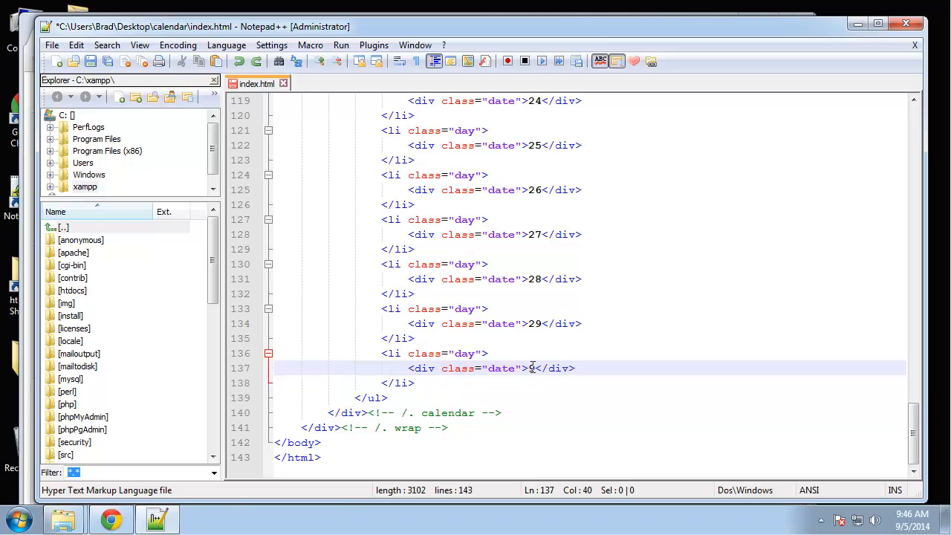
{"action": "type", "text": "30"}
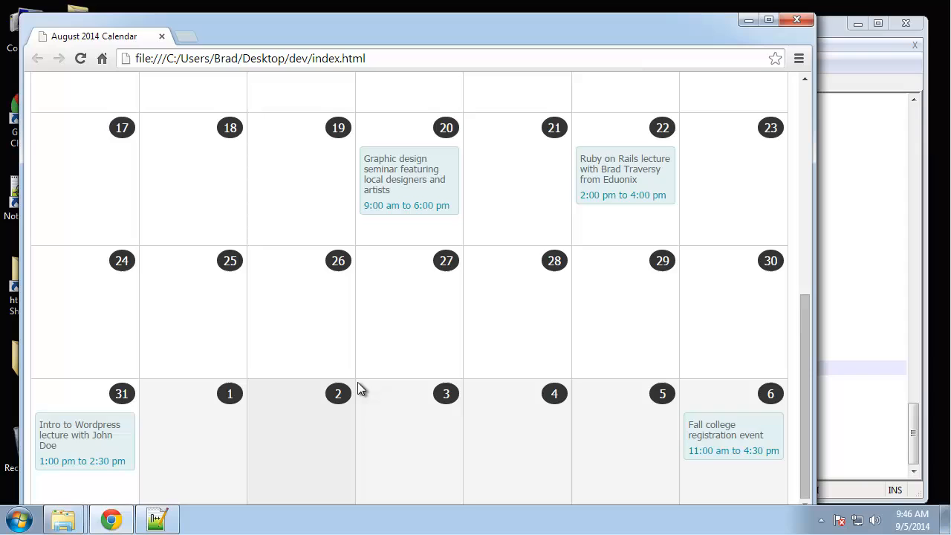
{"action": "mouse_move", "coordinate": [125, 413]}
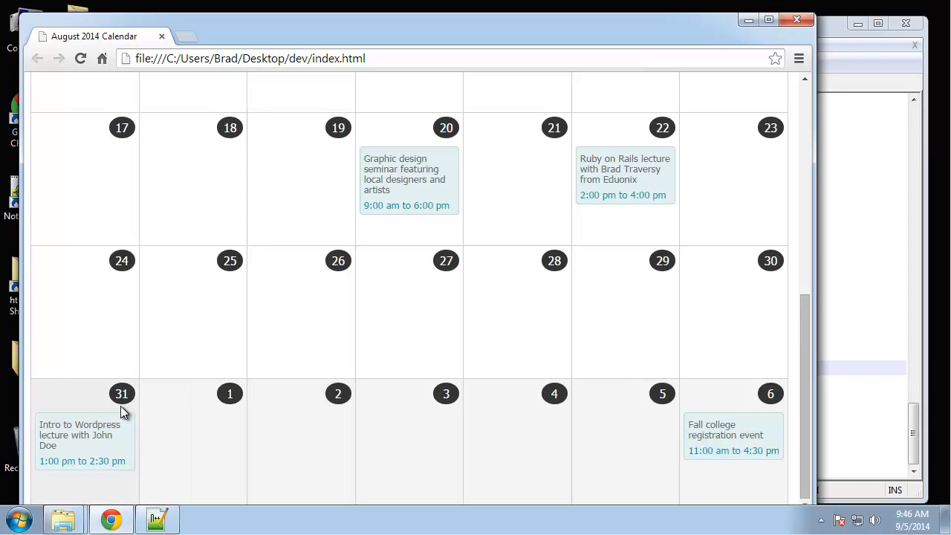
{"action": "mouse_move", "coordinate": [202, 422]}
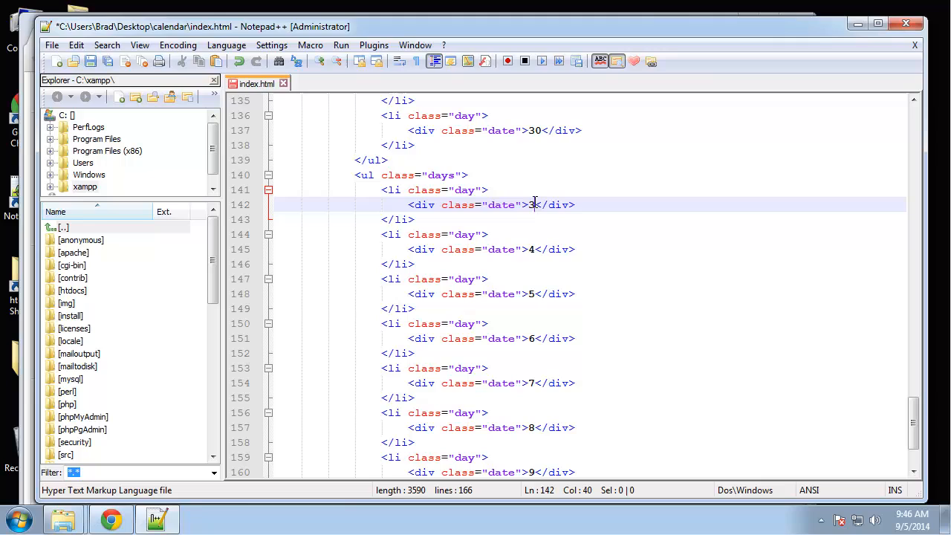
Step: Set the final row's dates to 31 and 1–6, classing the September days other-month
{"action": "type", "text": "1"}
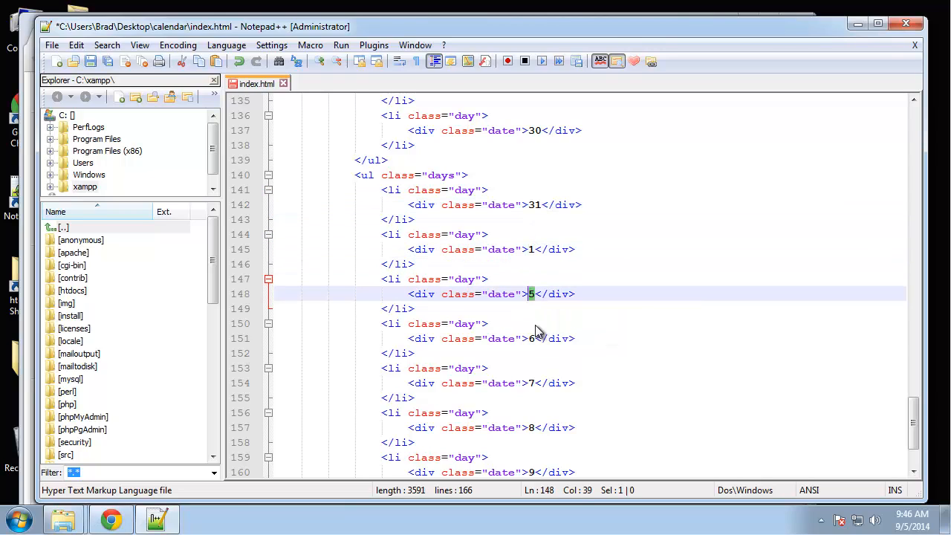
{"action": "type", "text": "3"}
{"action": "left_click", "coordinate": [590, 426]}
{"action": "type", "text": "5"}
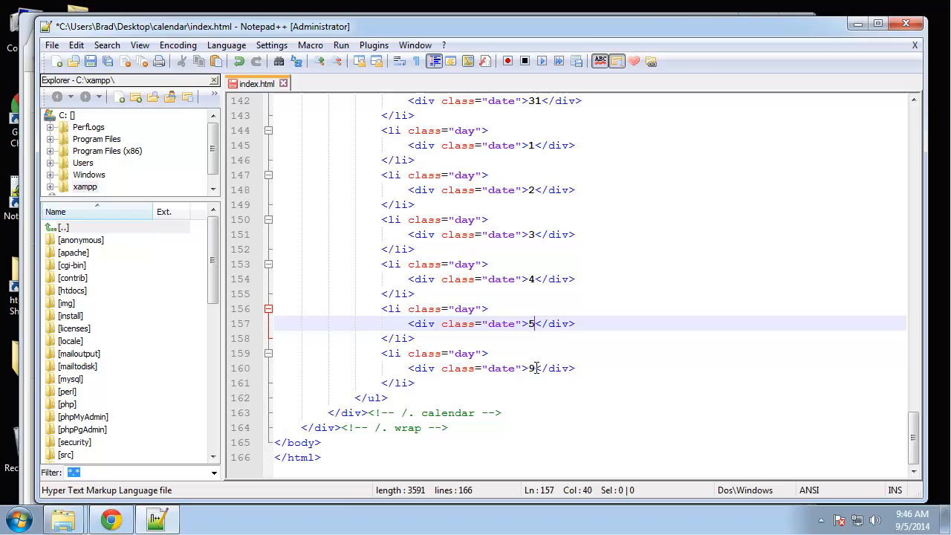
{"action": "scroll", "scroll_direction": "up", "scroll_amount": 3}
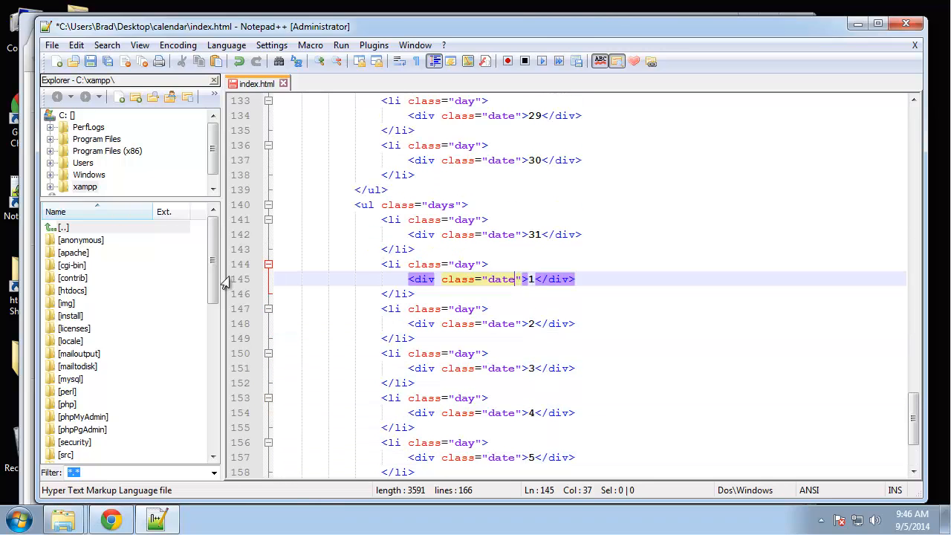
{"action": "type", "text": "other-month"}
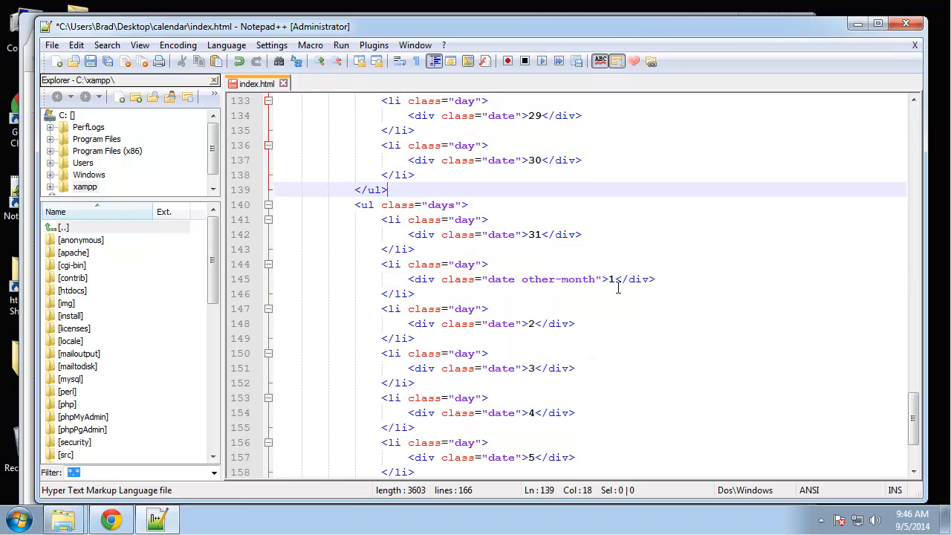
{"action": "double_click", "coordinate": [560, 279]}
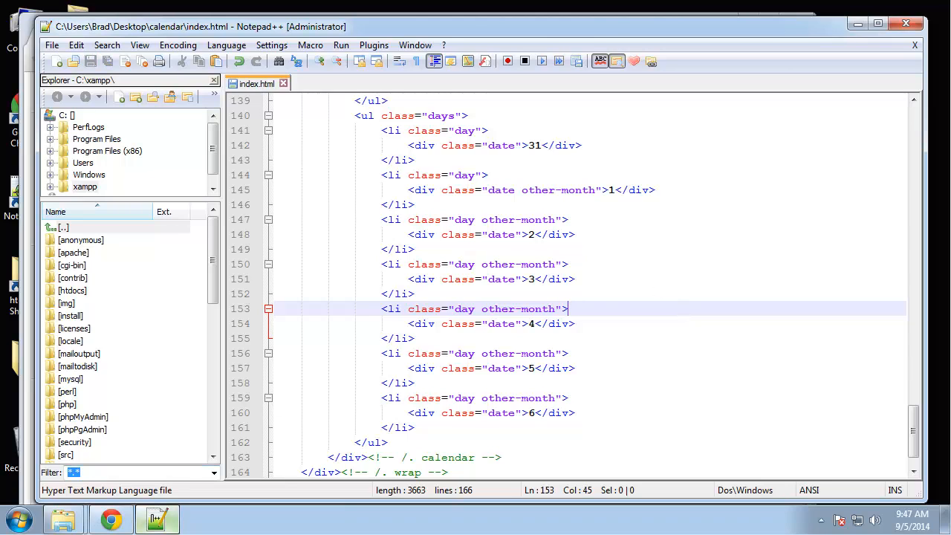
{"action": "left_click", "coordinate": [110, 517]}
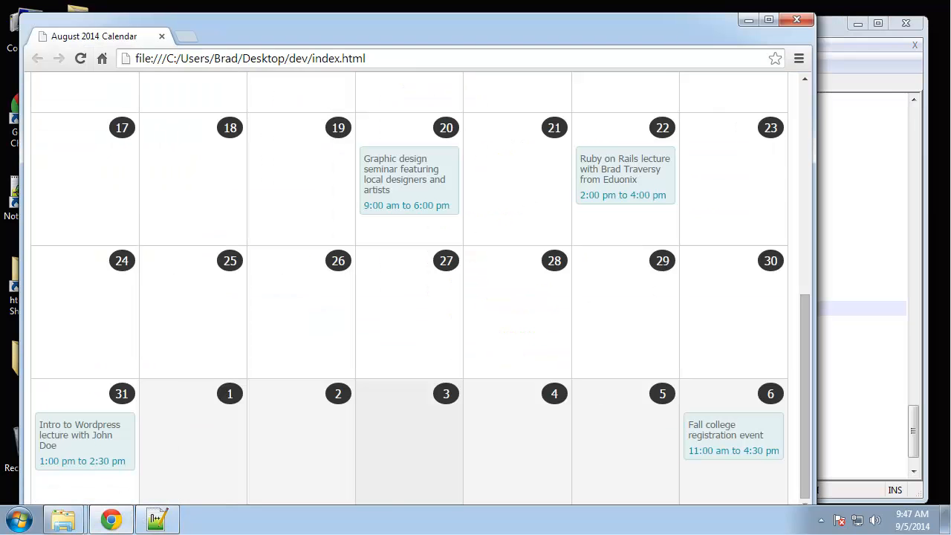
{"action": "mouse_move", "coordinate": [62, 517]}
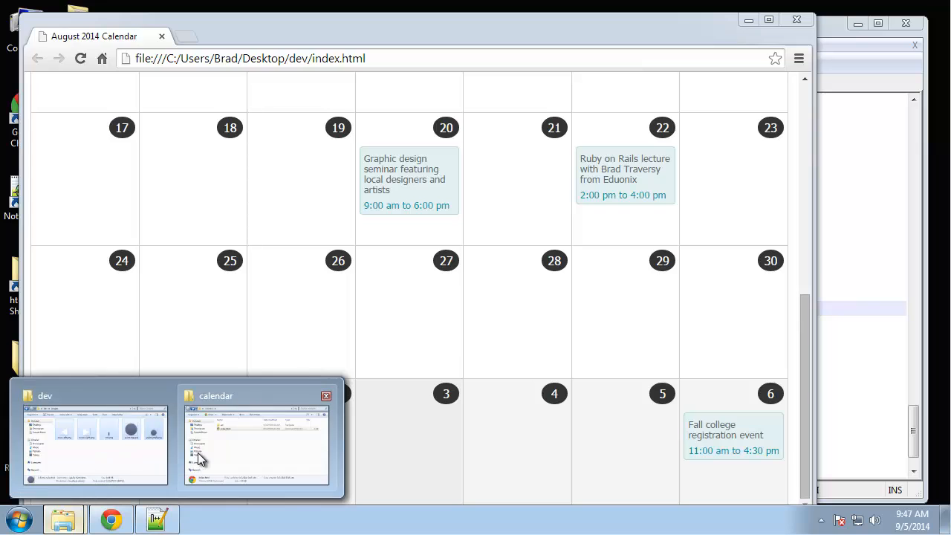
Step: Open calendar/index.html in Chrome and scroll through the unstyled August 2014 lists
{"action": "left_click", "coordinate": [259, 446]}
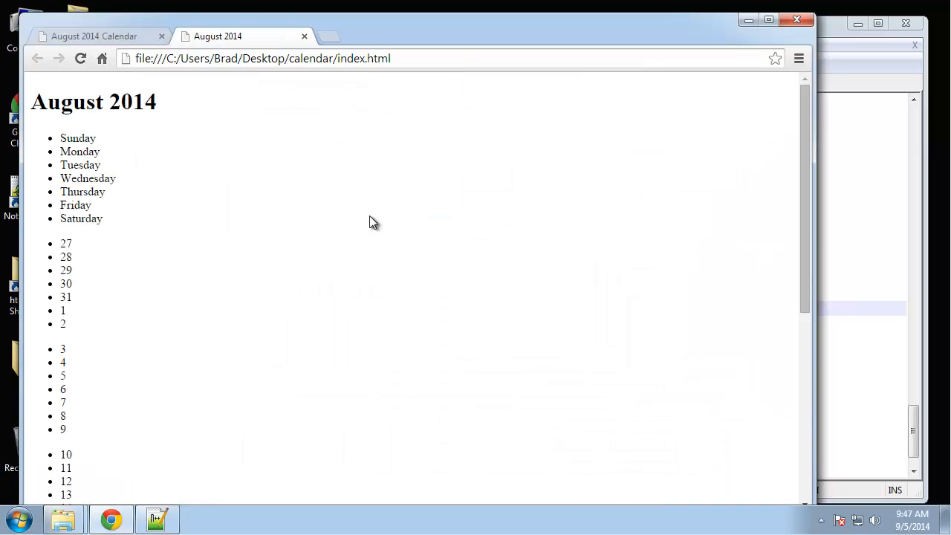
{"action": "scroll", "scroll_direction": "down", "scroll_amount": 3}
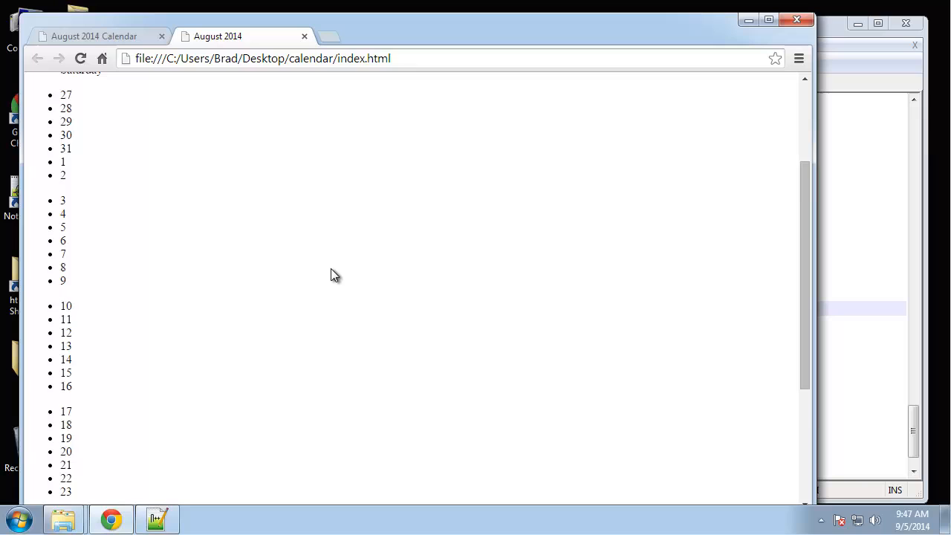
{"action": "scroll", "scroll_direction": "down", "scroll_amount": 3}
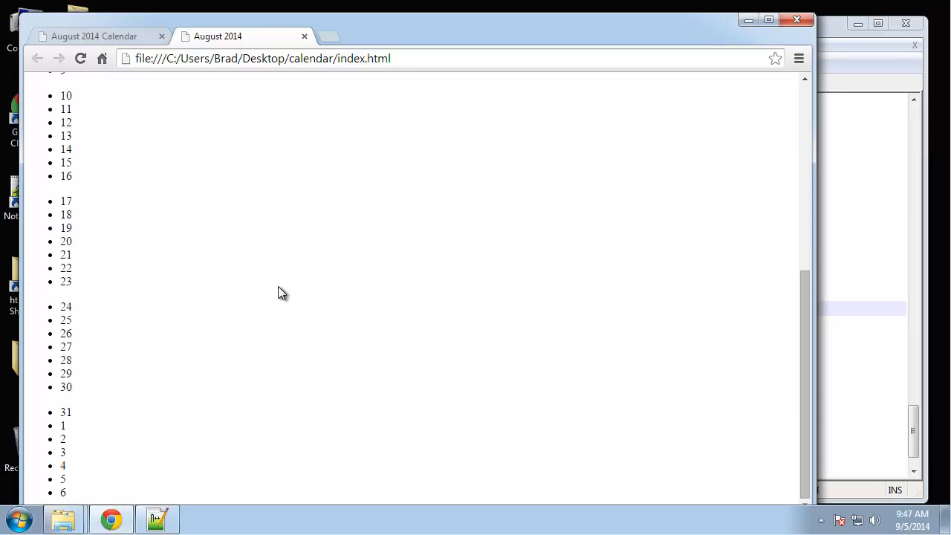
{"action": "scroll", "scroll_direction": "up", "scroll_amount": 3}
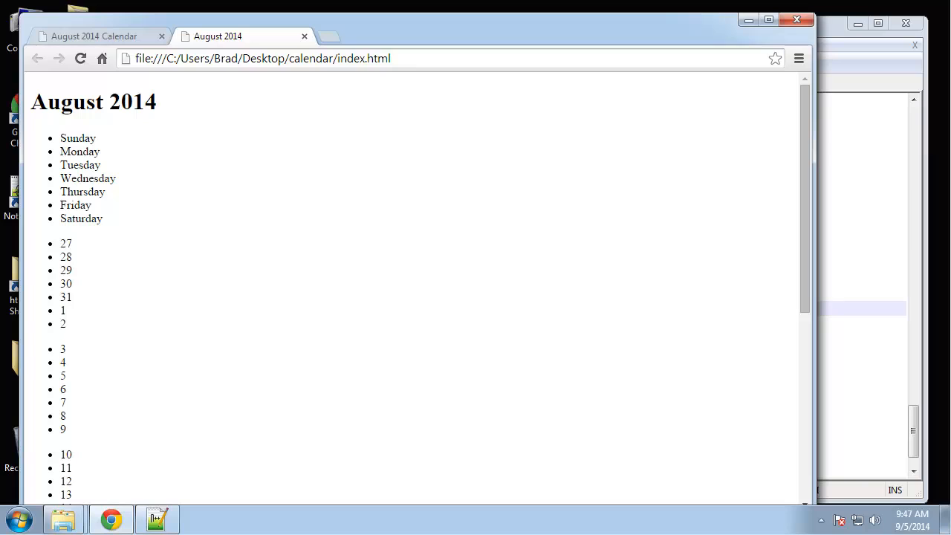
{"action": "mouse_move", "coordinate": [131, 312]}
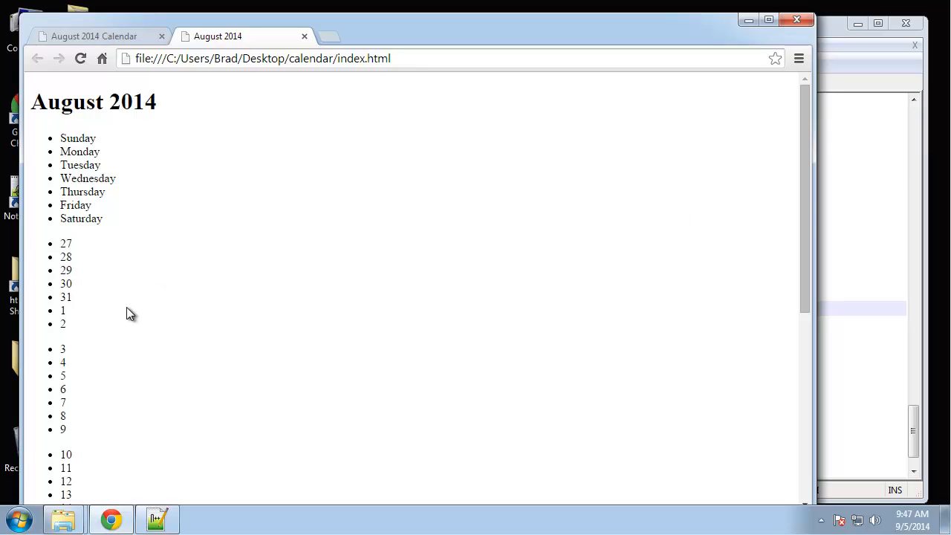